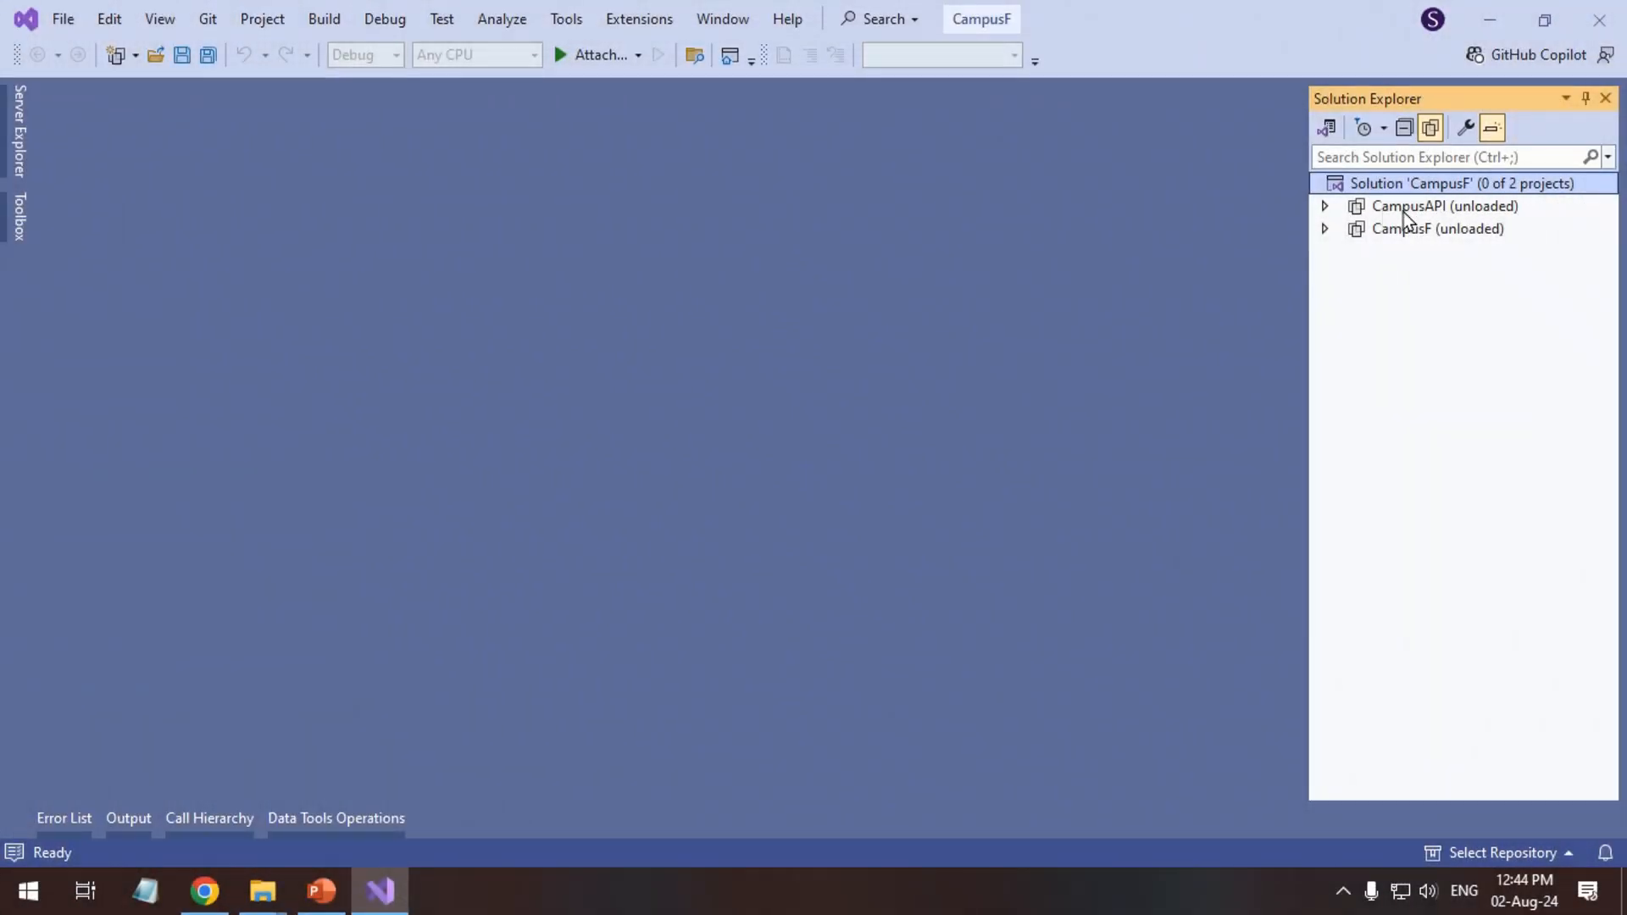
Expand the CampusF (unloaded) node to reveal its unloaded-project status message
left_click(1325, 228)
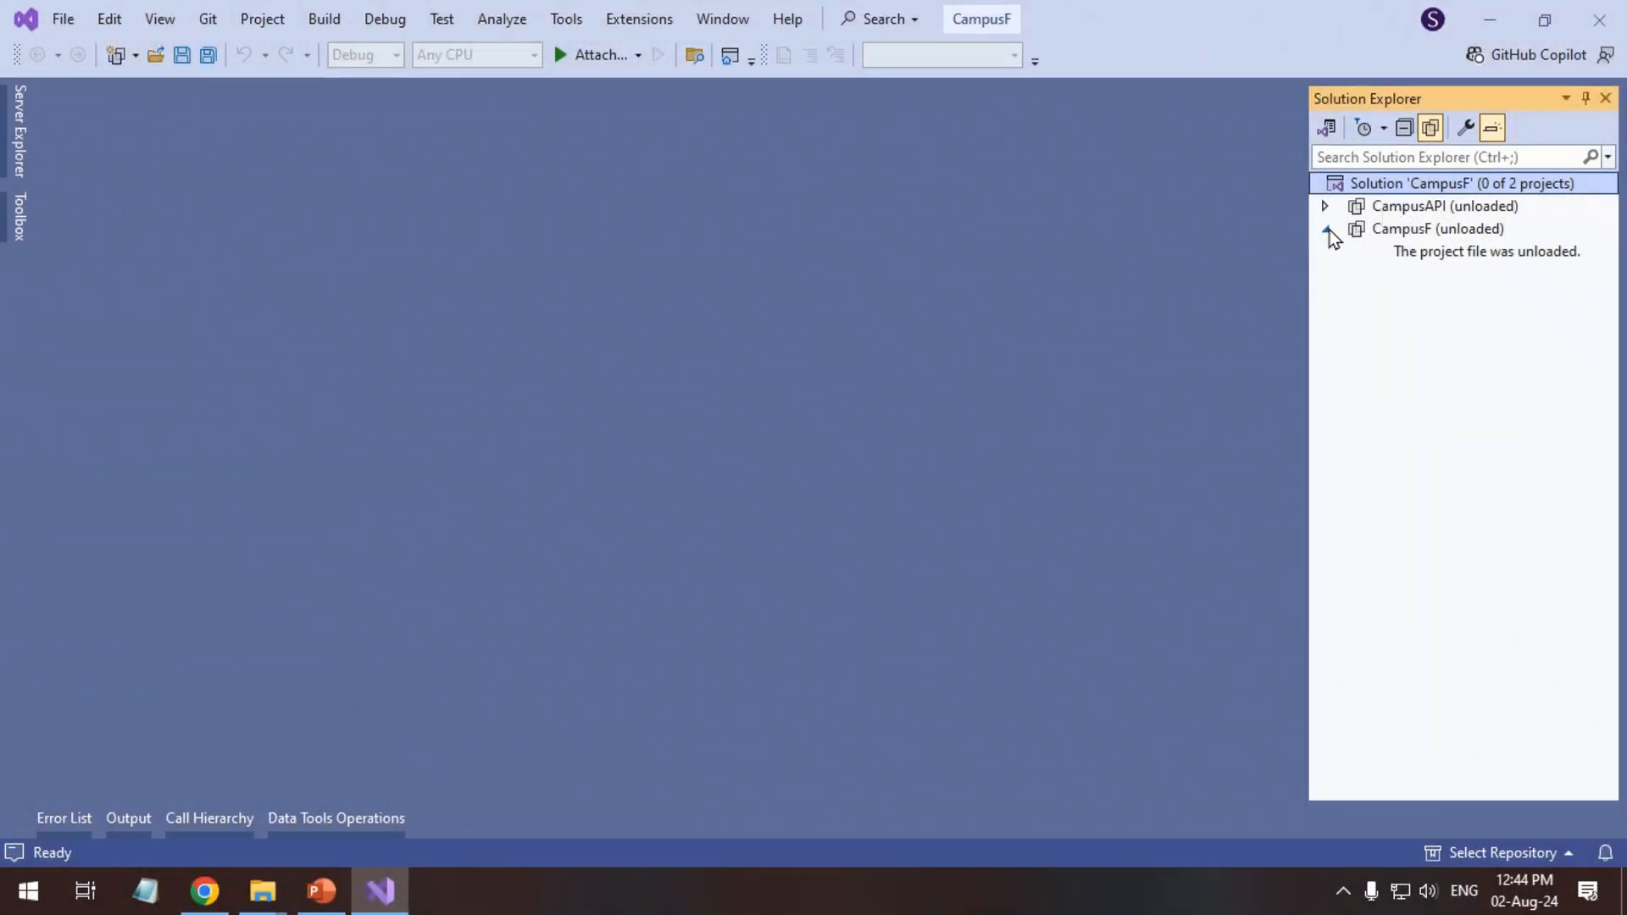
left_click(1326, 205)
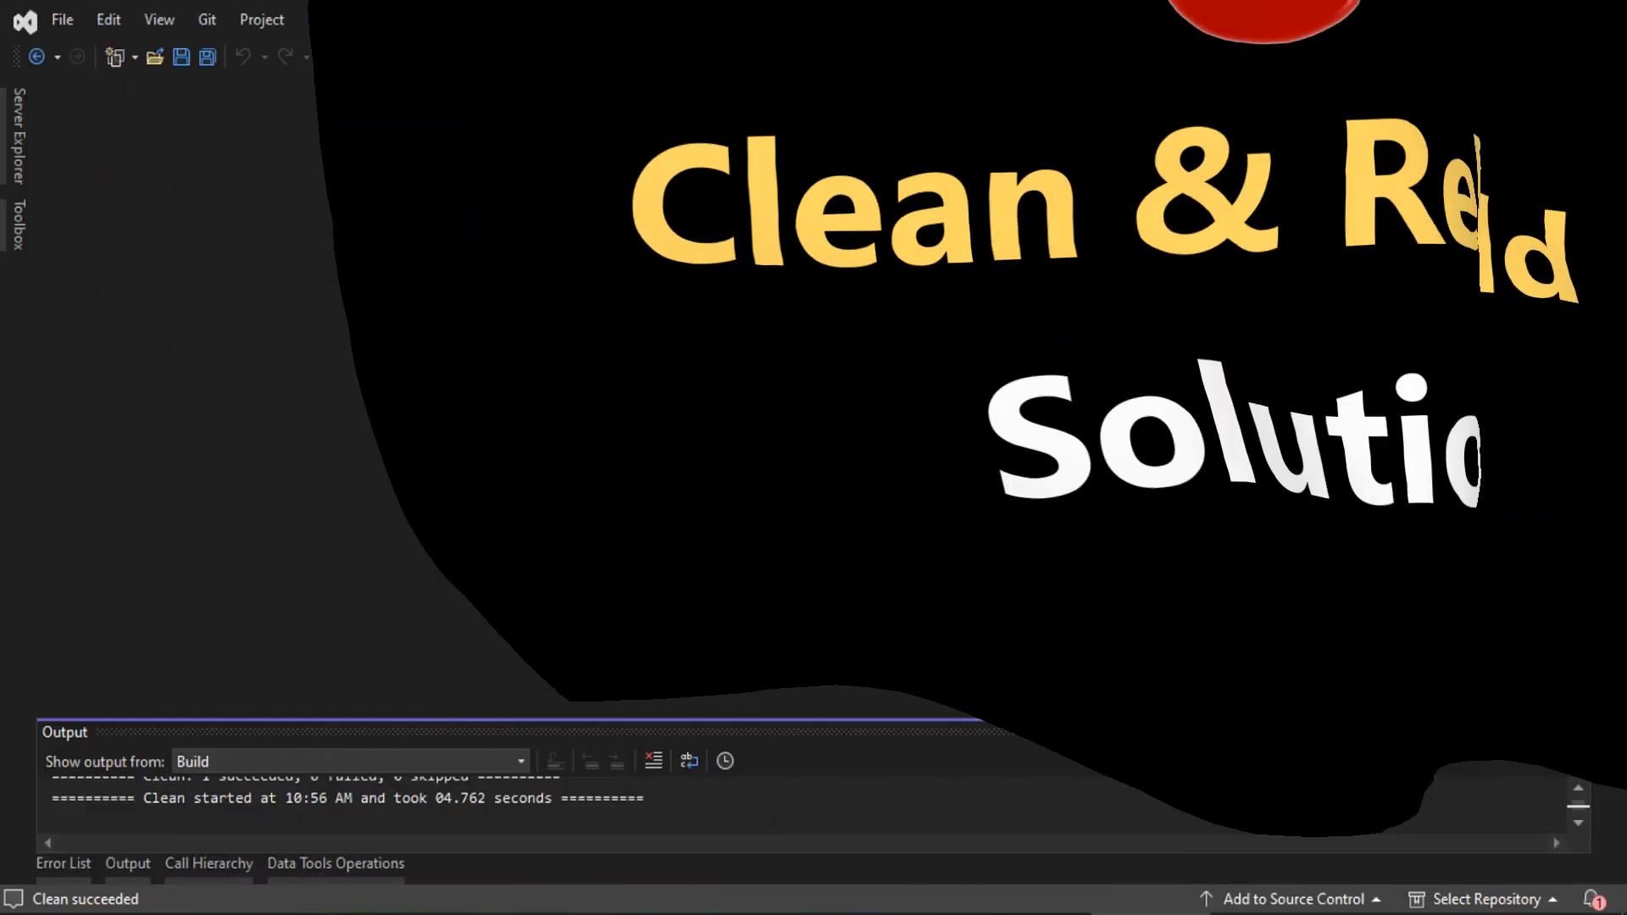
Run Clean Solution from the Build menu and confirm the clean succeeded
left_click(323, 18)
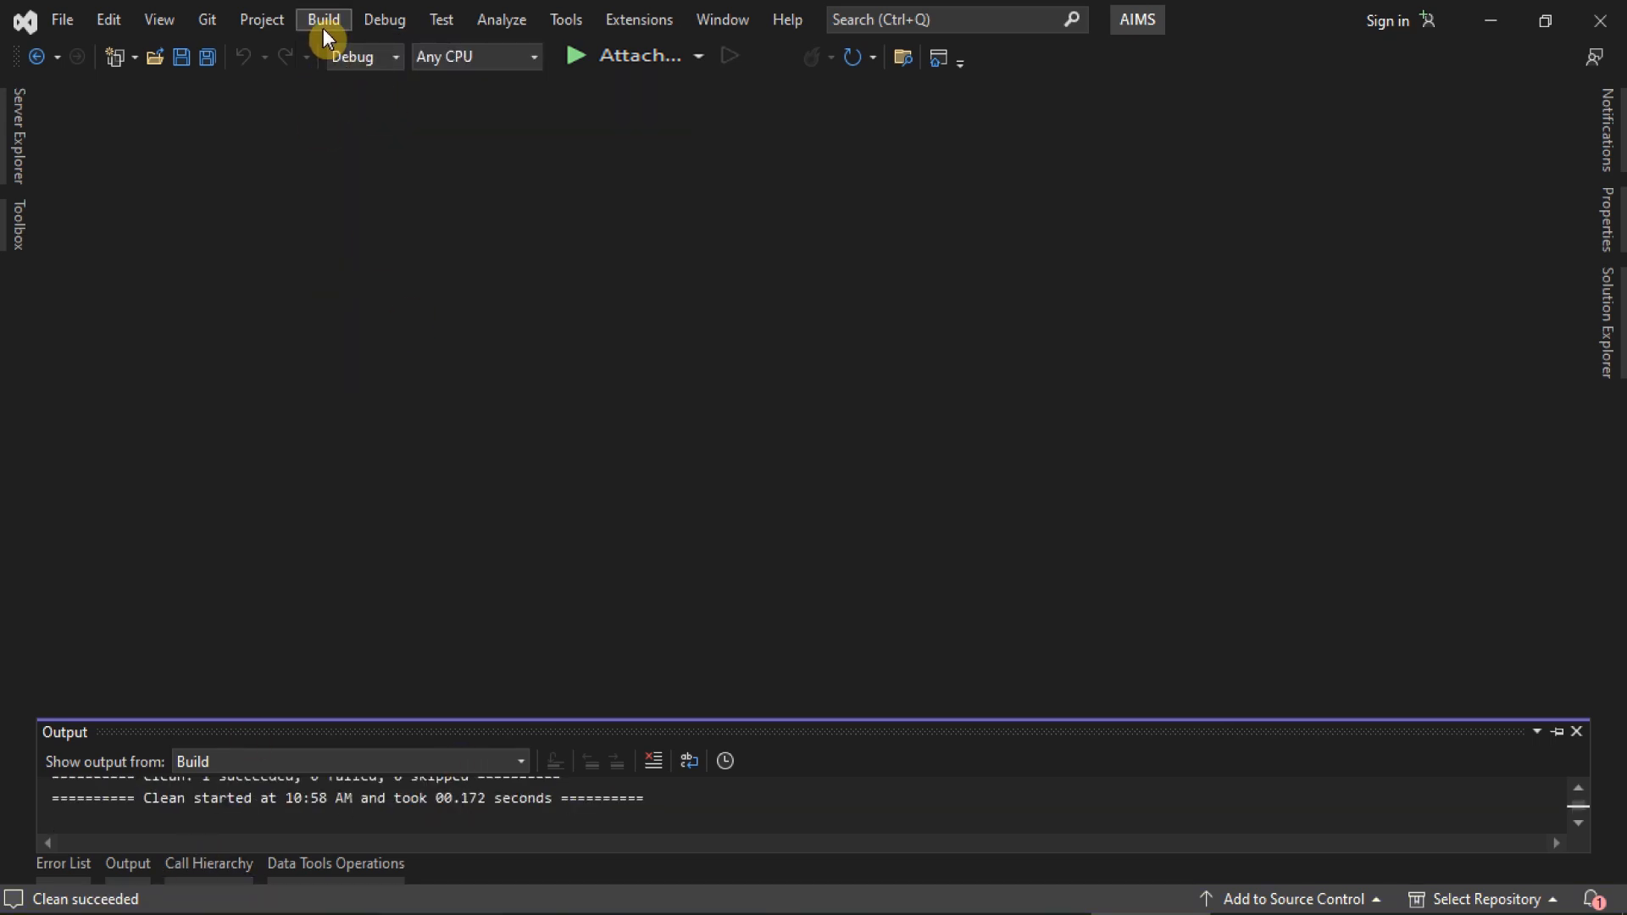
left_click(322, 18)
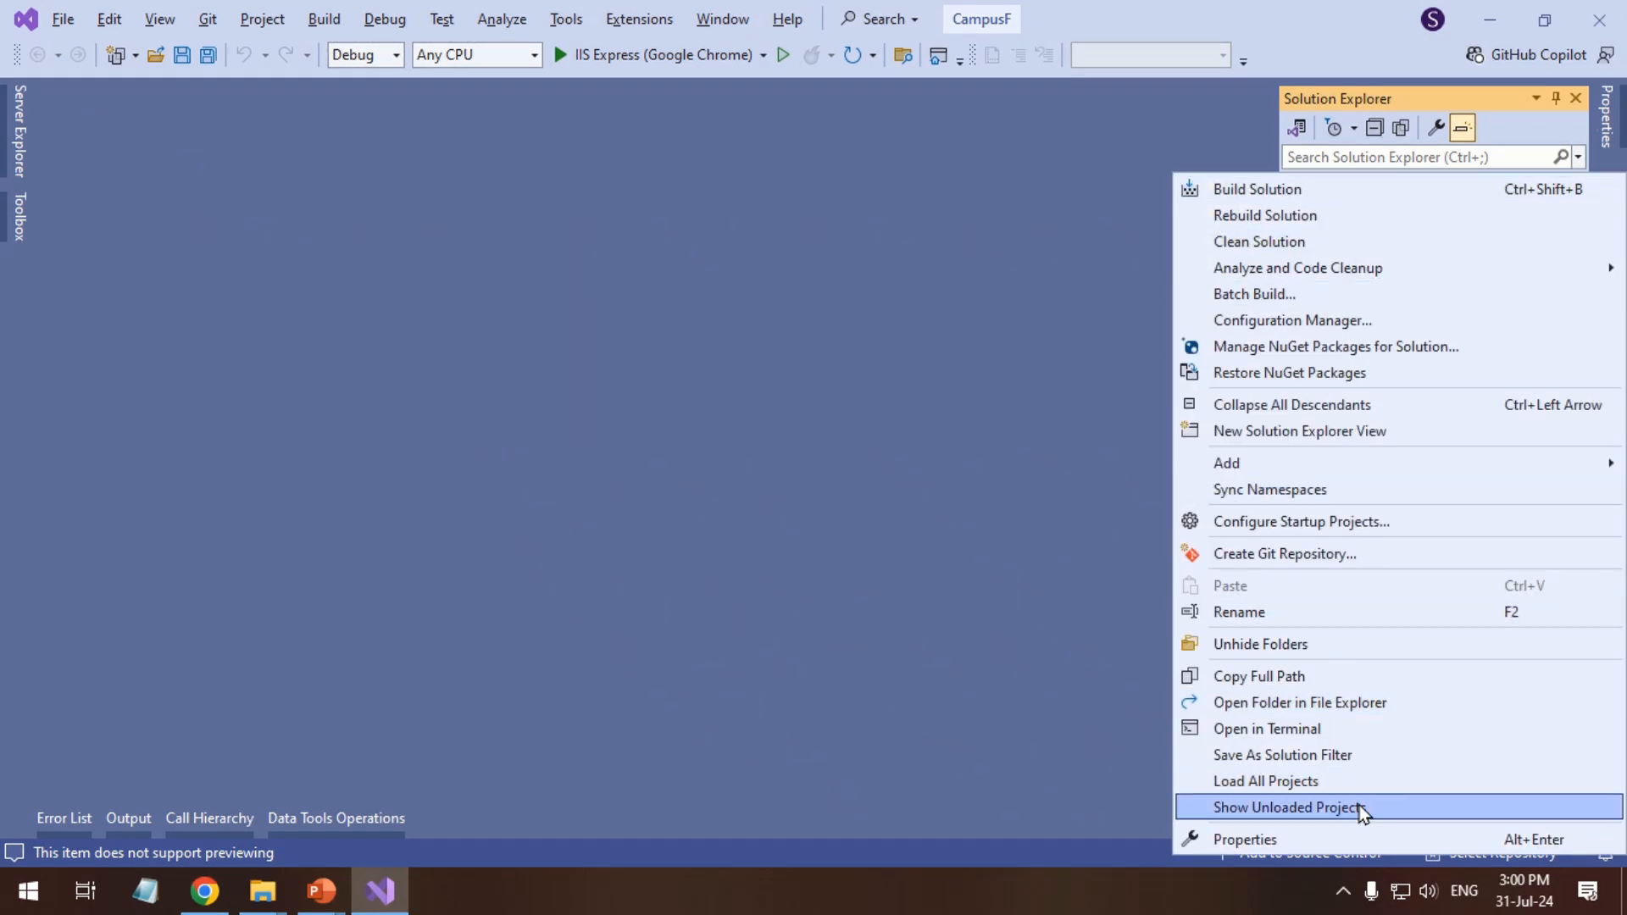
Show unloaded projects and reload CampusAPI into the solution
left_click(1288, 807)
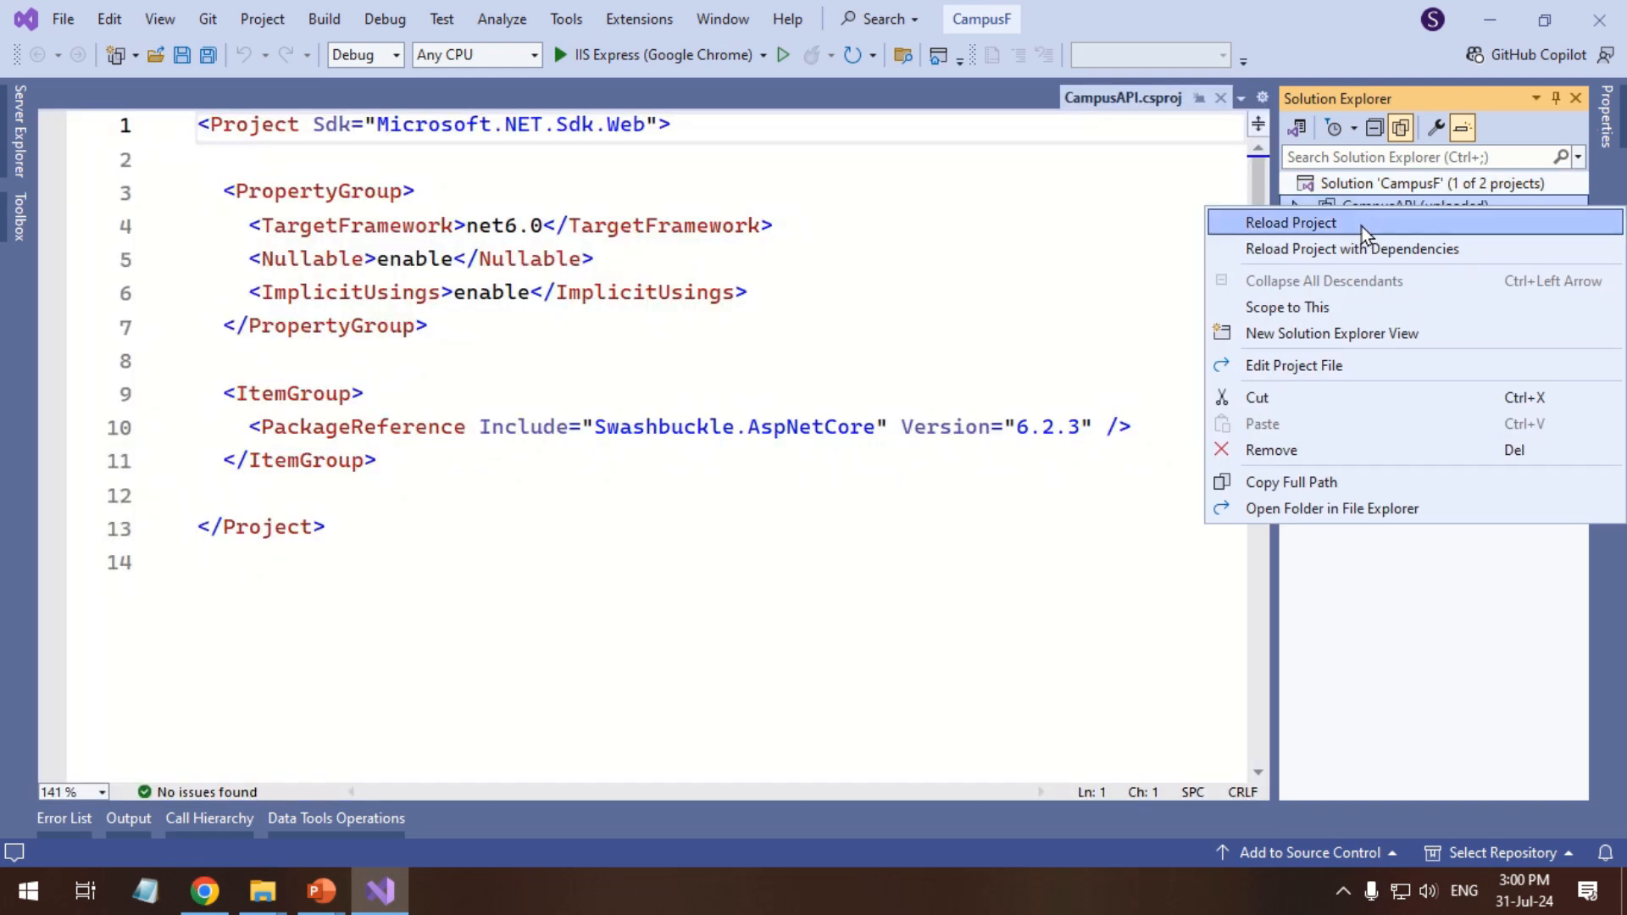
left_click(1290, 222)
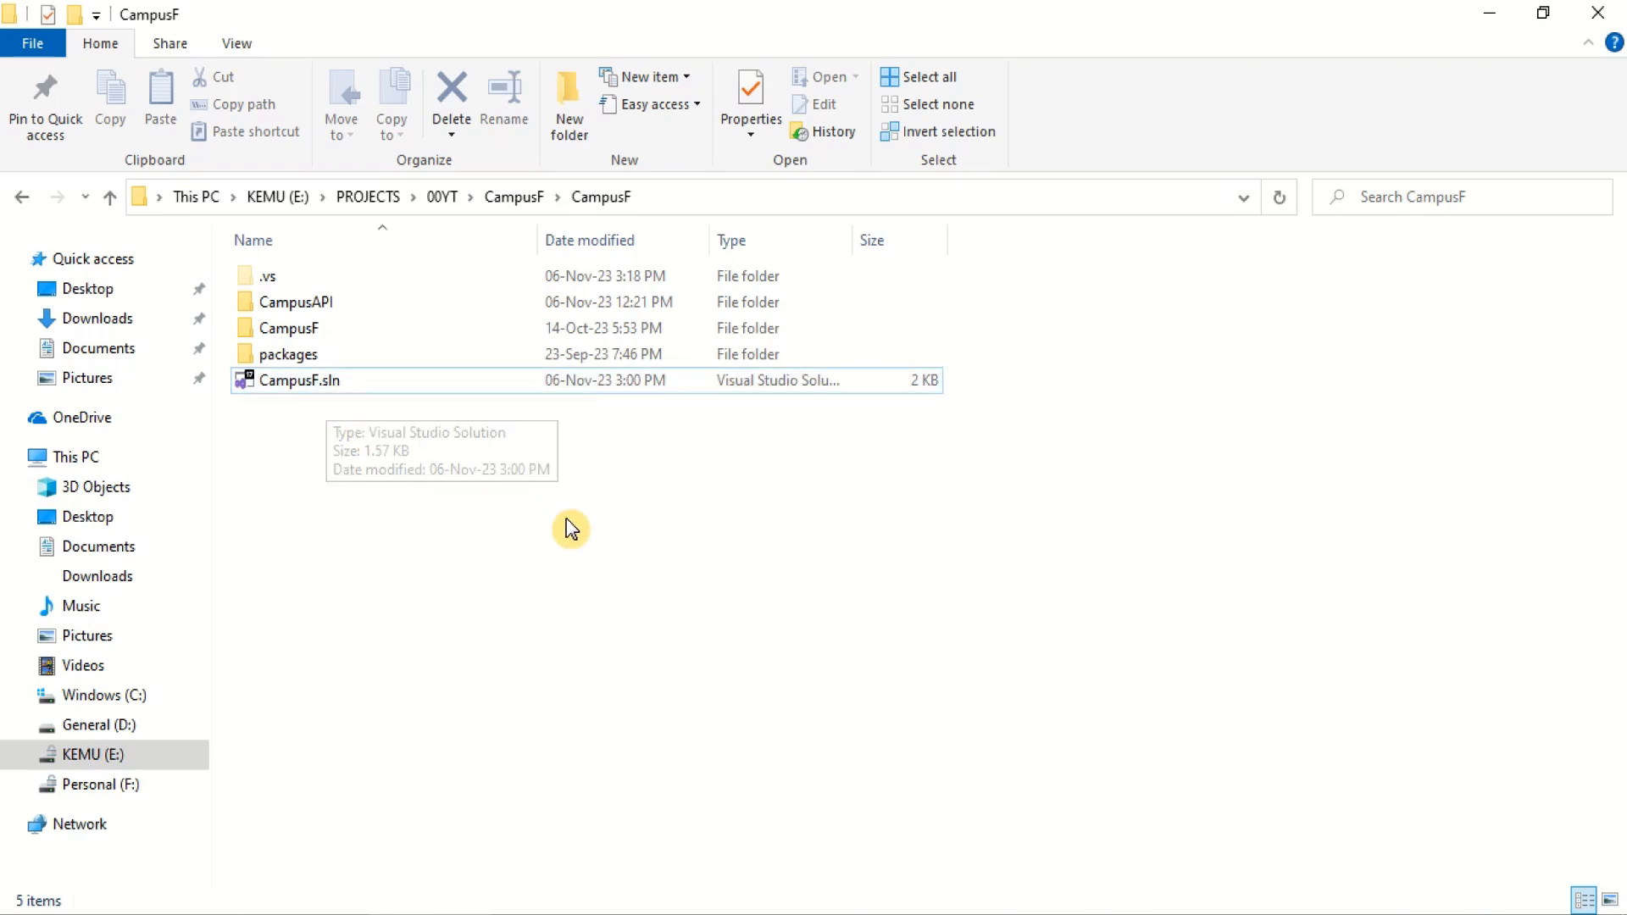
Launch CampusF.sln from the E:\PROJECTS\00YT\CampusF\CampusF folder
double_click(298, 379)
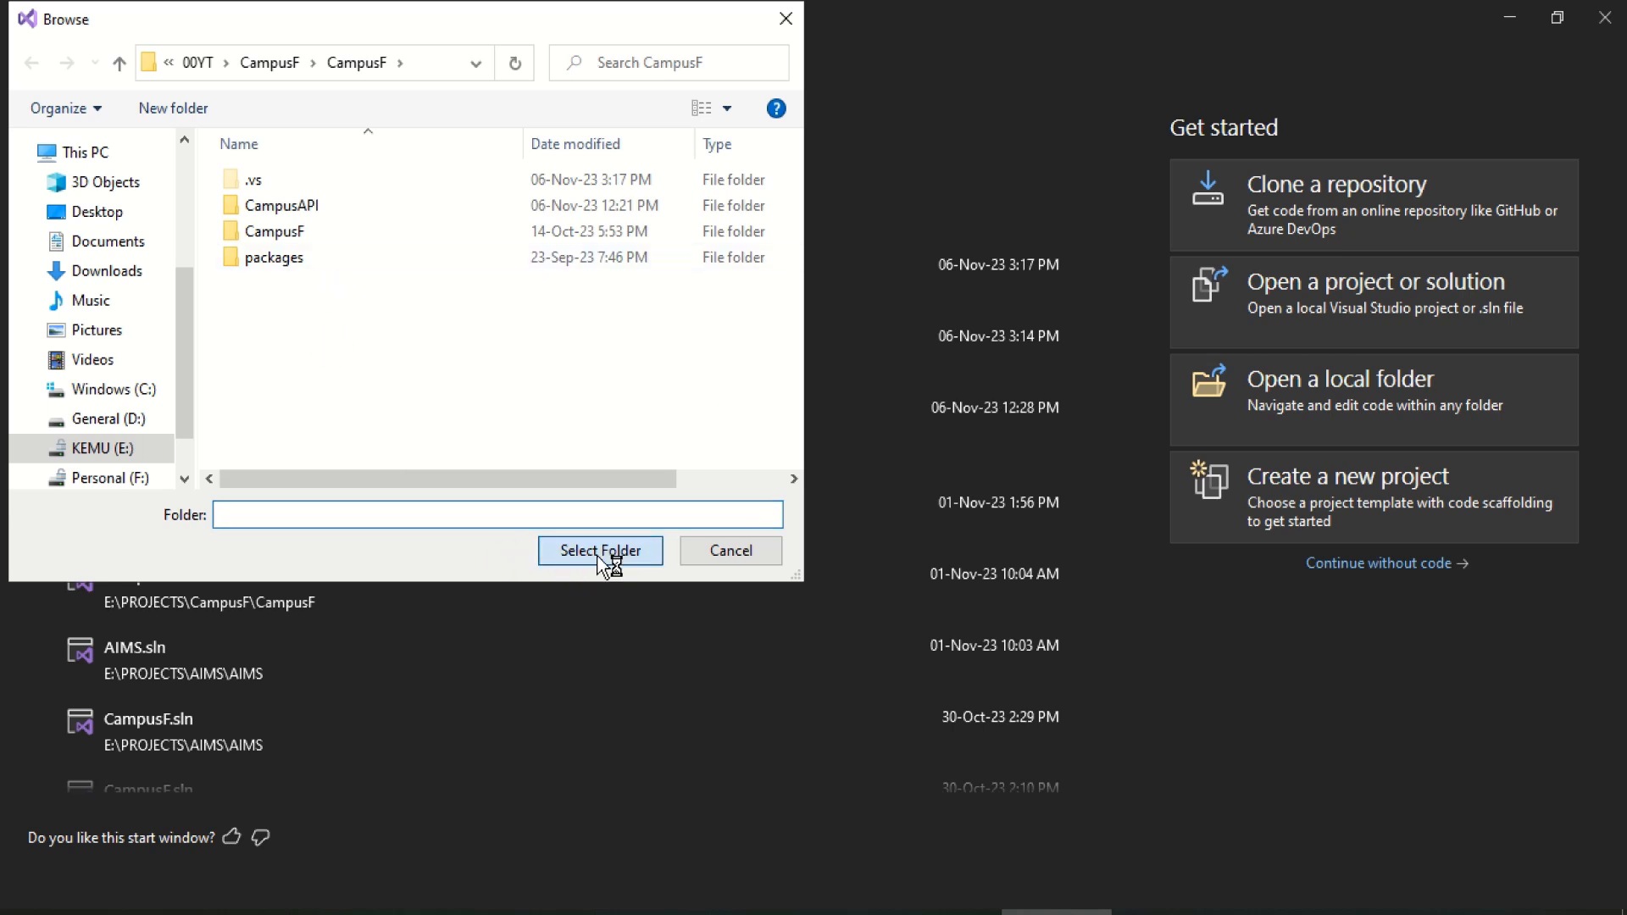
Load the CampusF folder into folder view and select CampusF.sln in Solution Explorer
left_click(600, 549)
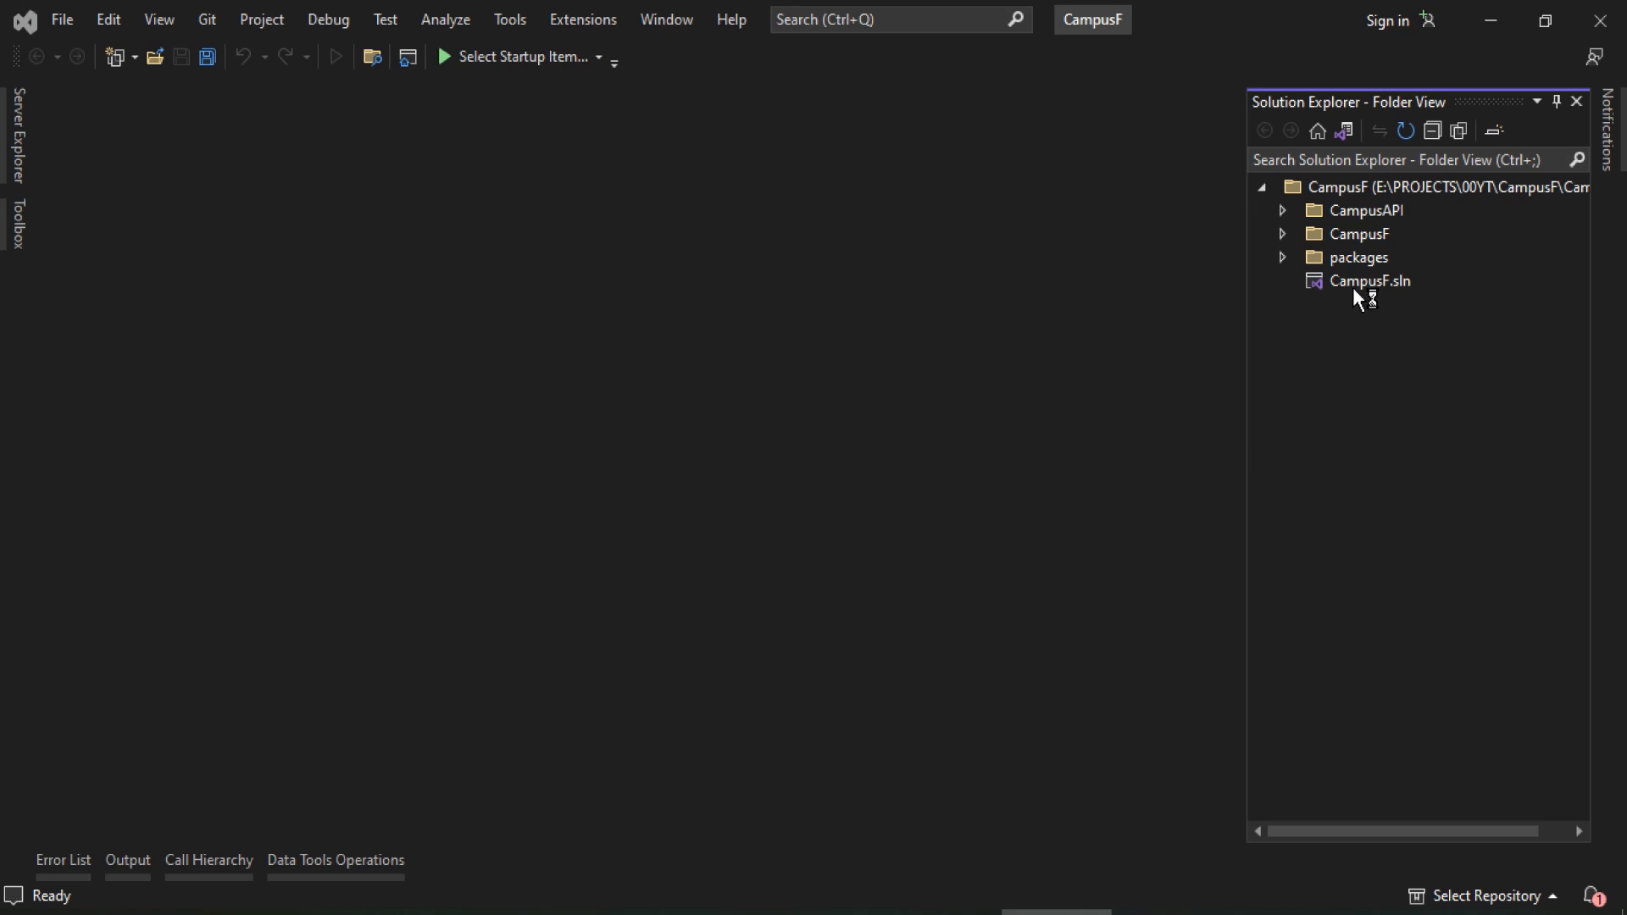
left_click(1283, 210)
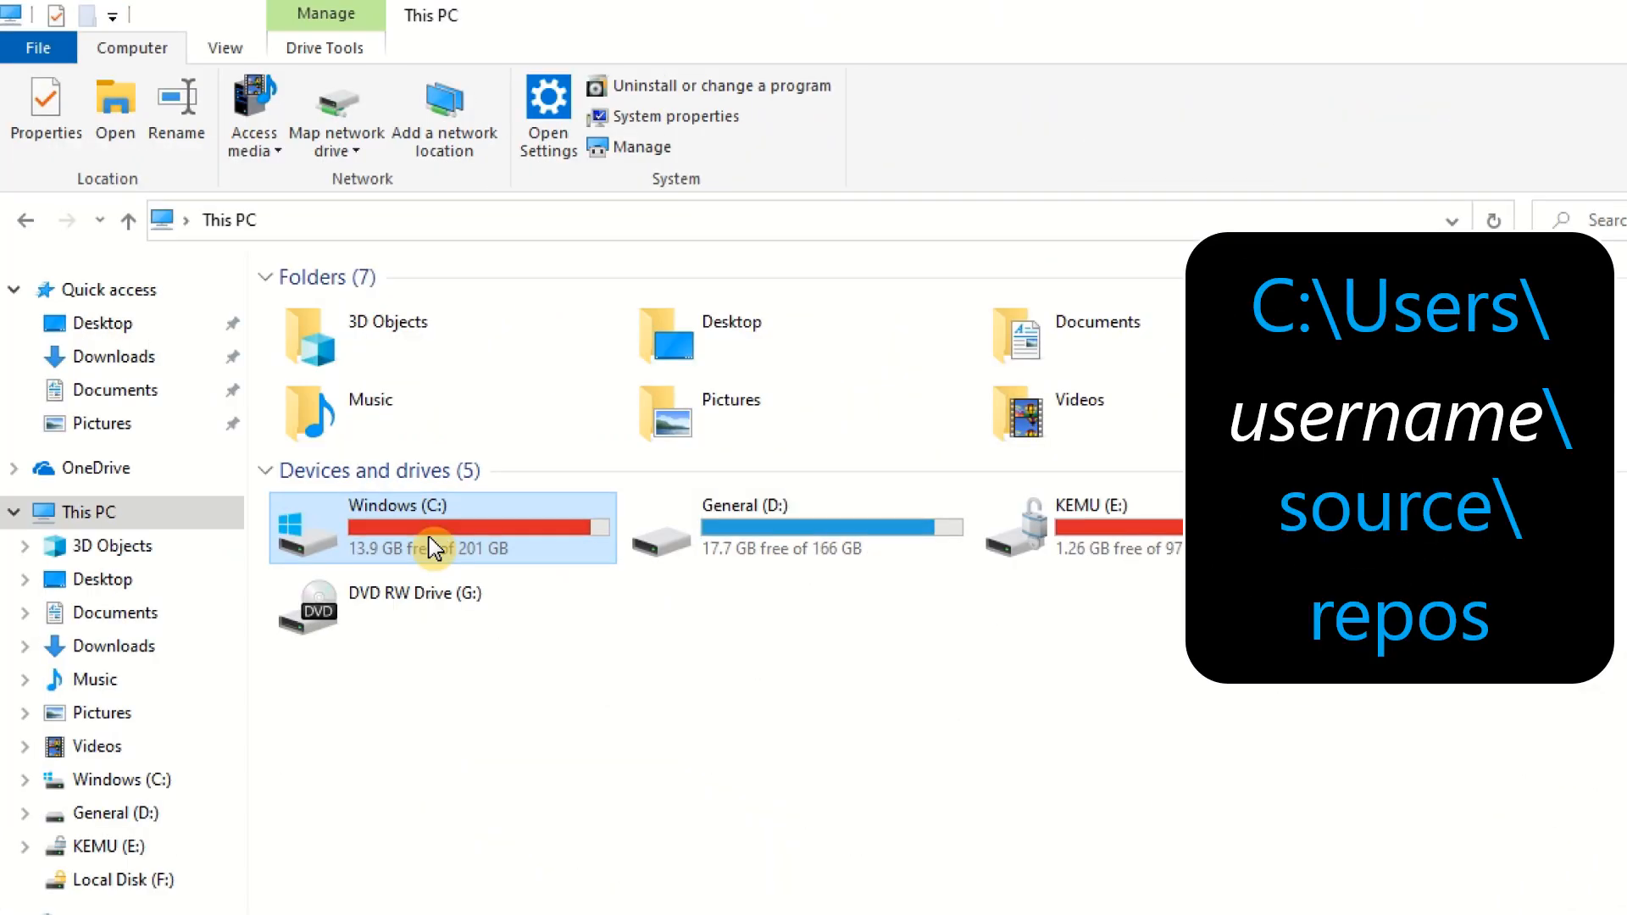
Browse to C:\Users\<user>\source\repos in File Explorer
double_click(397, 527)
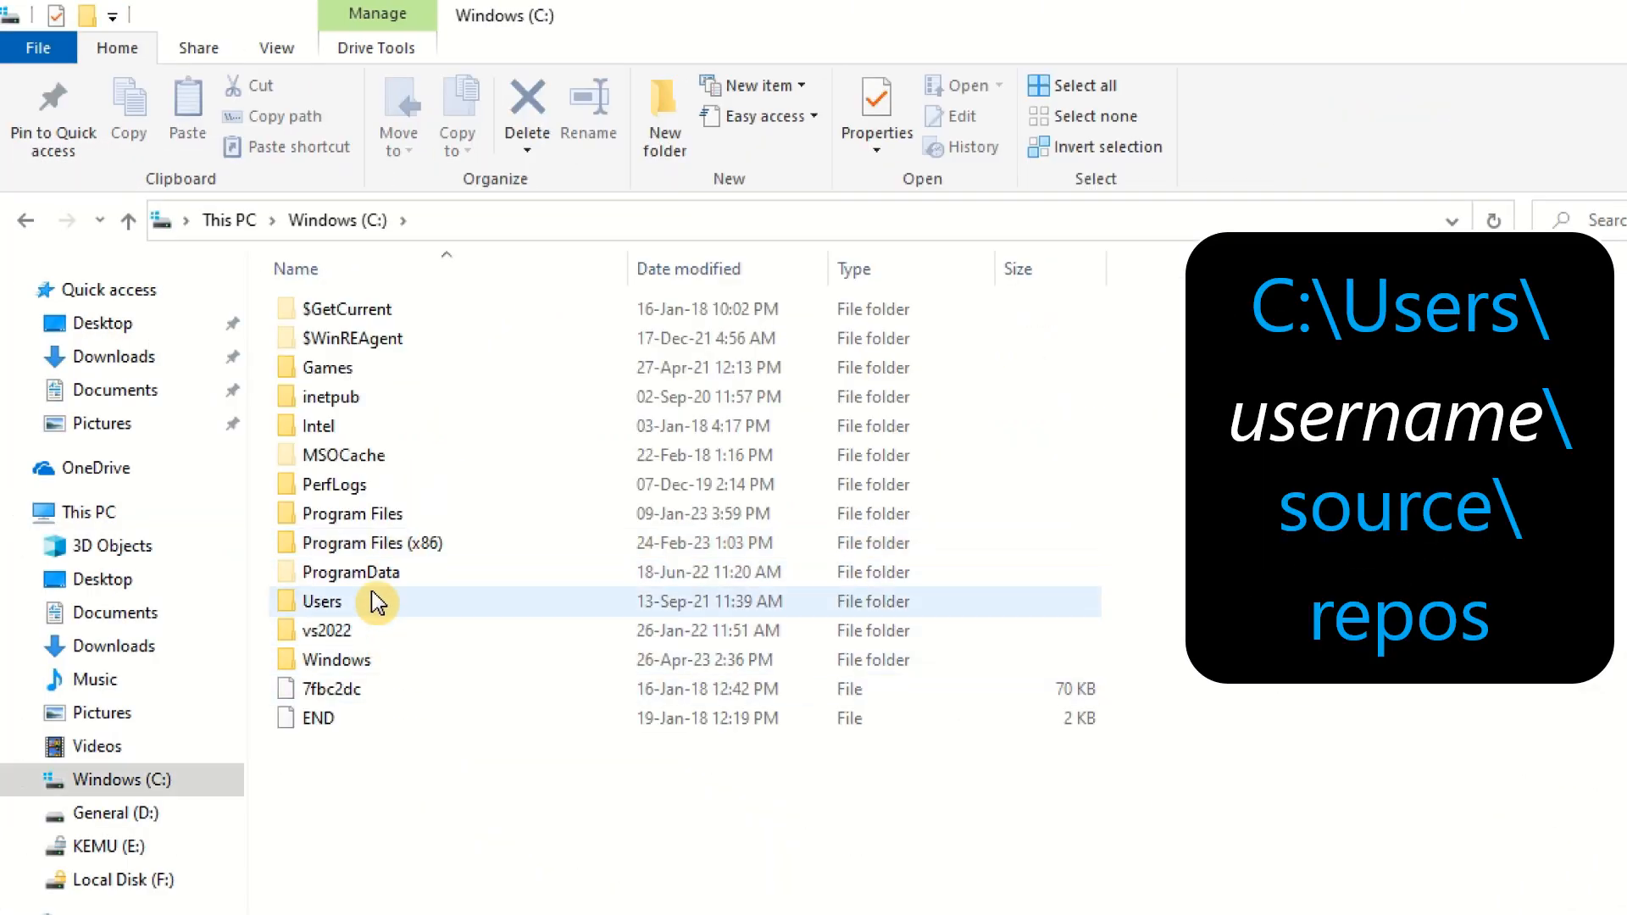
double_click(322, 600)
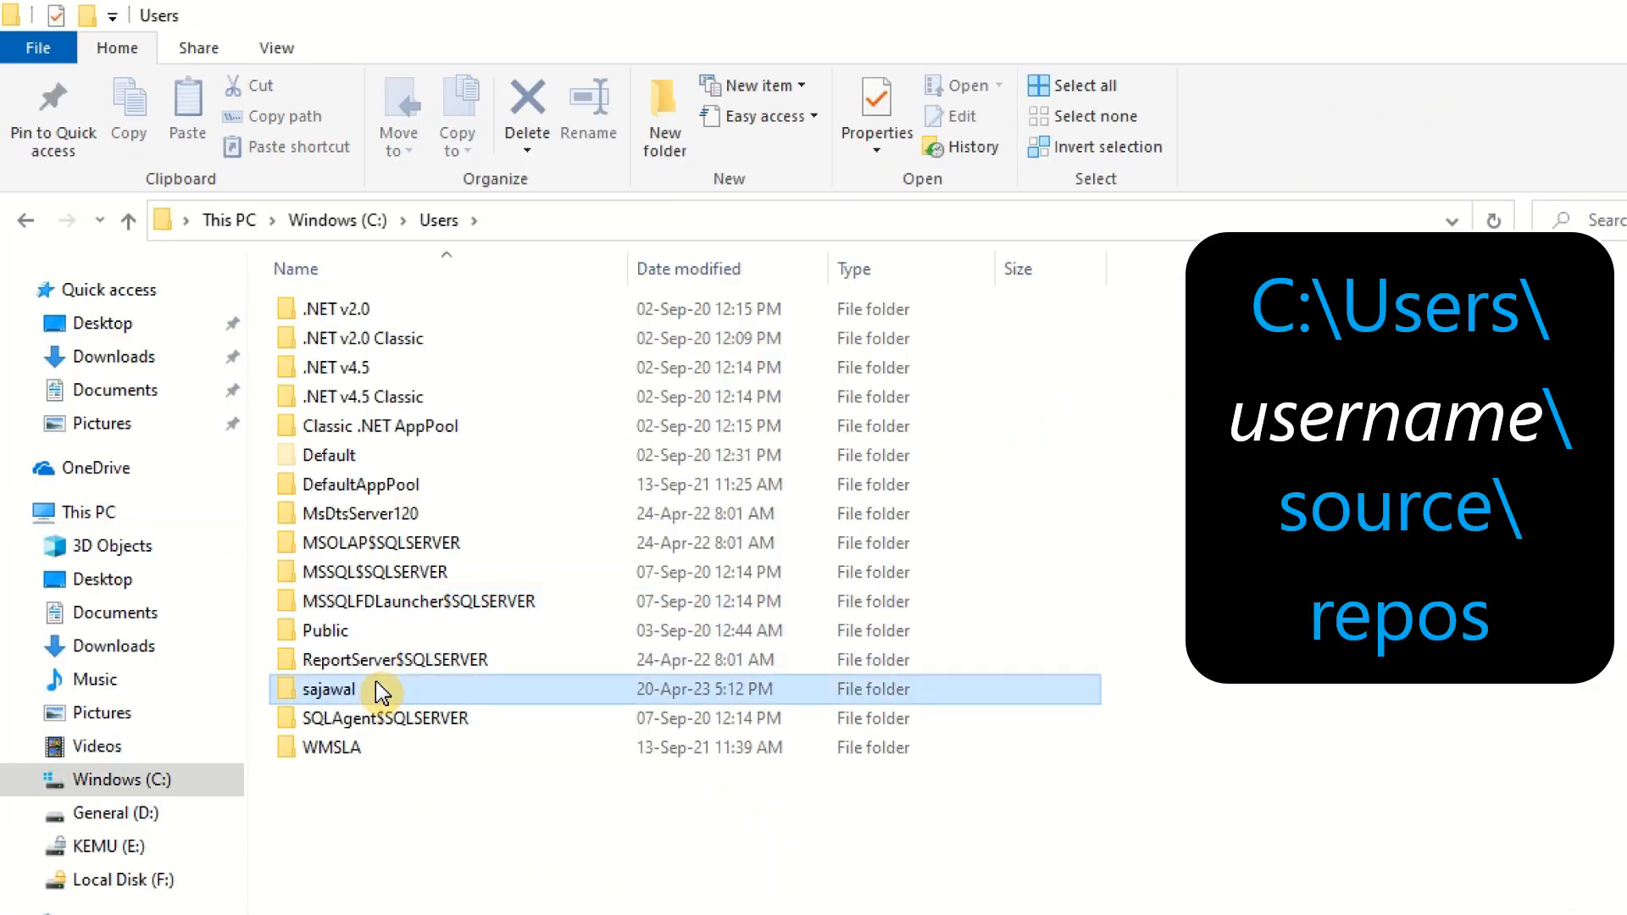
double_click(333, 690)
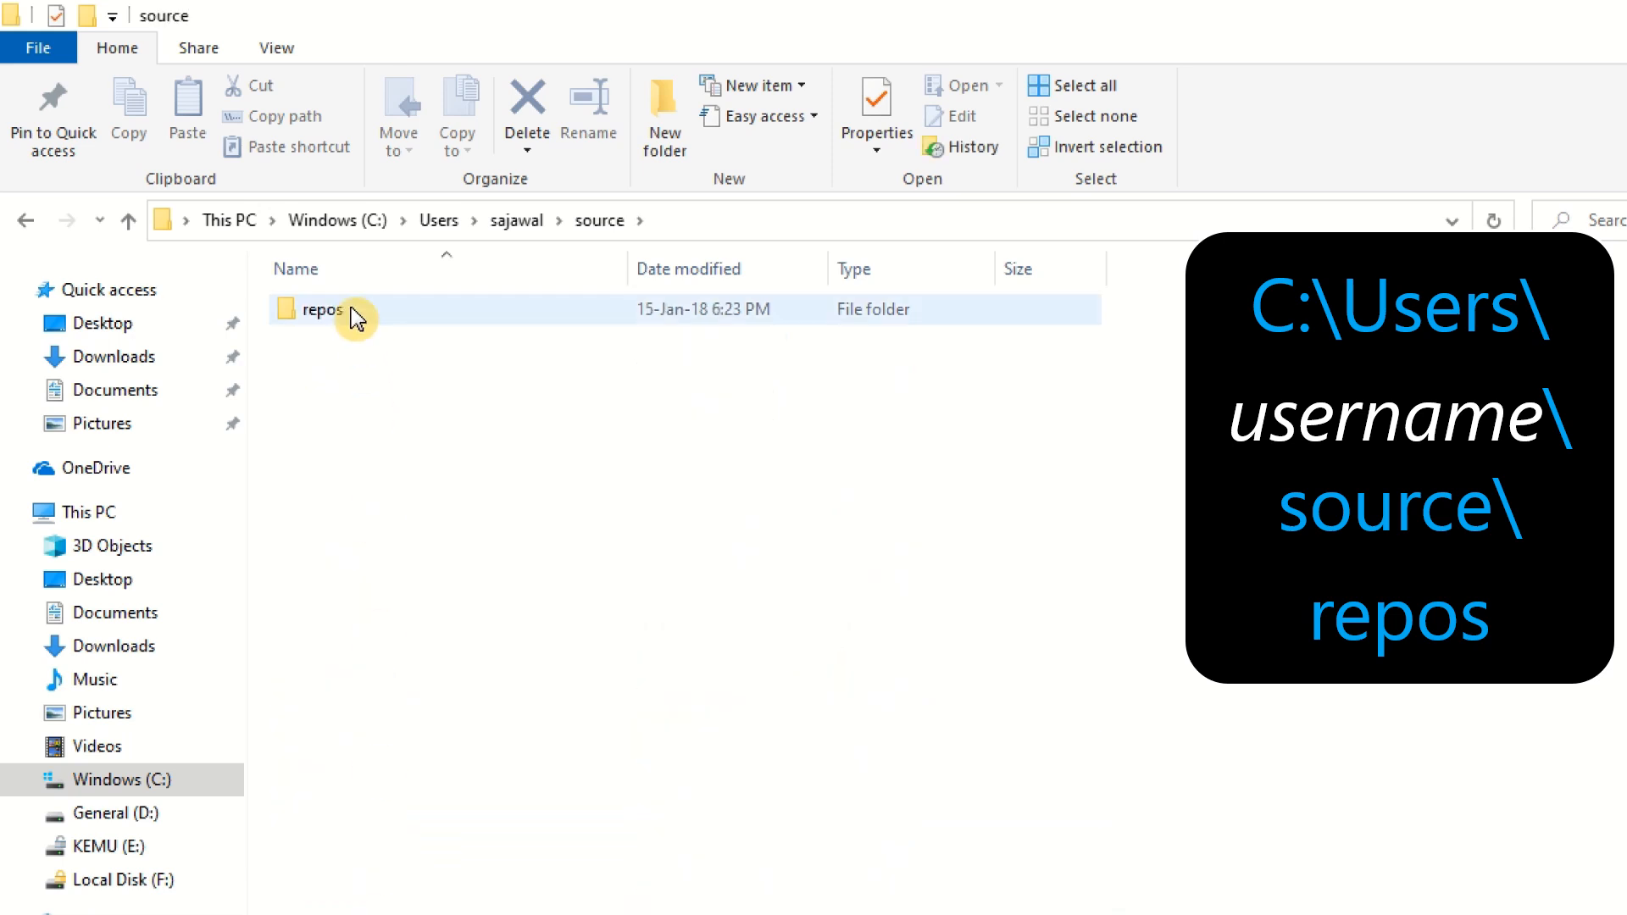
double_click(322, 308)
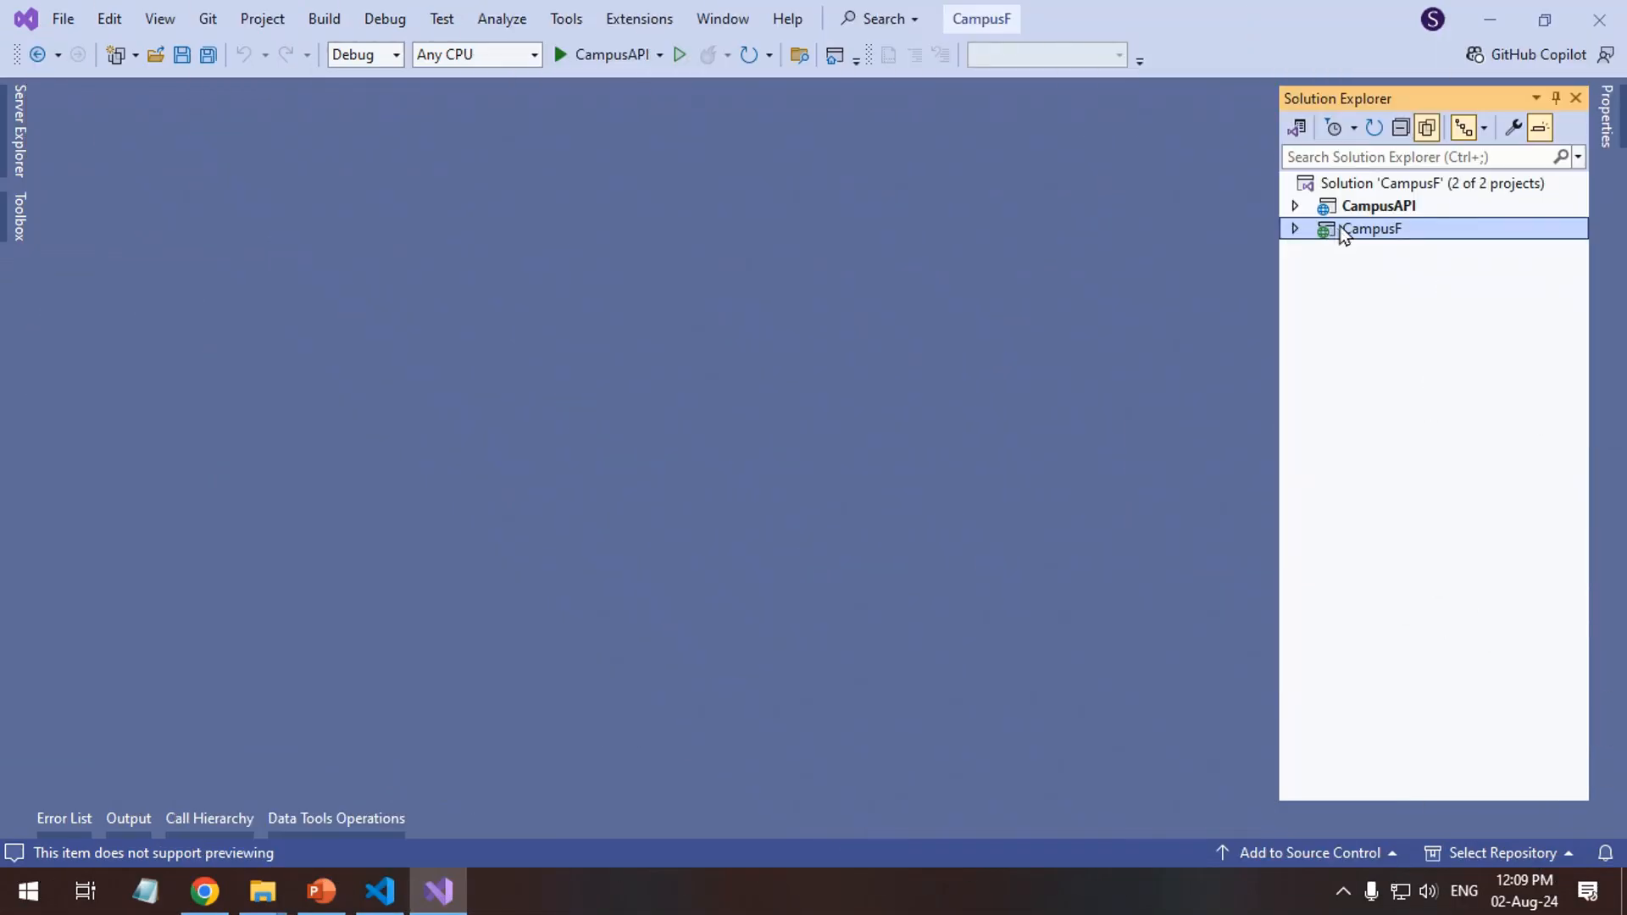
Bring up the context menu for the loaded CampusF project
right_click(1372, 229)
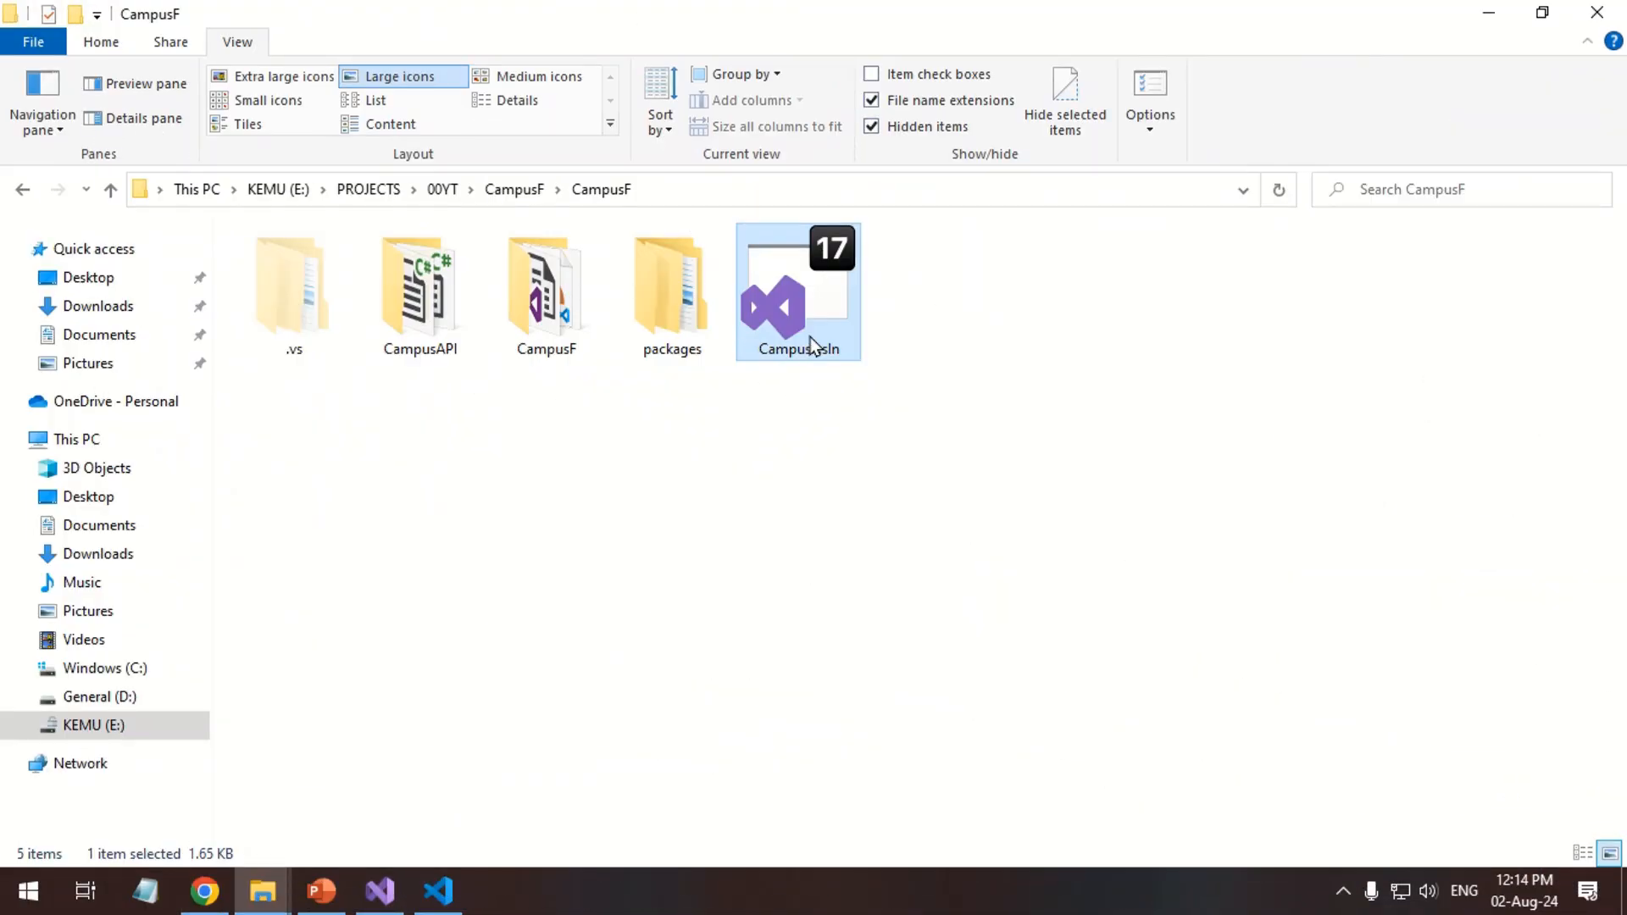
Launch CampusF.sln in Visual Studio 2022 from the CampusF folder
double_click(796, 289)
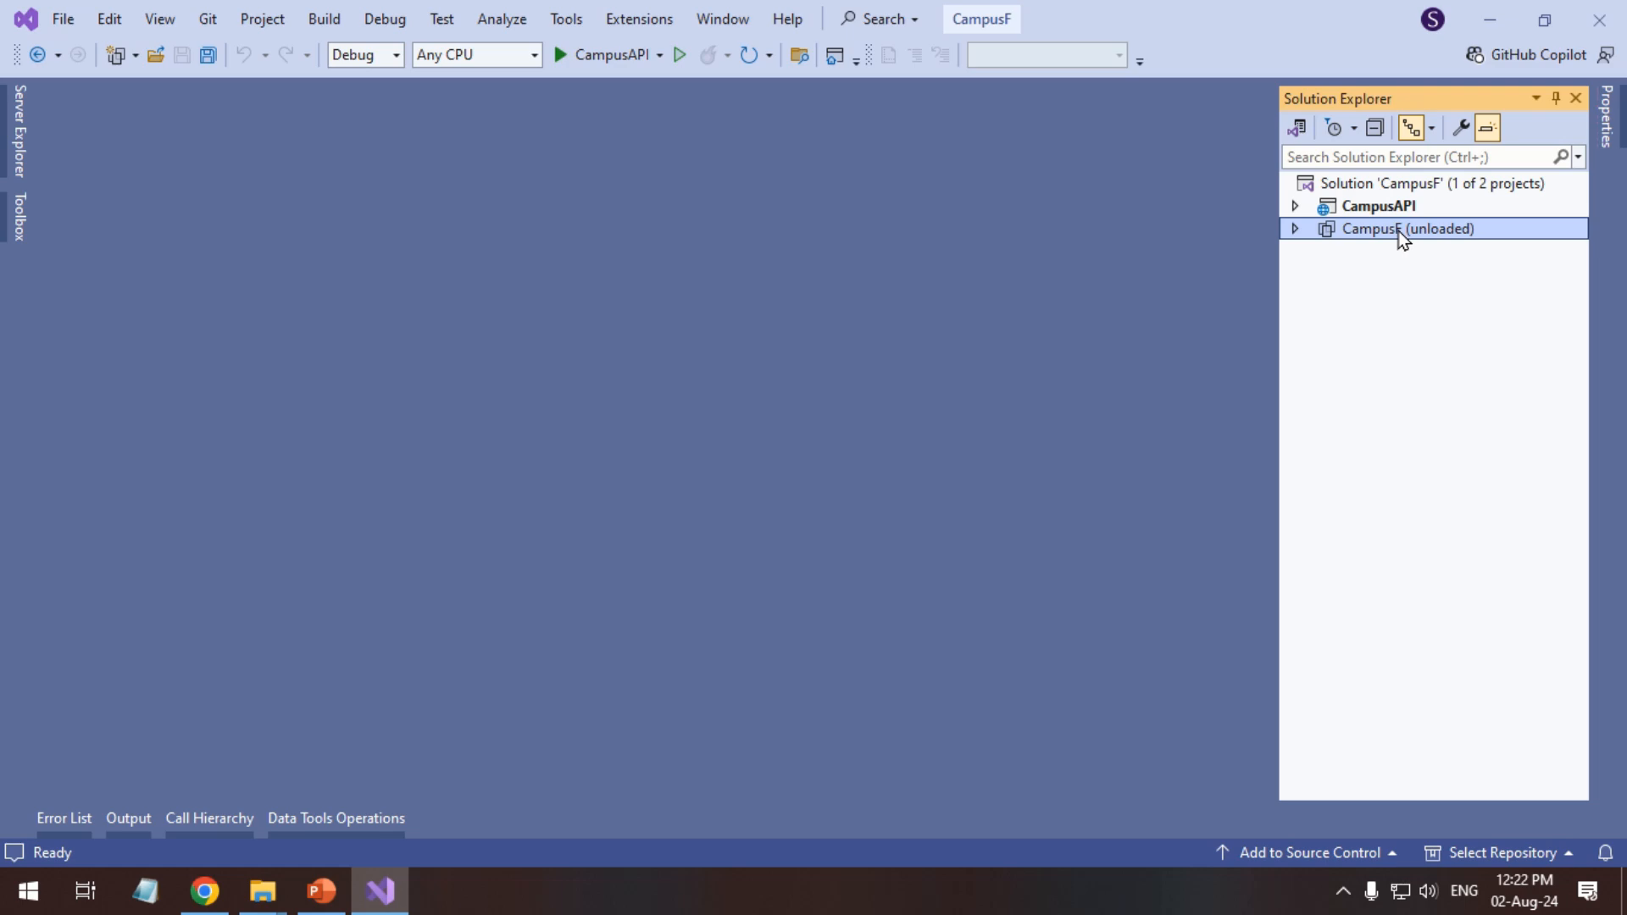
Edit the unloaded CampusF project file and highlight TargetFrameworkVersion v4.8
right_click(1407, 228)
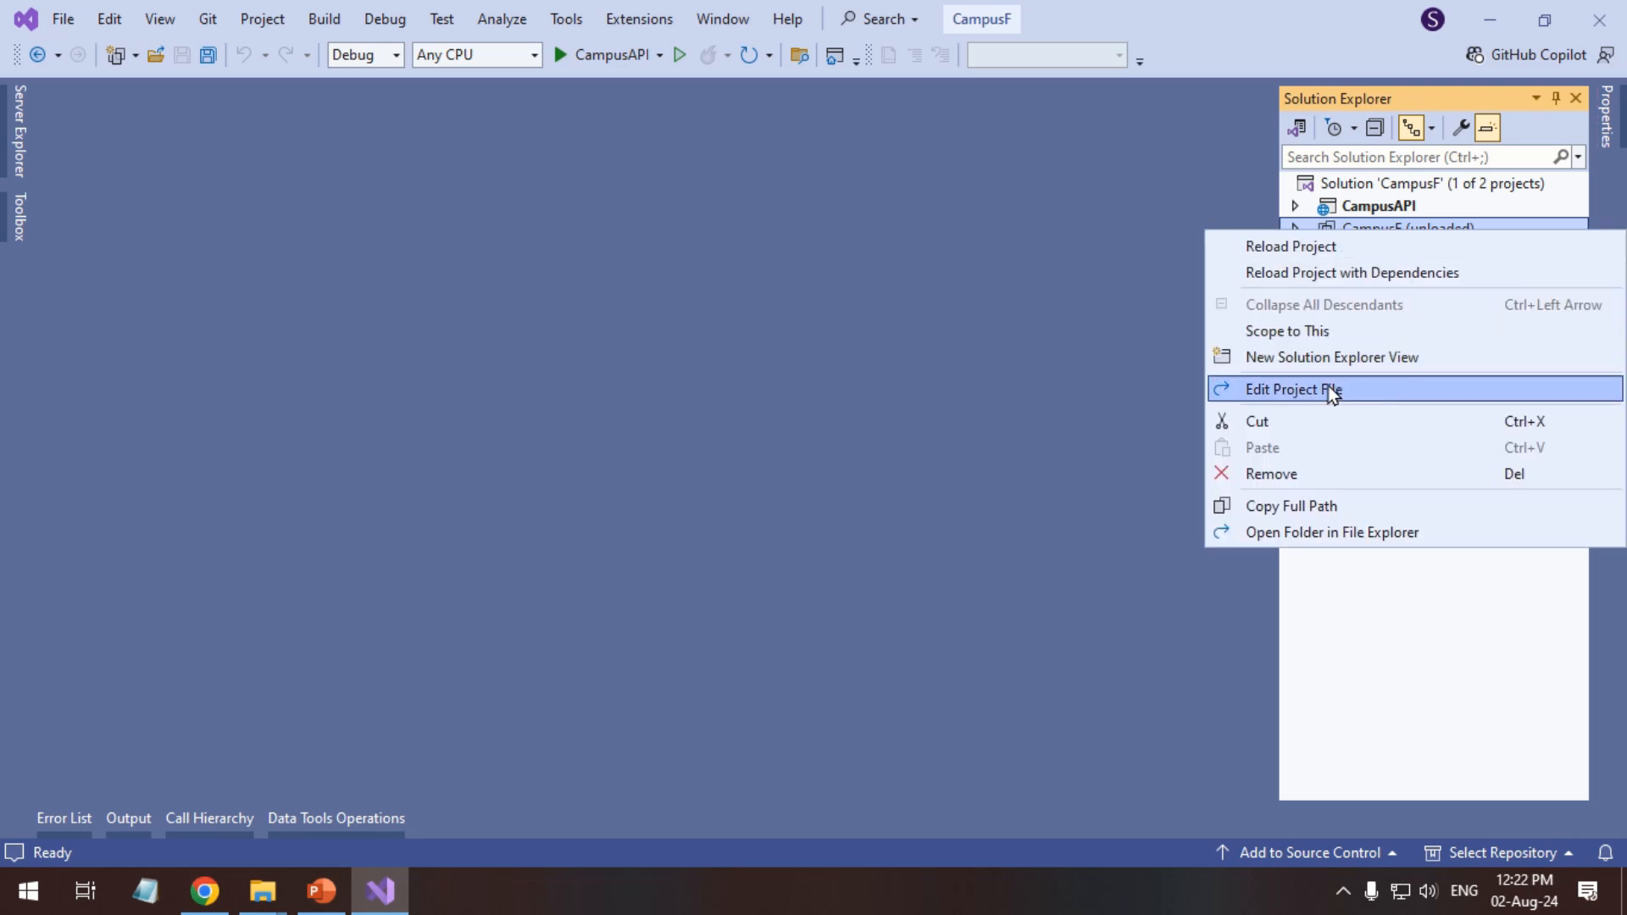
left_click(1293, 390)
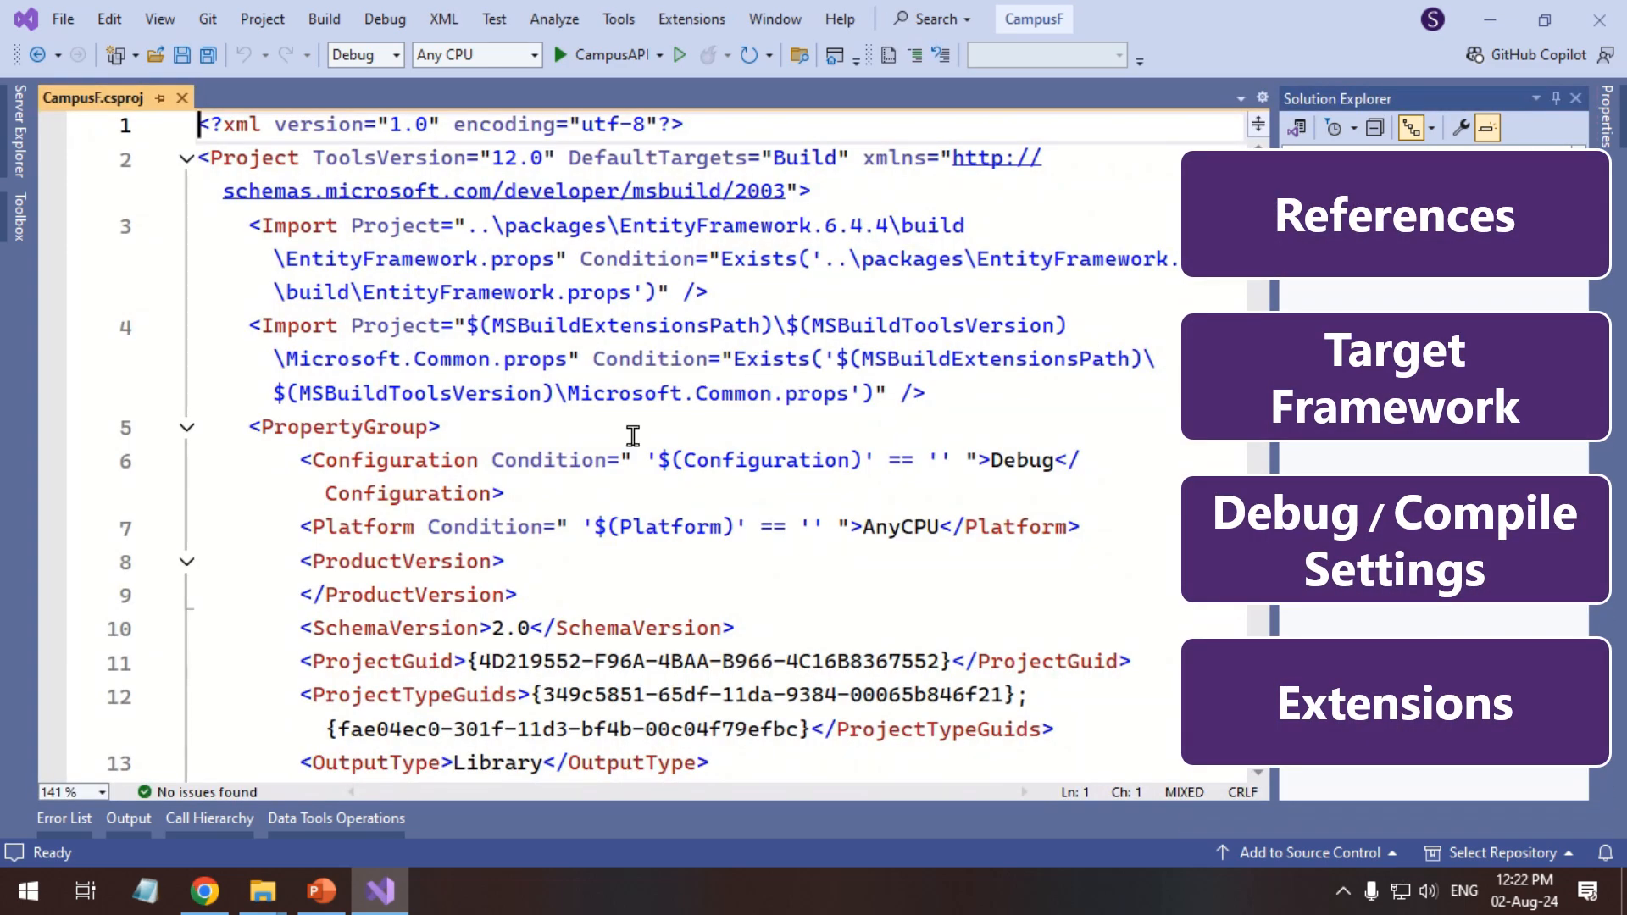
scroll("down", 3)
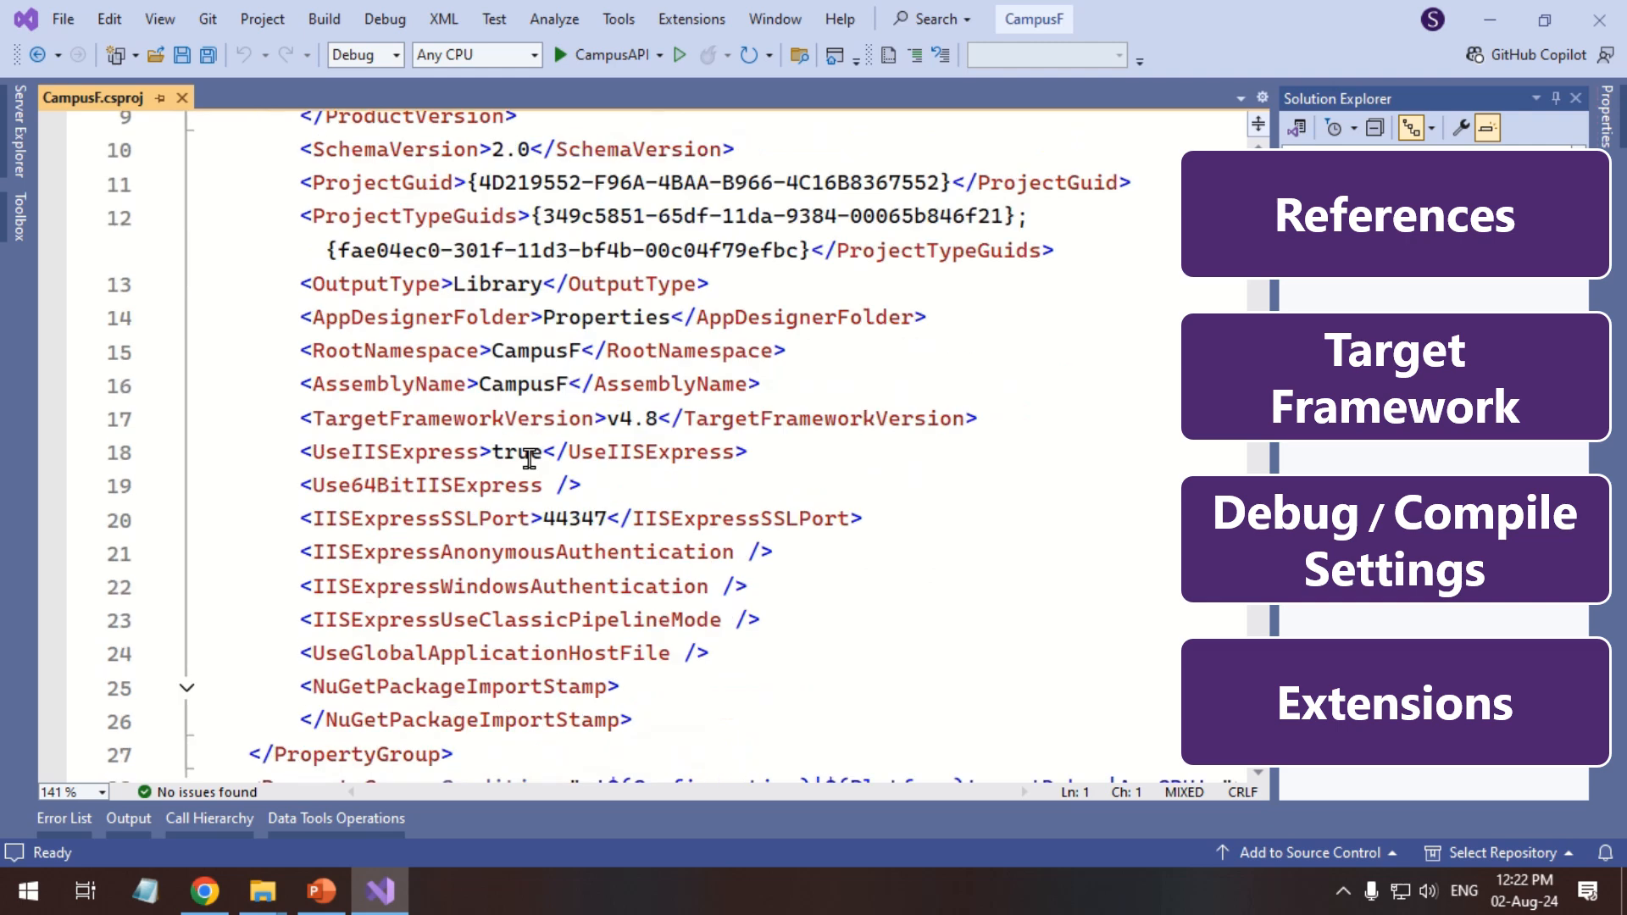
mouse_move(571, 429)
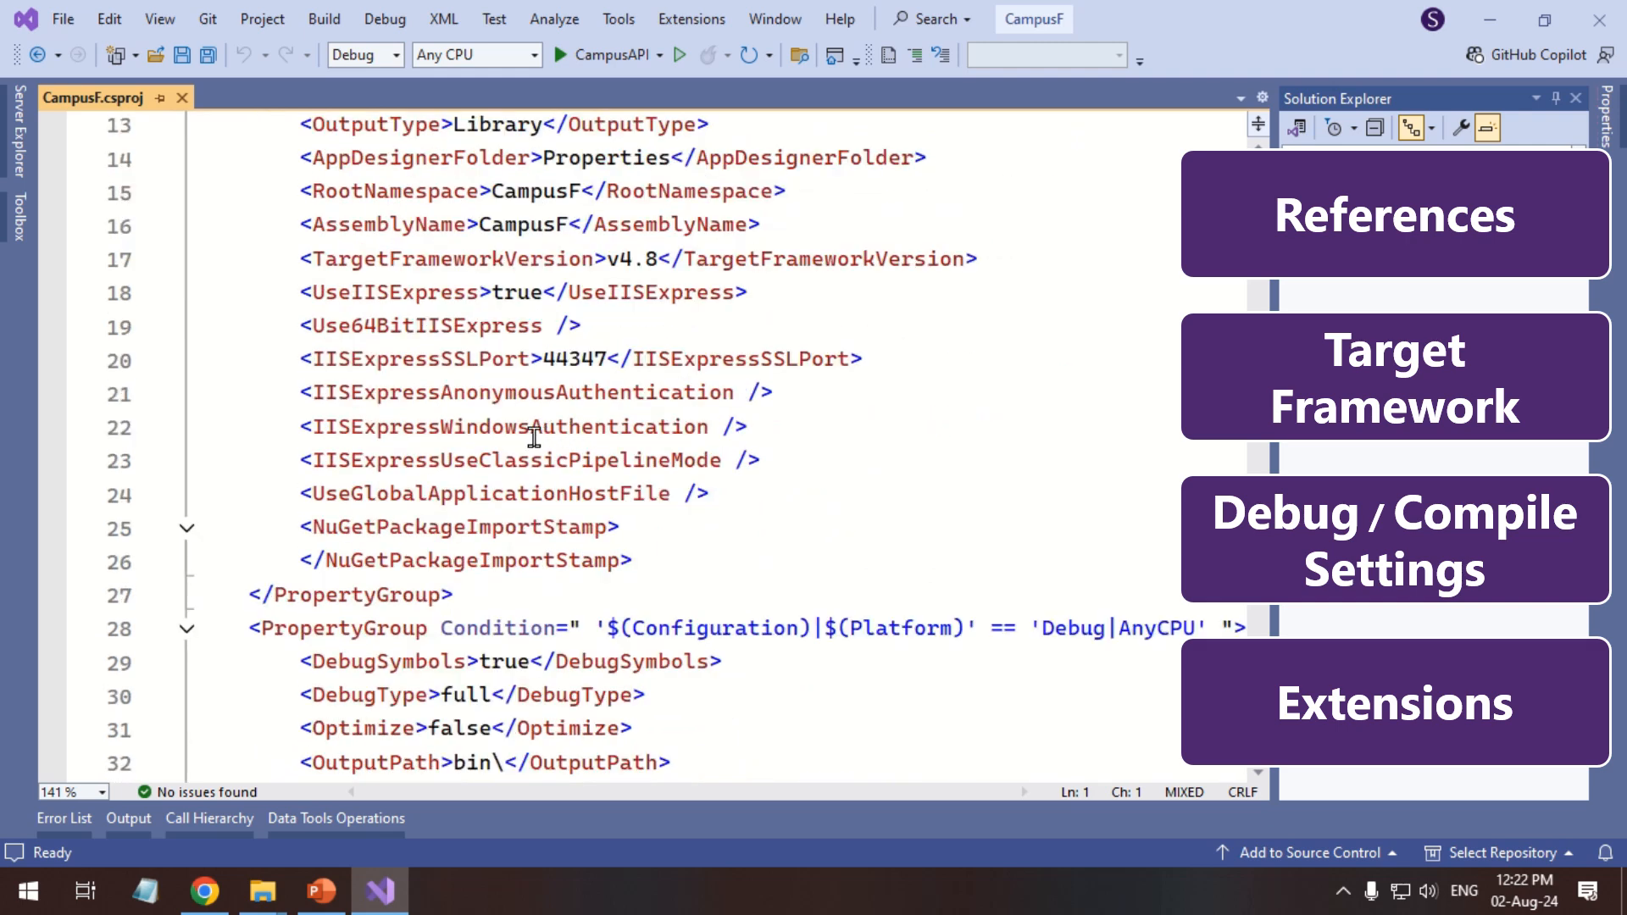
double_click(454, 257)
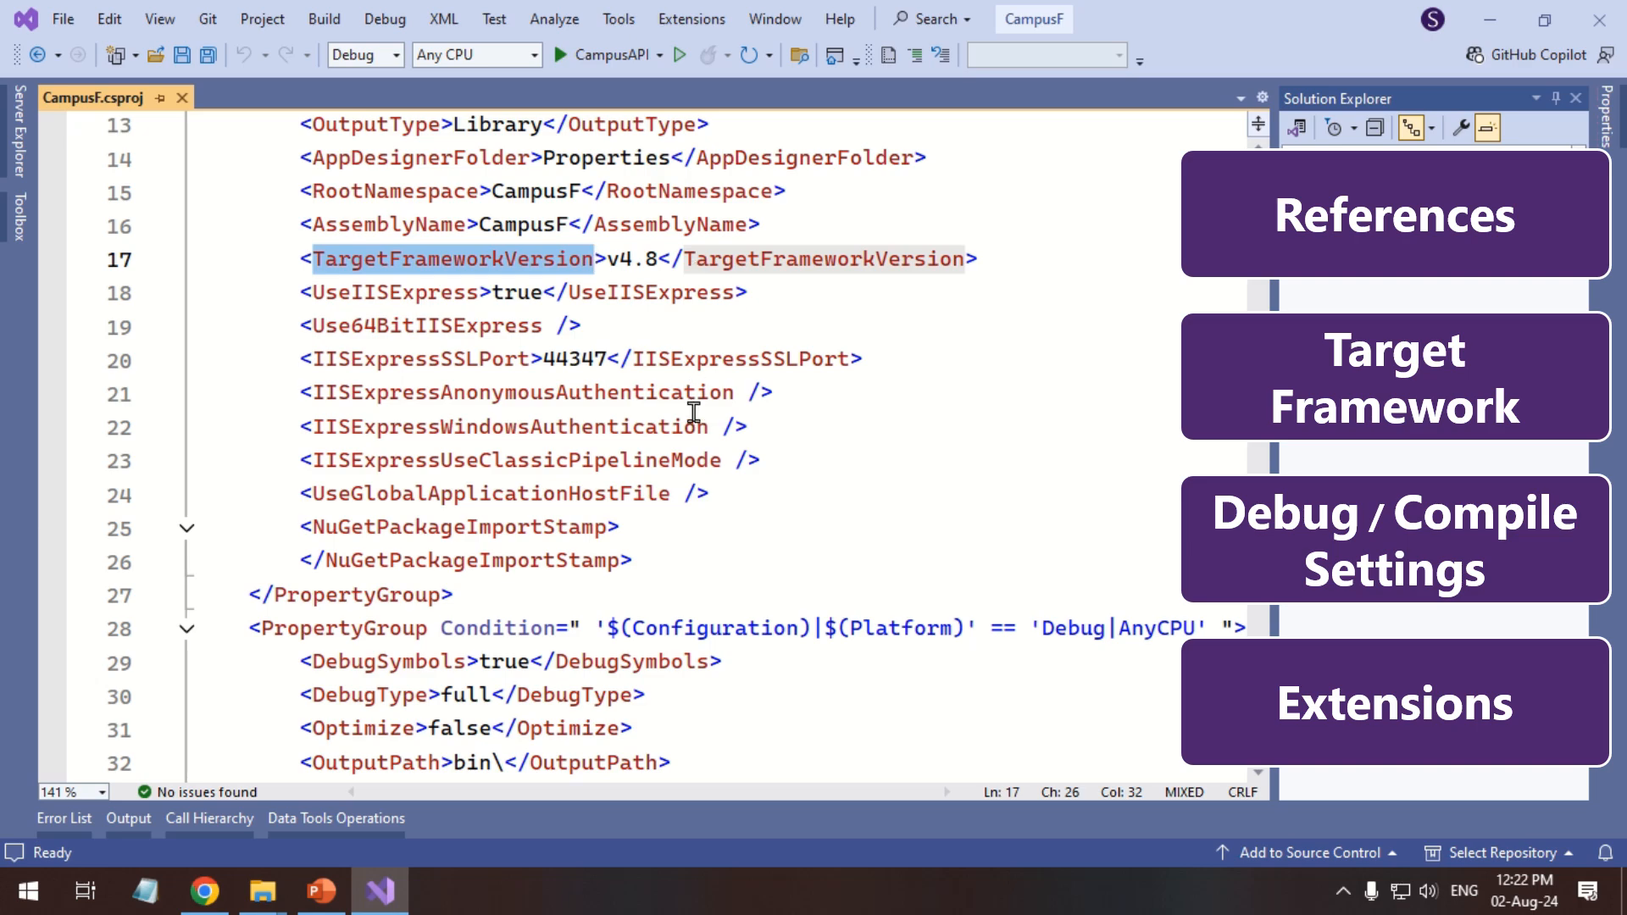
scroll("down", 3)
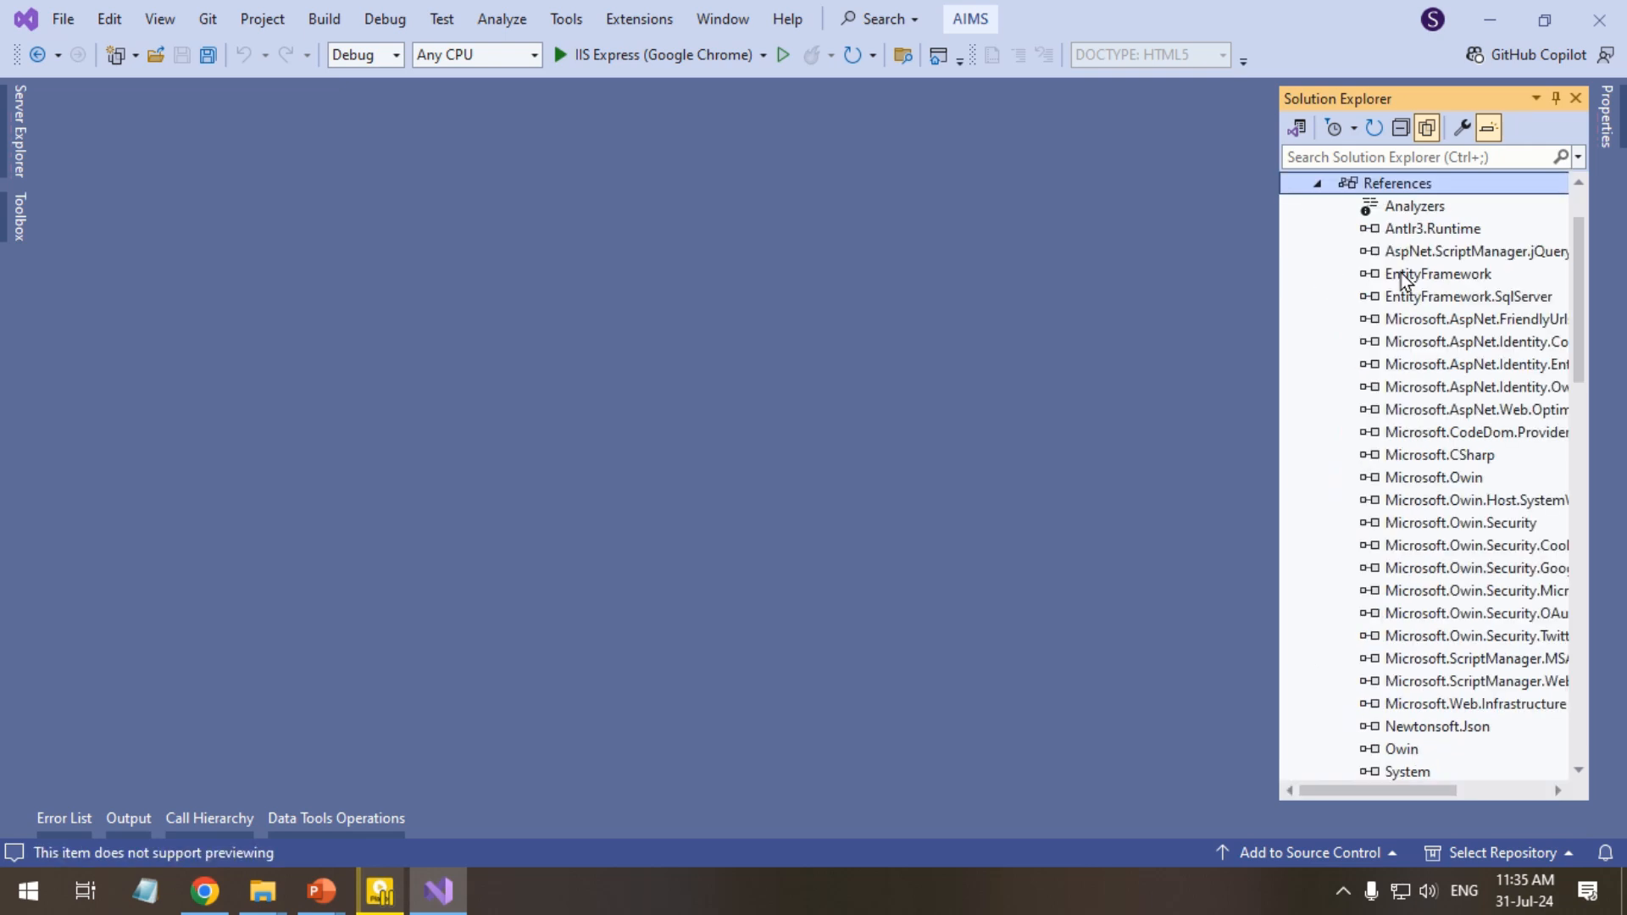
Scroll the AIMS installed NuGet packages list showing EntityFramework 6.4.4
scroll("down", 3)
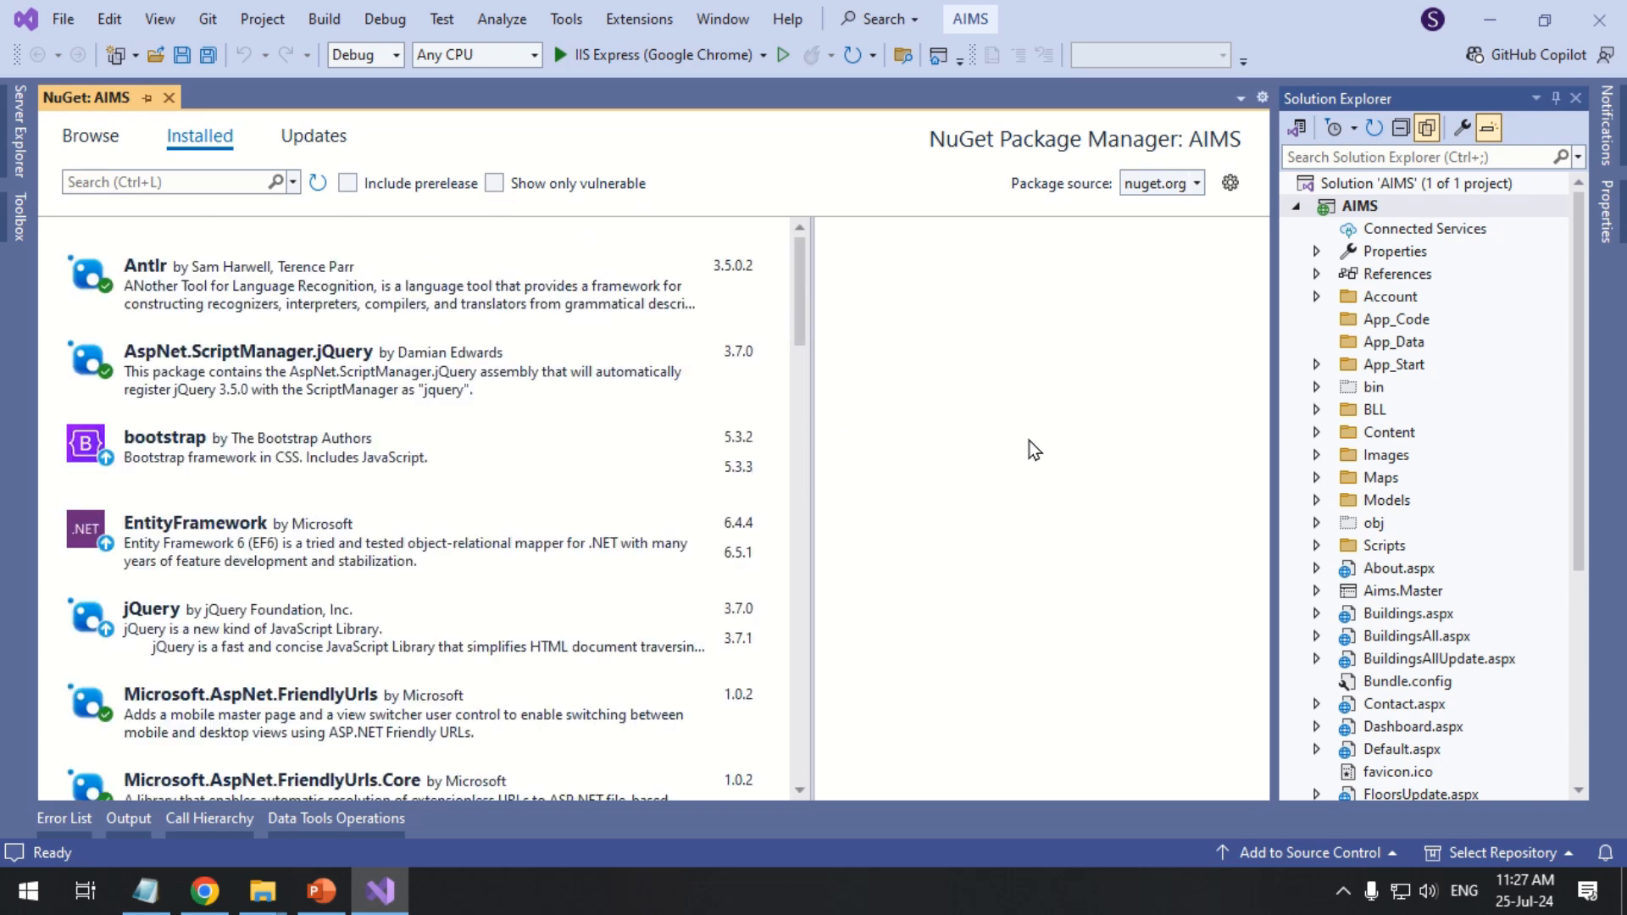
scroll("down", 3)
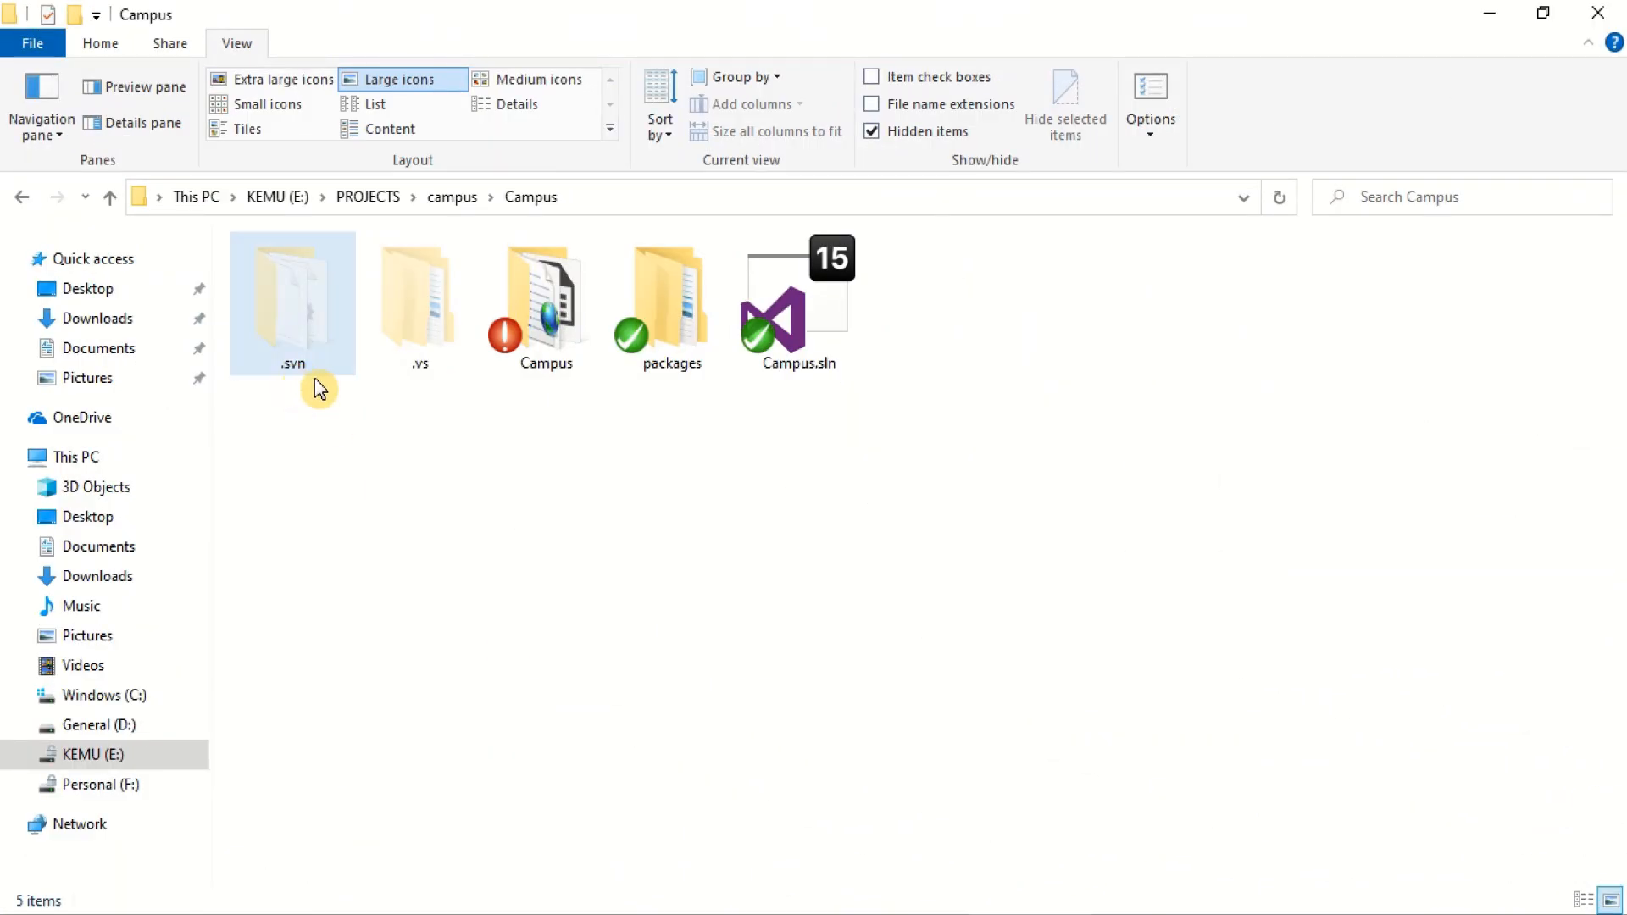
Navigate File Explorer to the root of the Windows (C:) drive
right_click(419, 302)
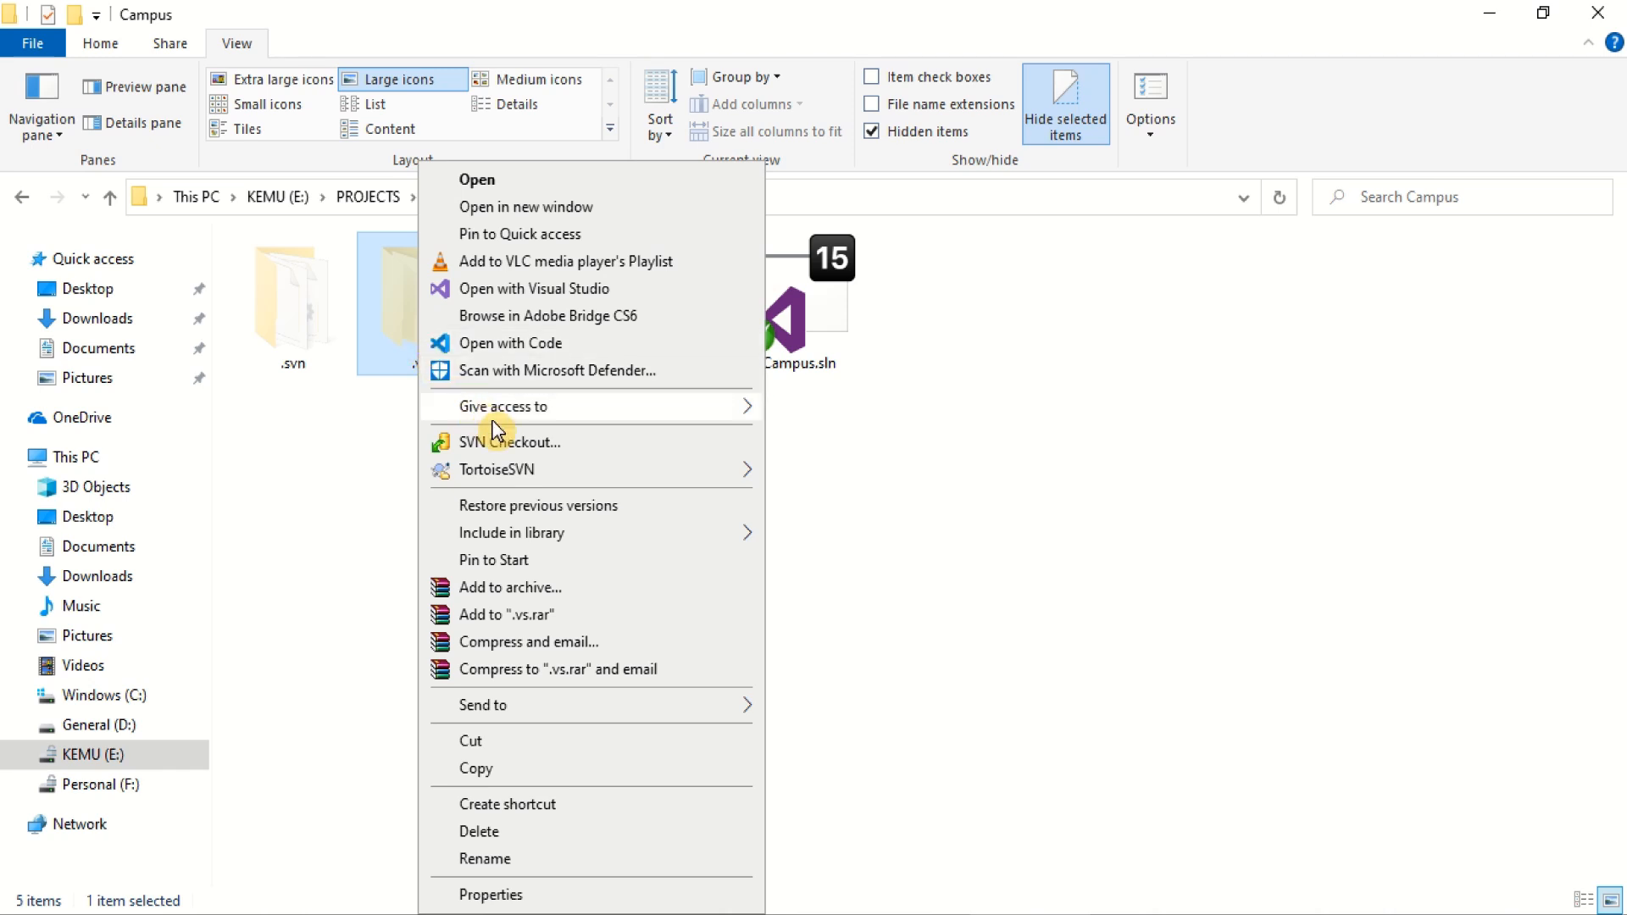
mouse_move(517, 447)
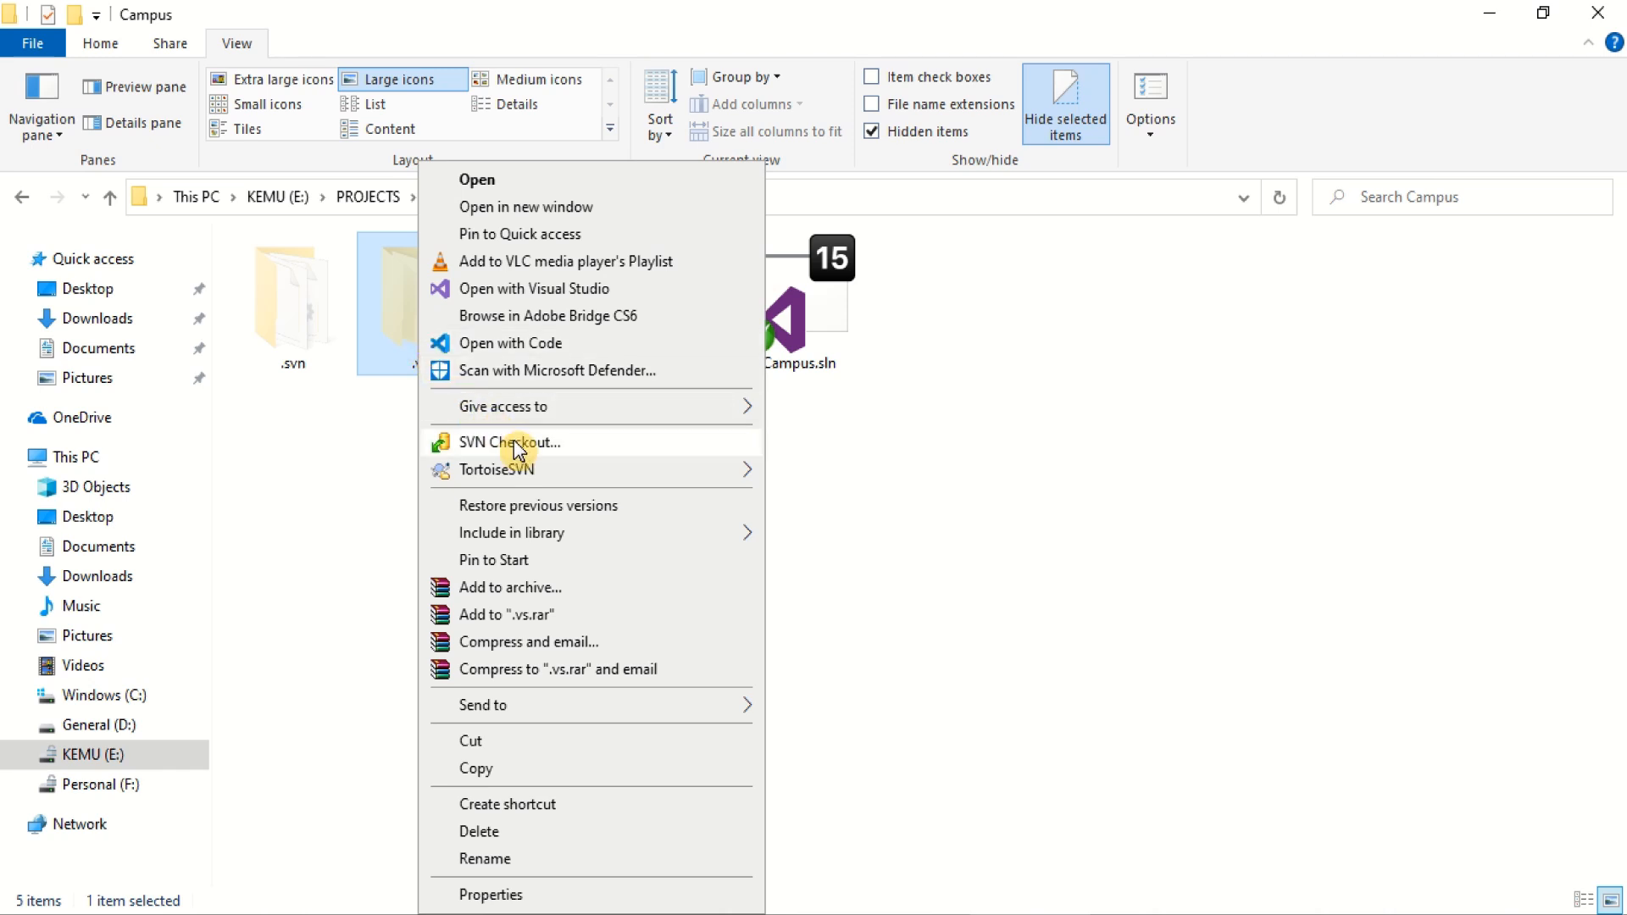
left_click(707, 491)
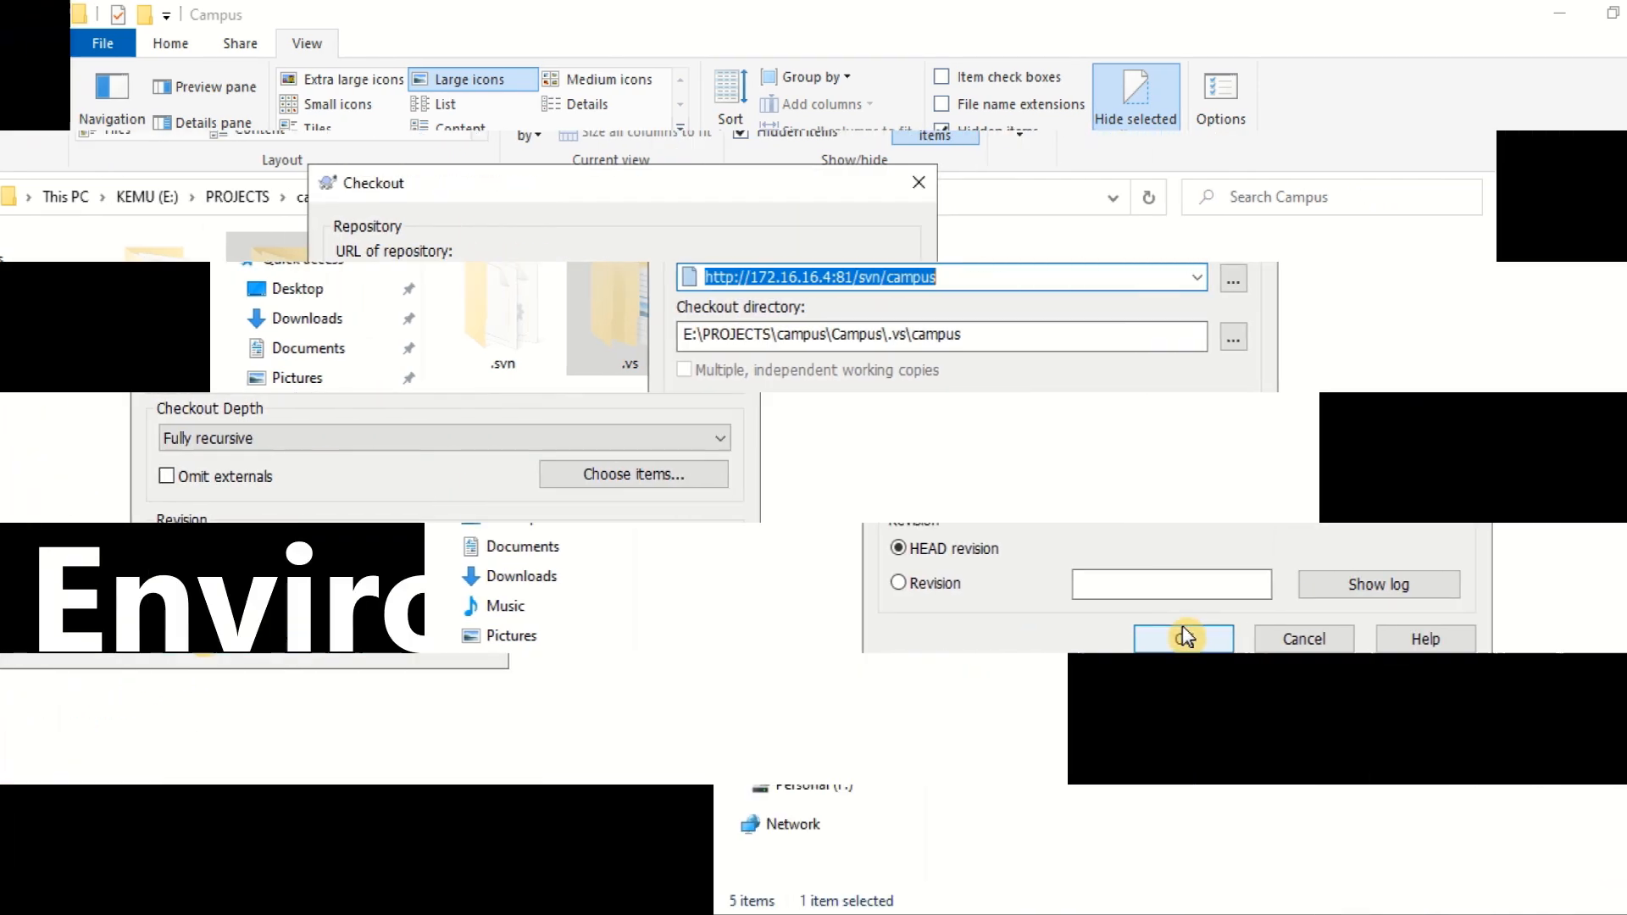
left_click(1181, 639)
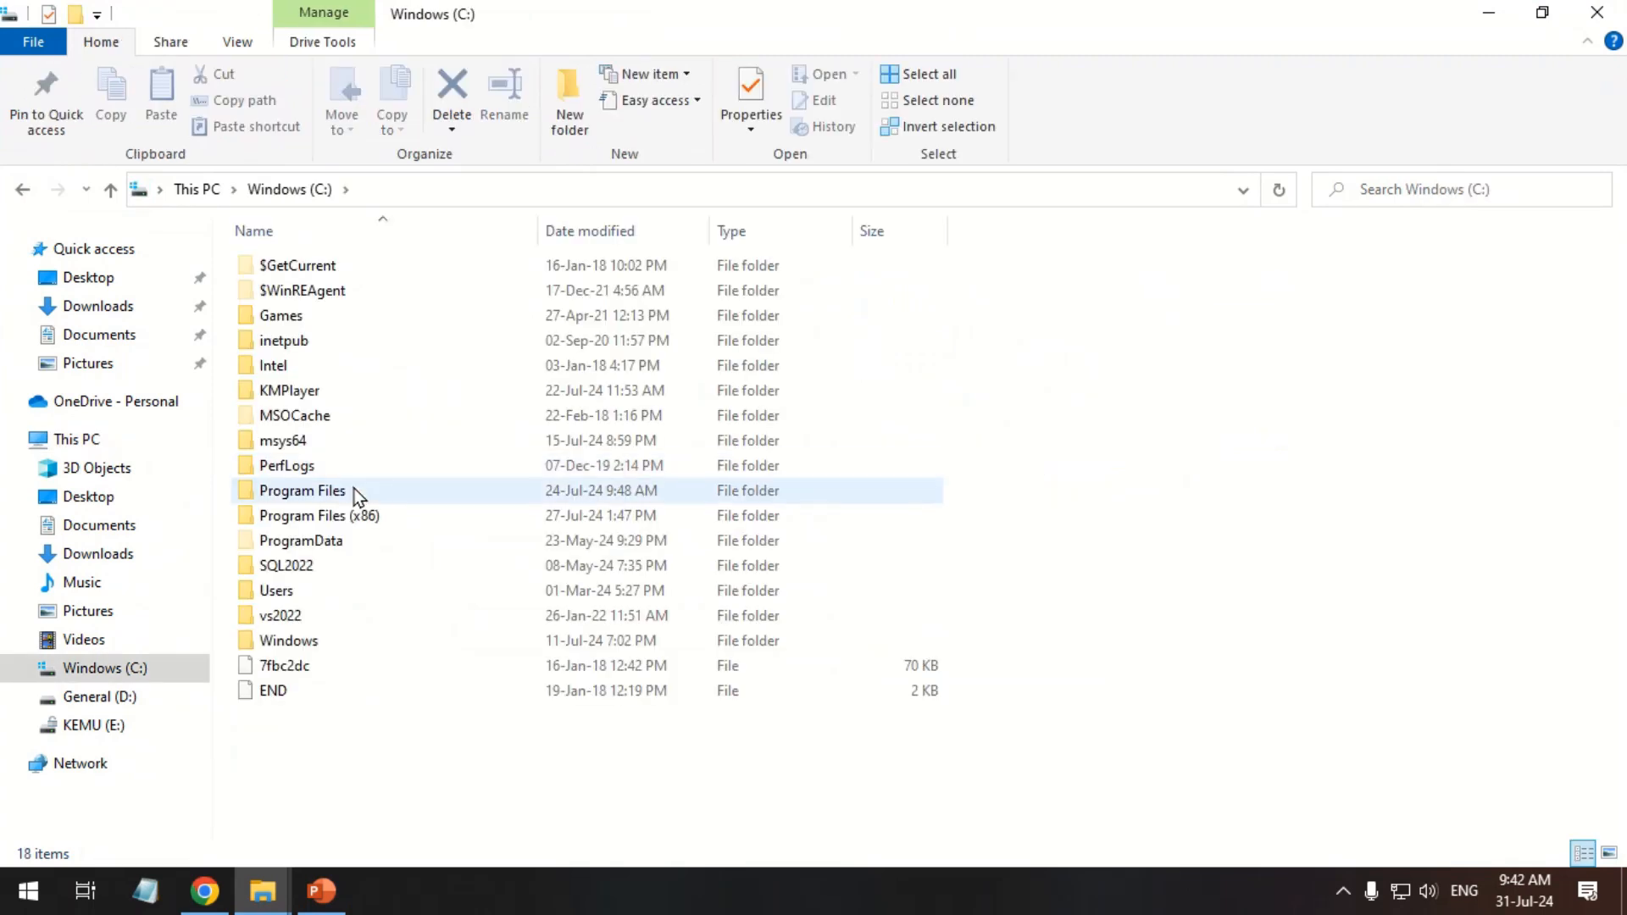
Browse into C:\Program Files\dotnet and search Windows for 'envo' to reach environment variable settings
double_click(302, 490)
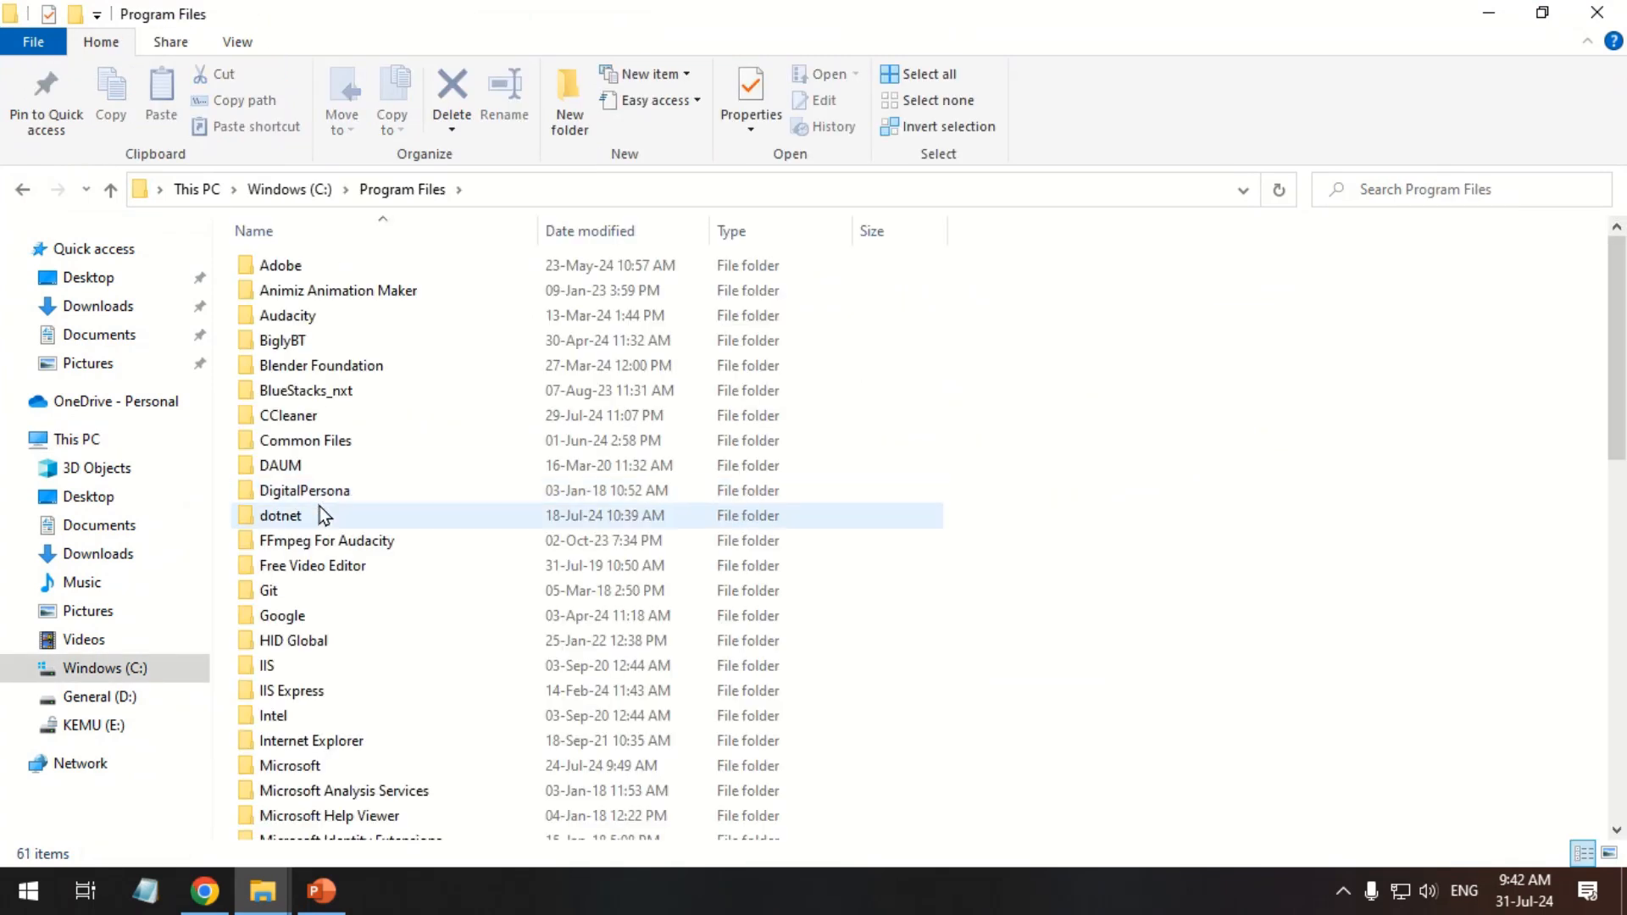
double_click(280, 515)
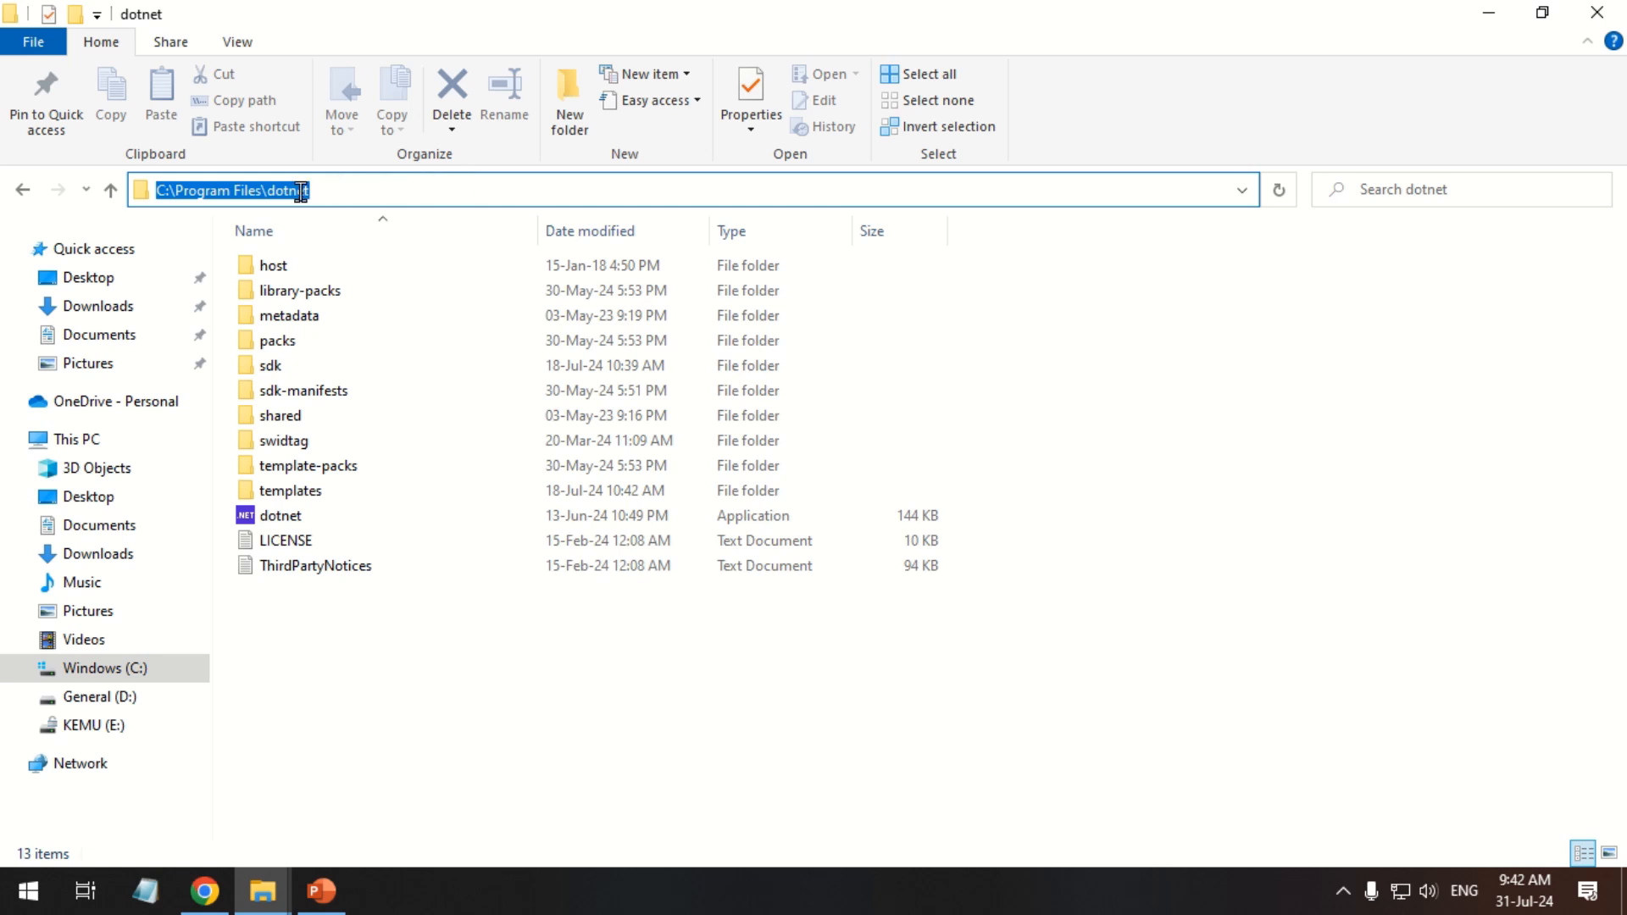
mouse_move(435, 303)
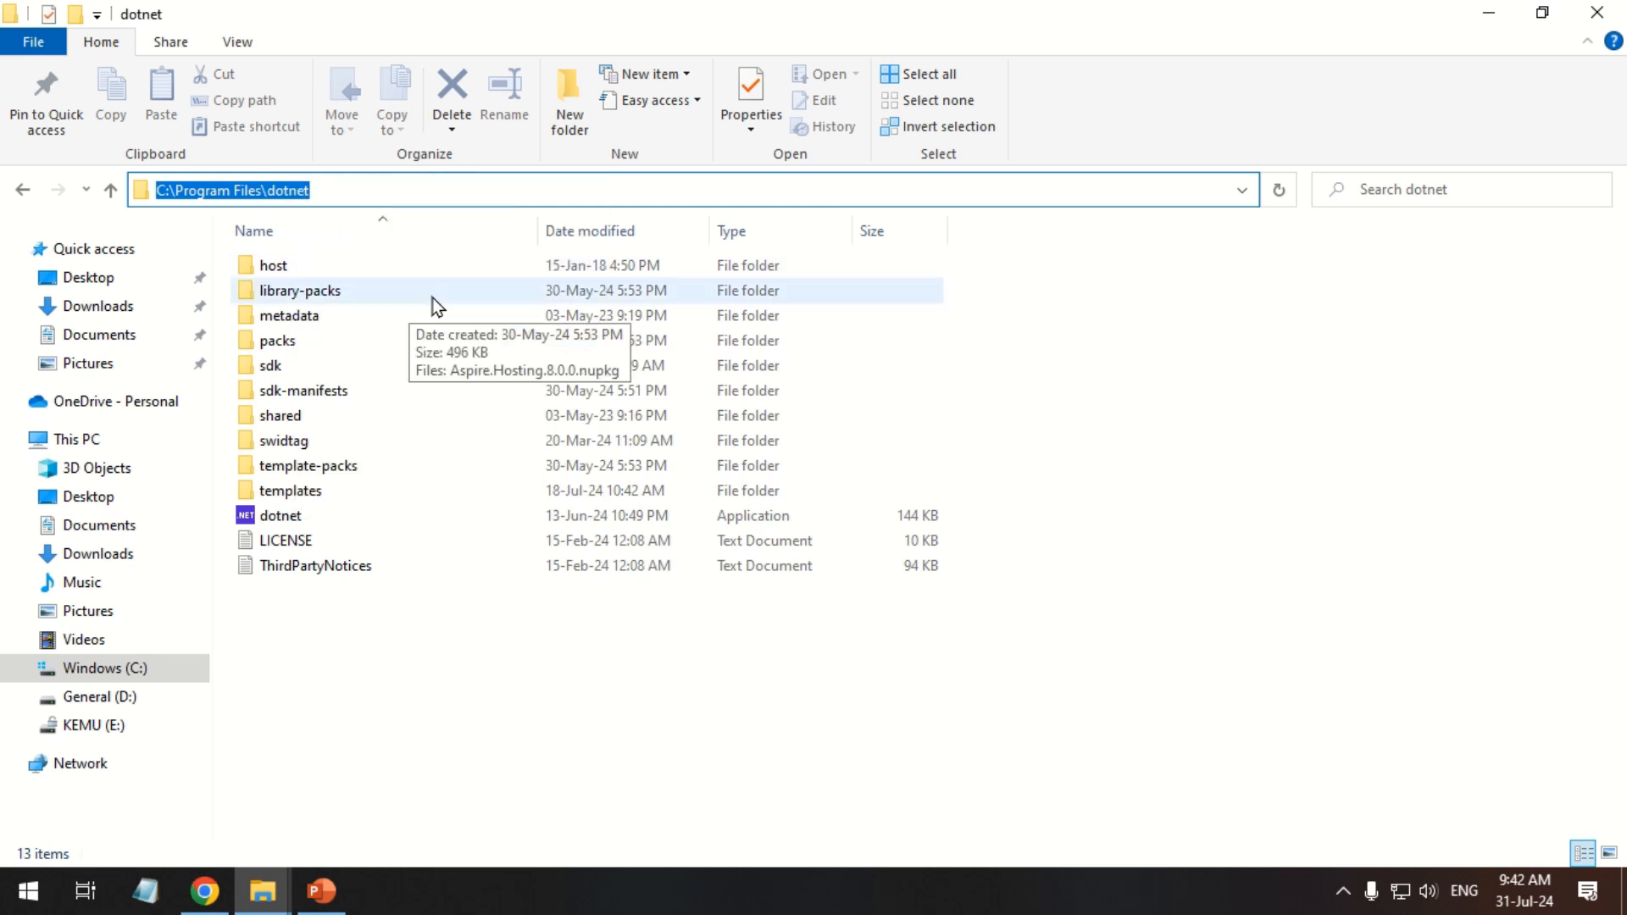
type("envo")
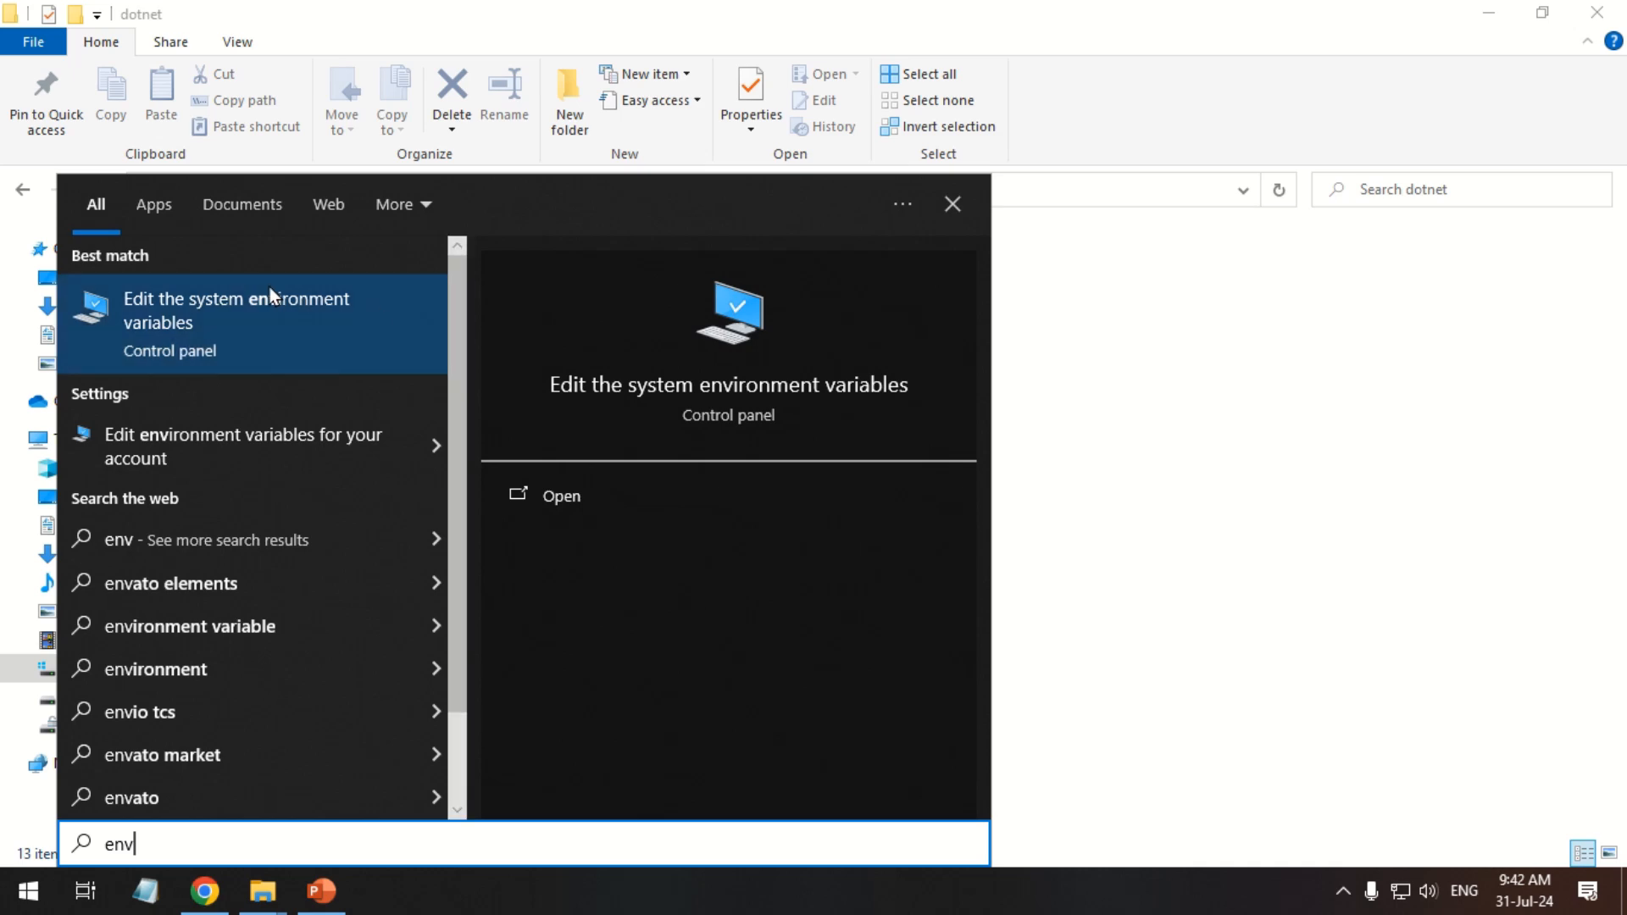
Add user environment variable C# pointing to C:\Program Files\dotnet
left_click(236, 310)
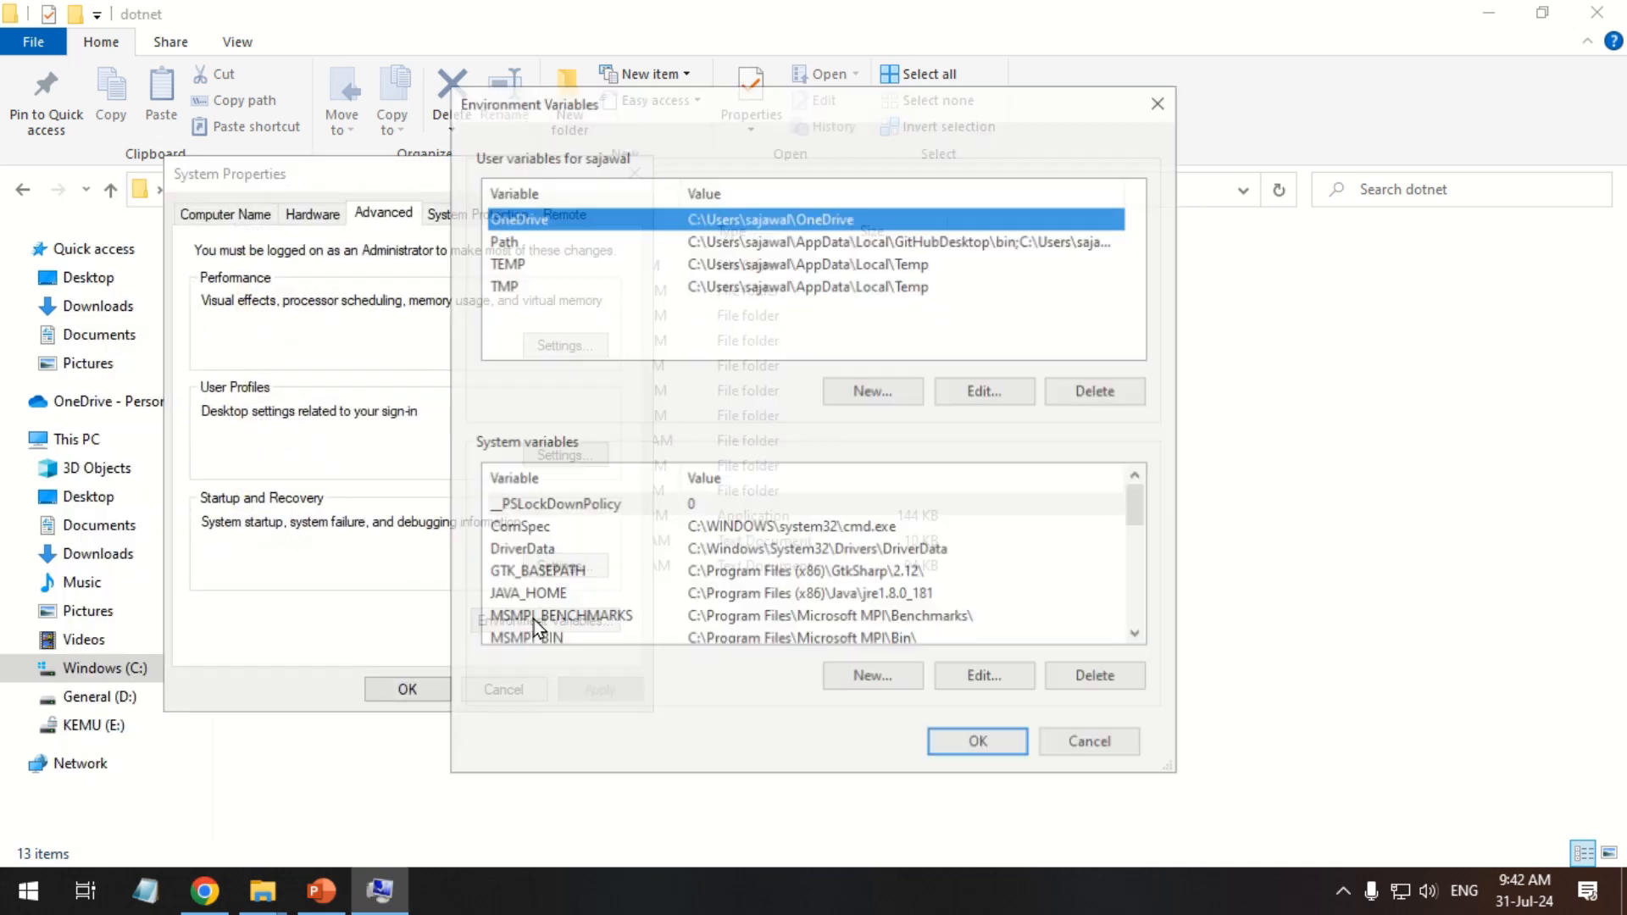
left_click(871, 391)
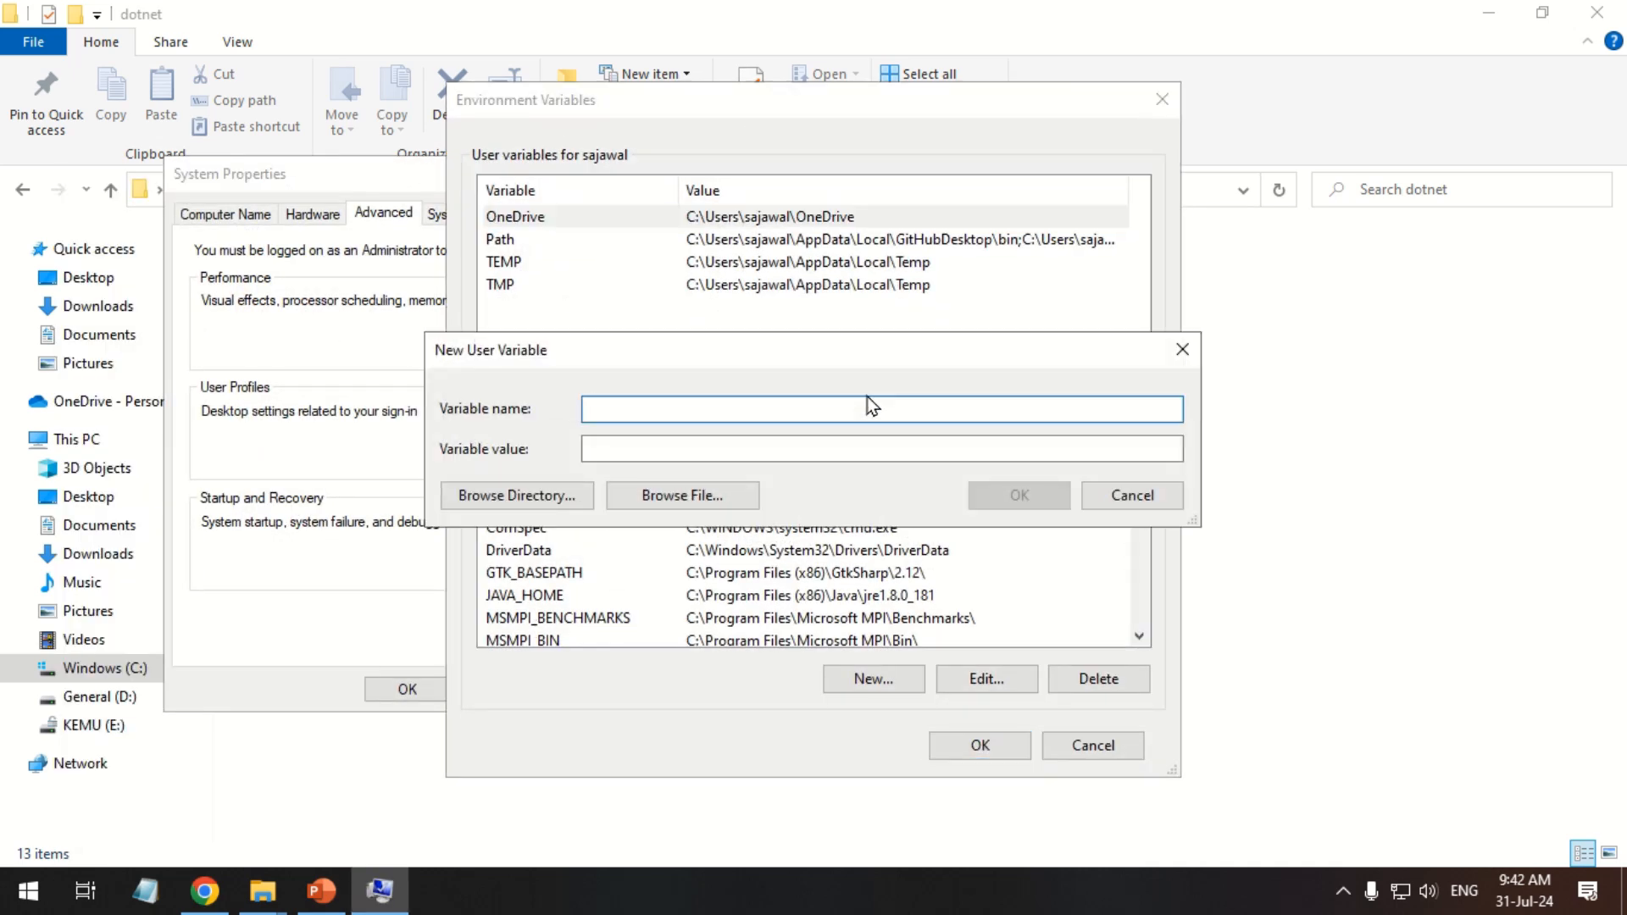
type("C#")
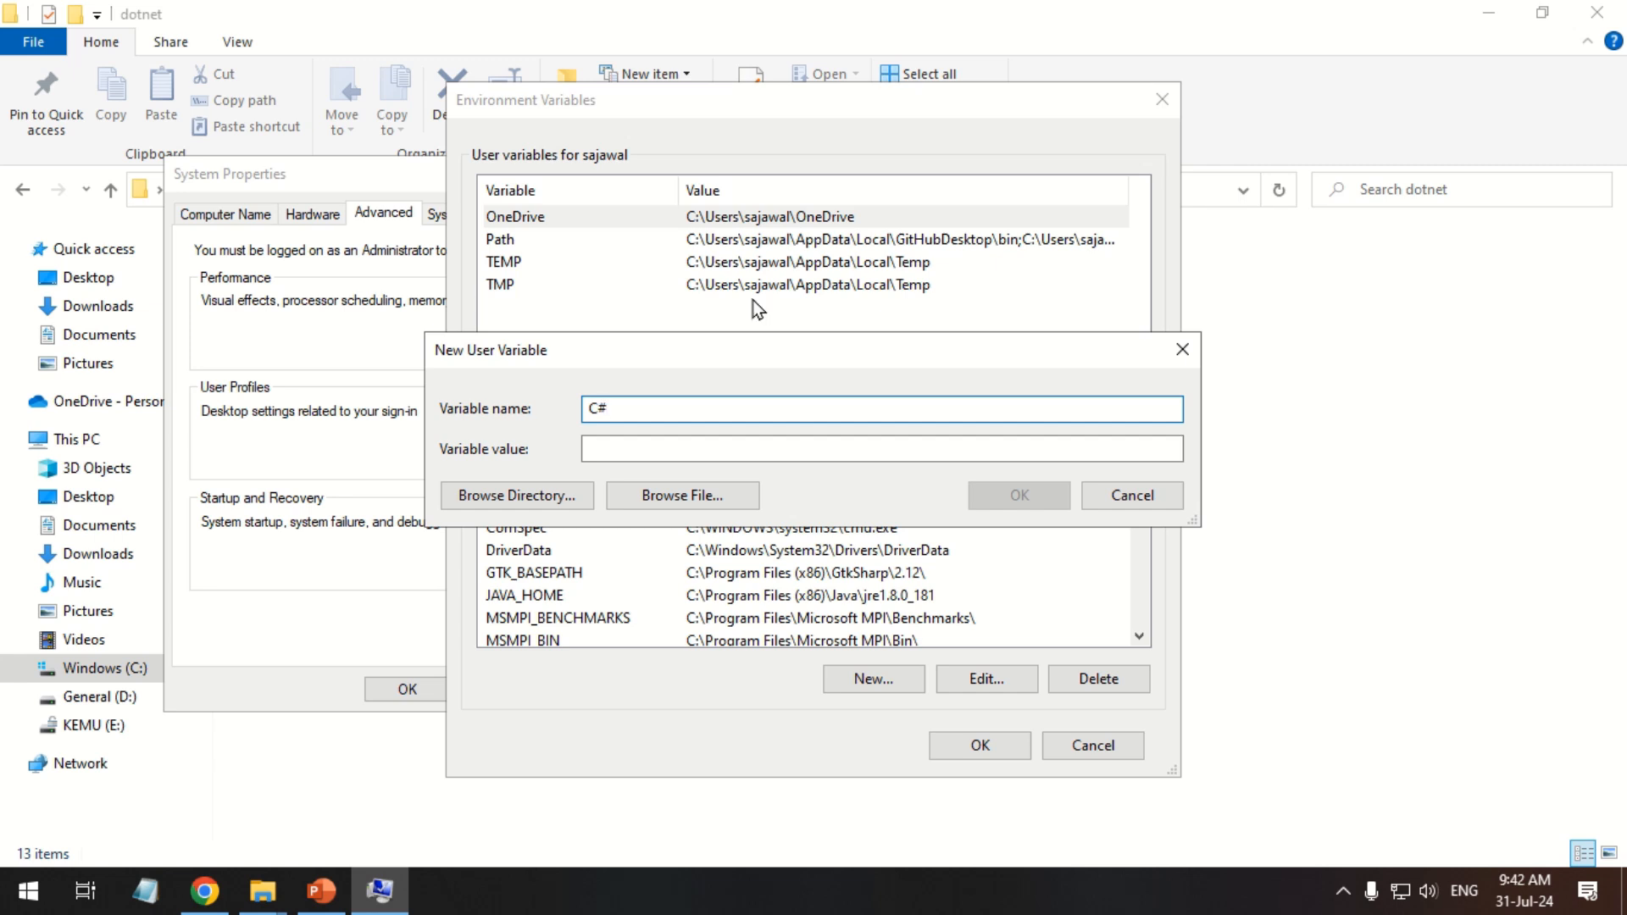
type("C:\\Program Files\\dotnet")
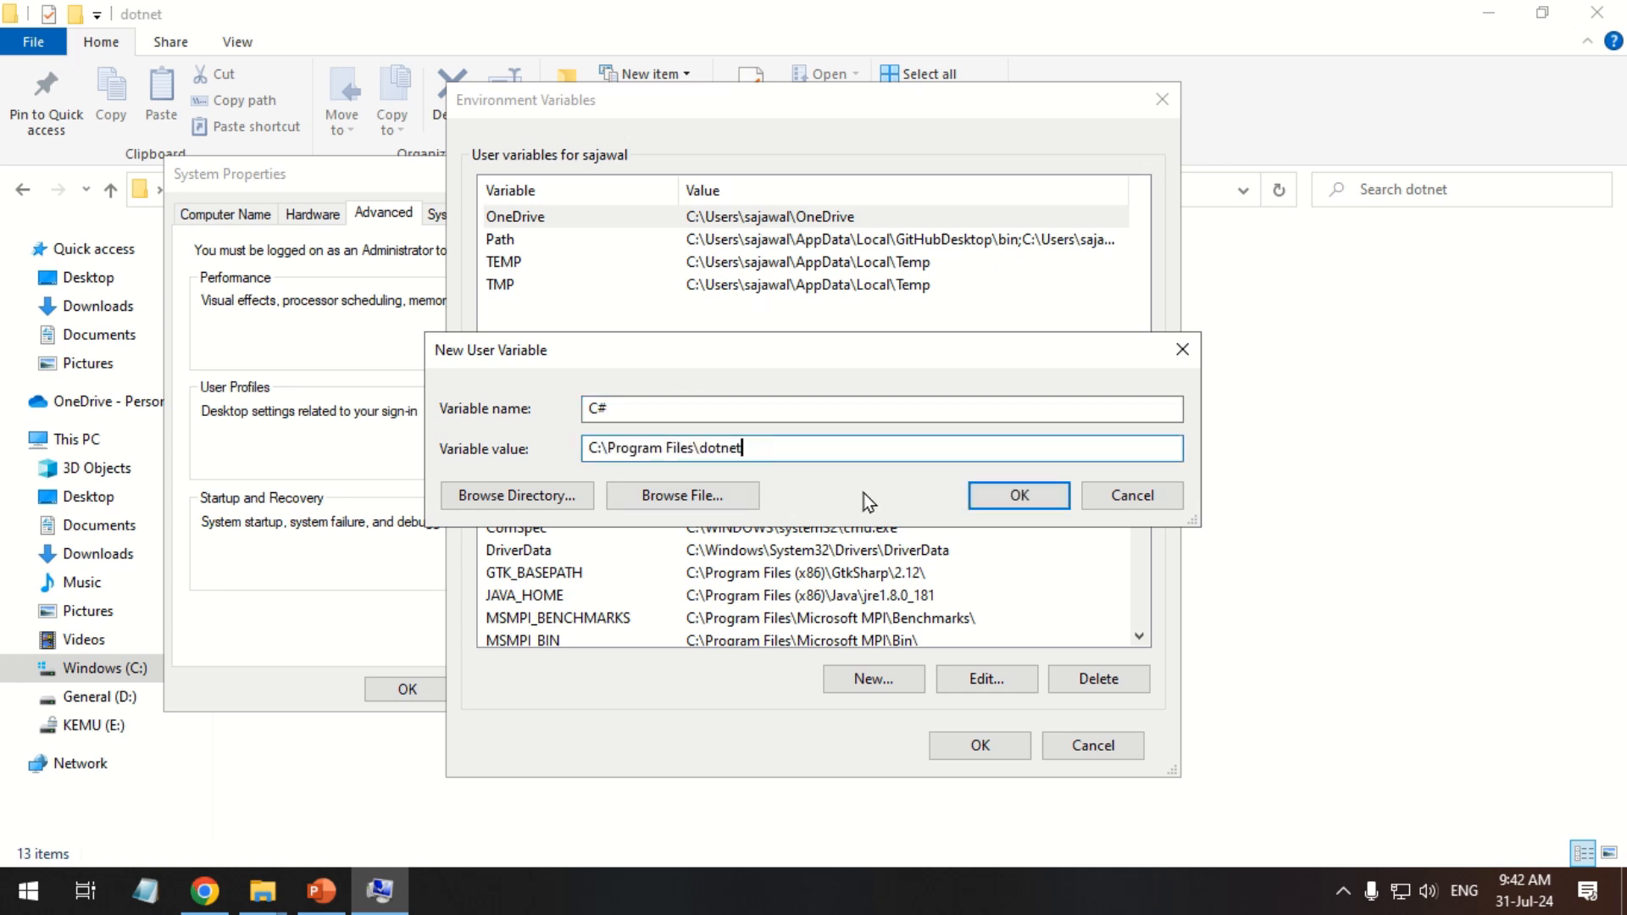
left_click(1016, 494)
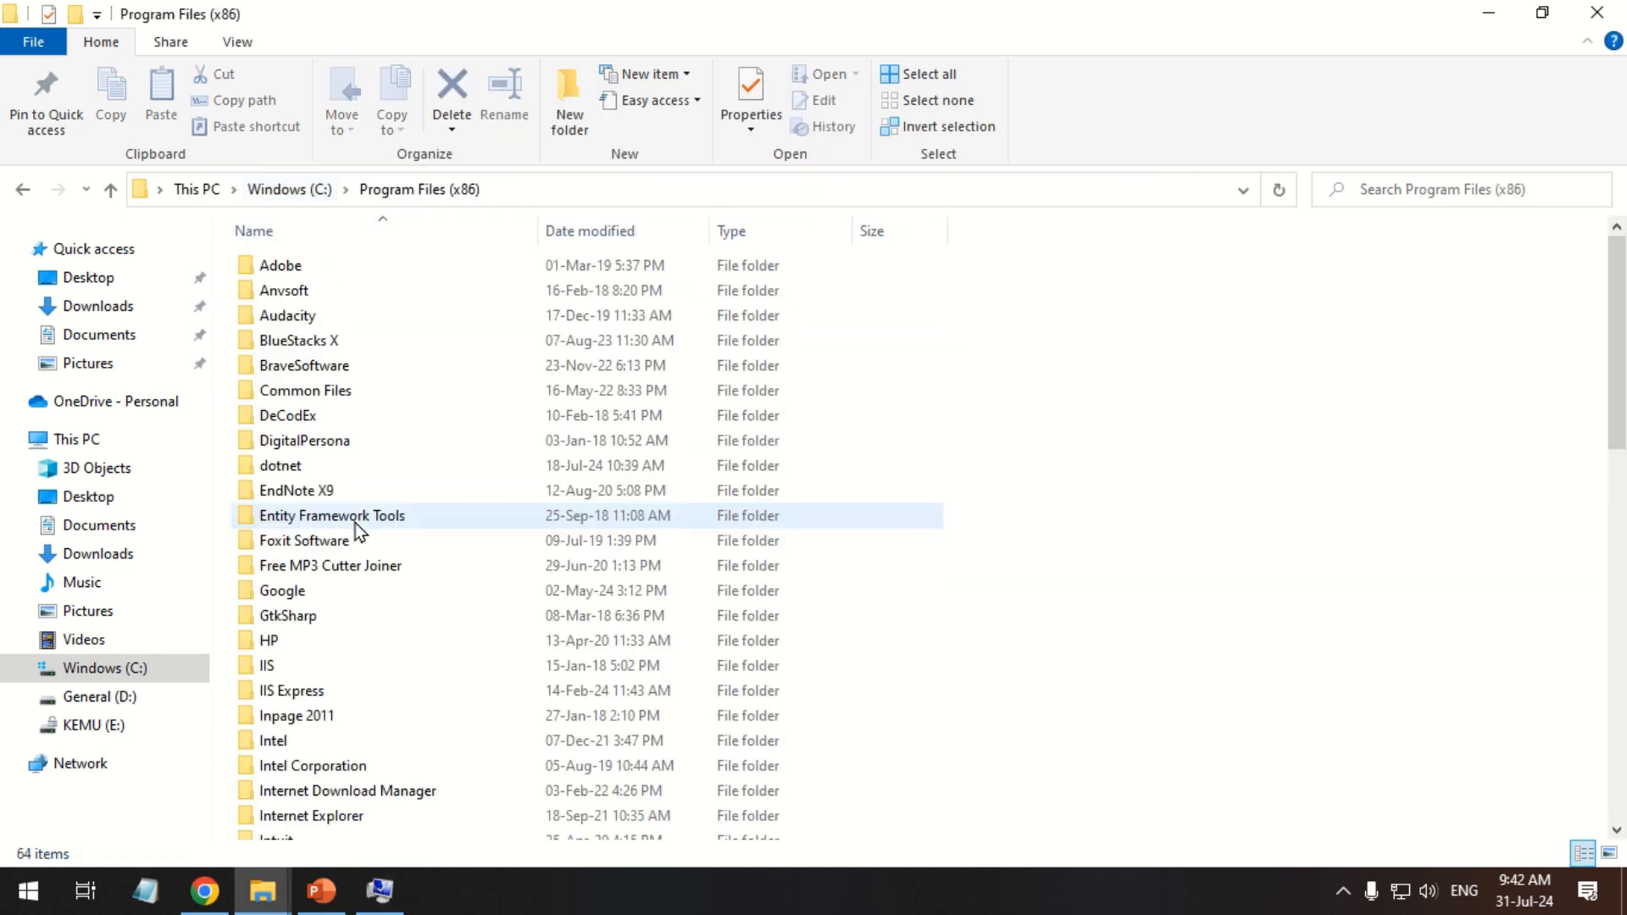
Add user environment variable C#86 pointing to the dotnet folder under Program Files (x86)
double_click(280, 465)
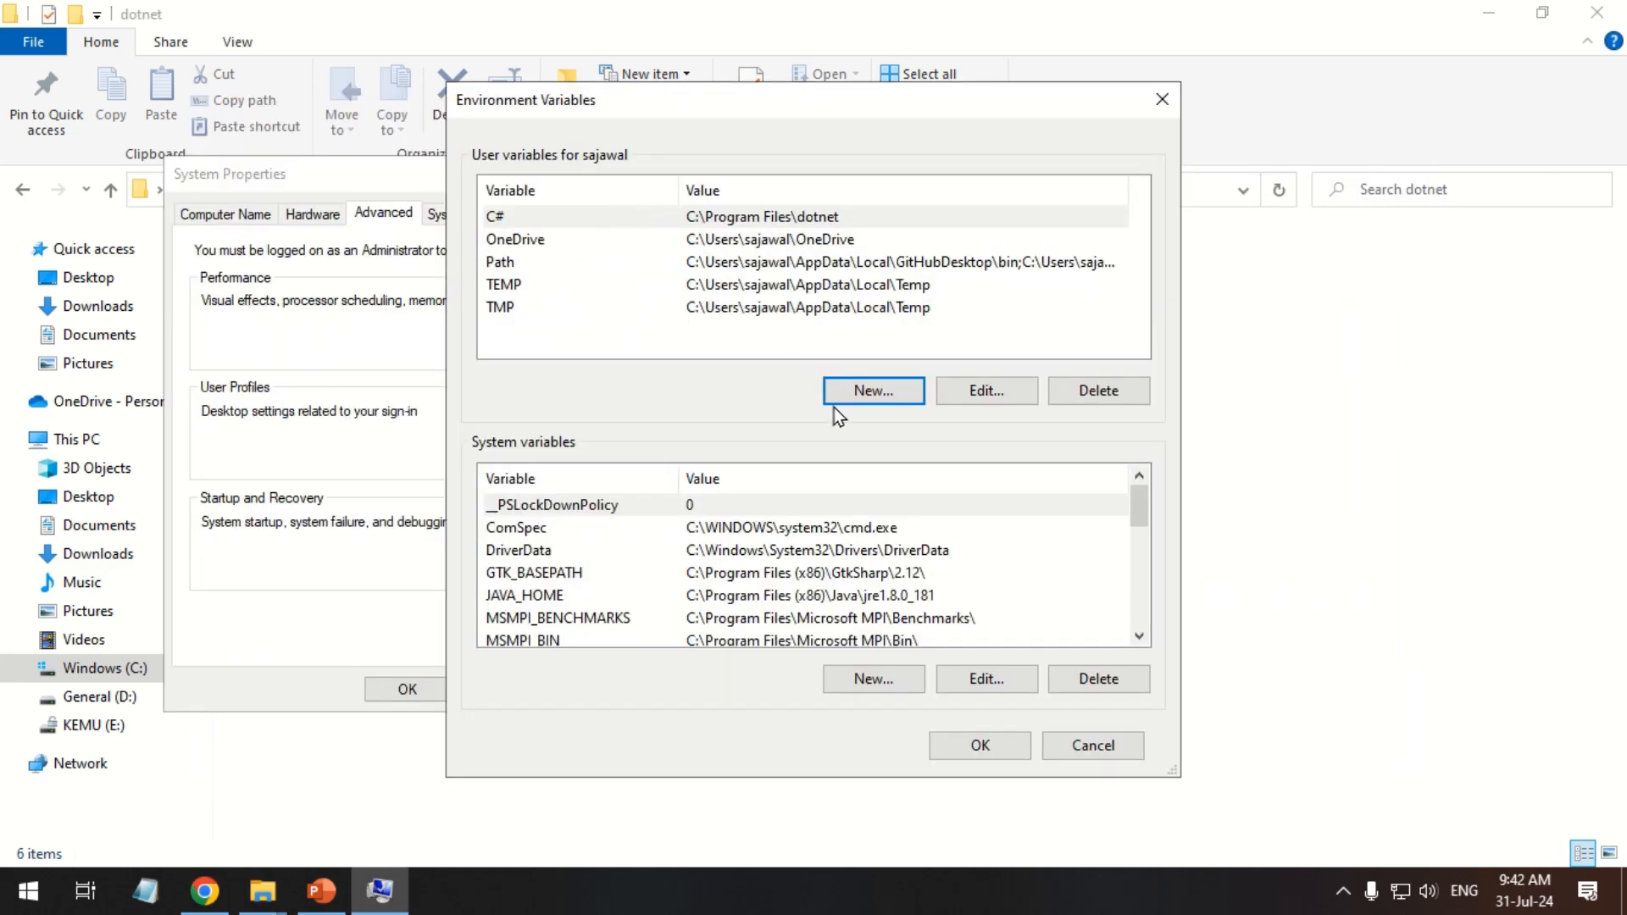
left_click(873, 391)
type("C:\\Program Files (x86)\\dotnet")
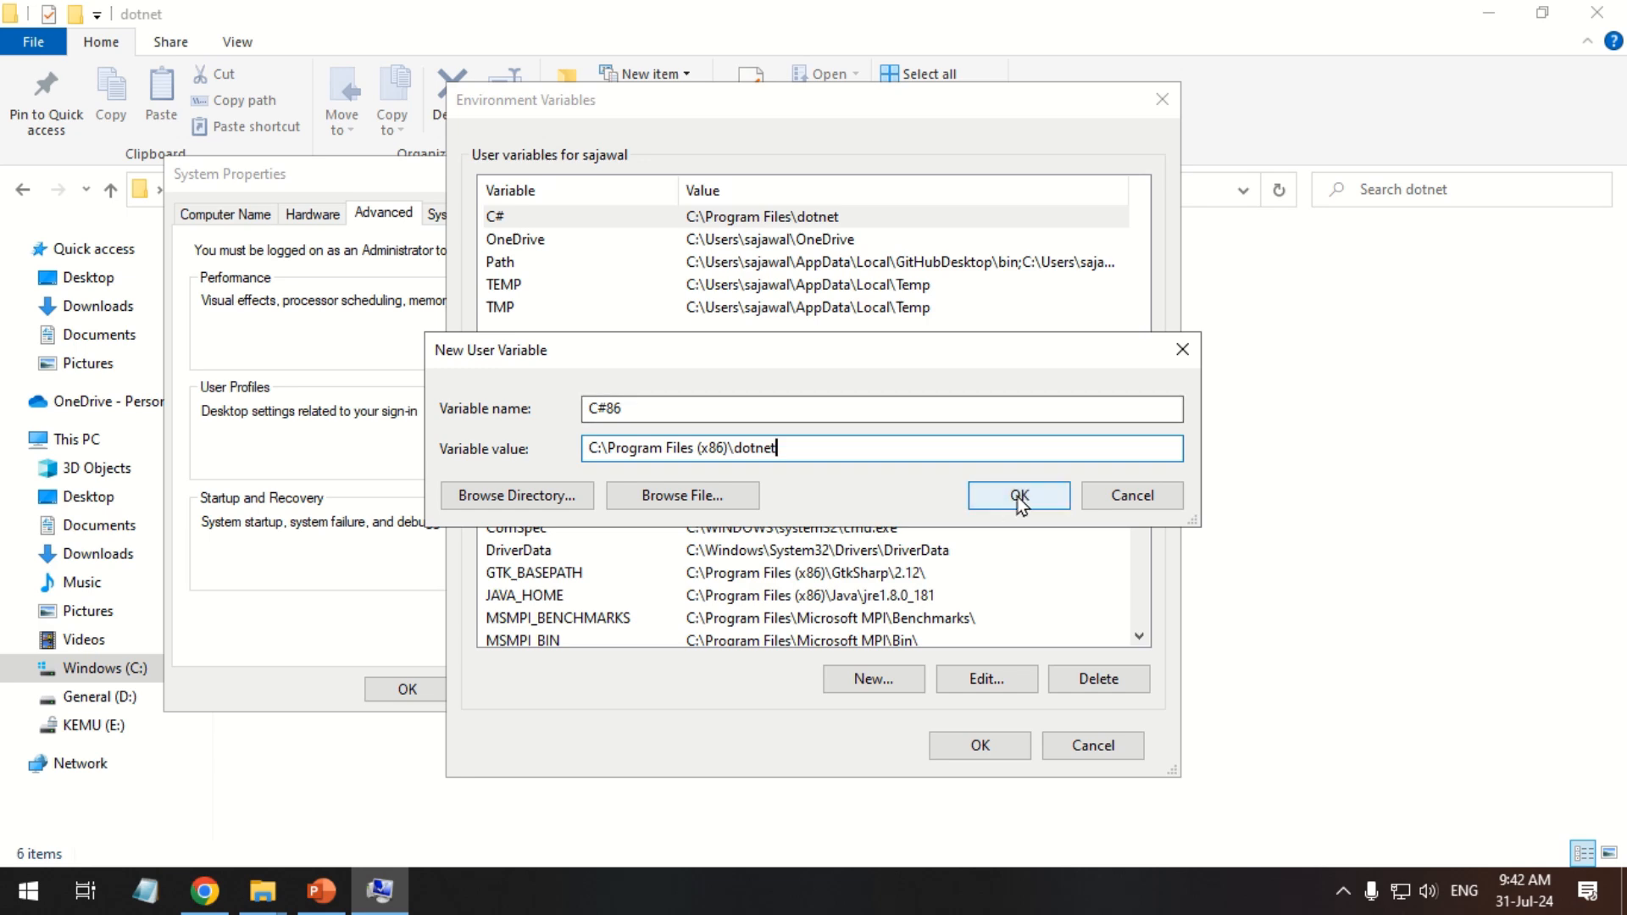
left_click(1017, 495)
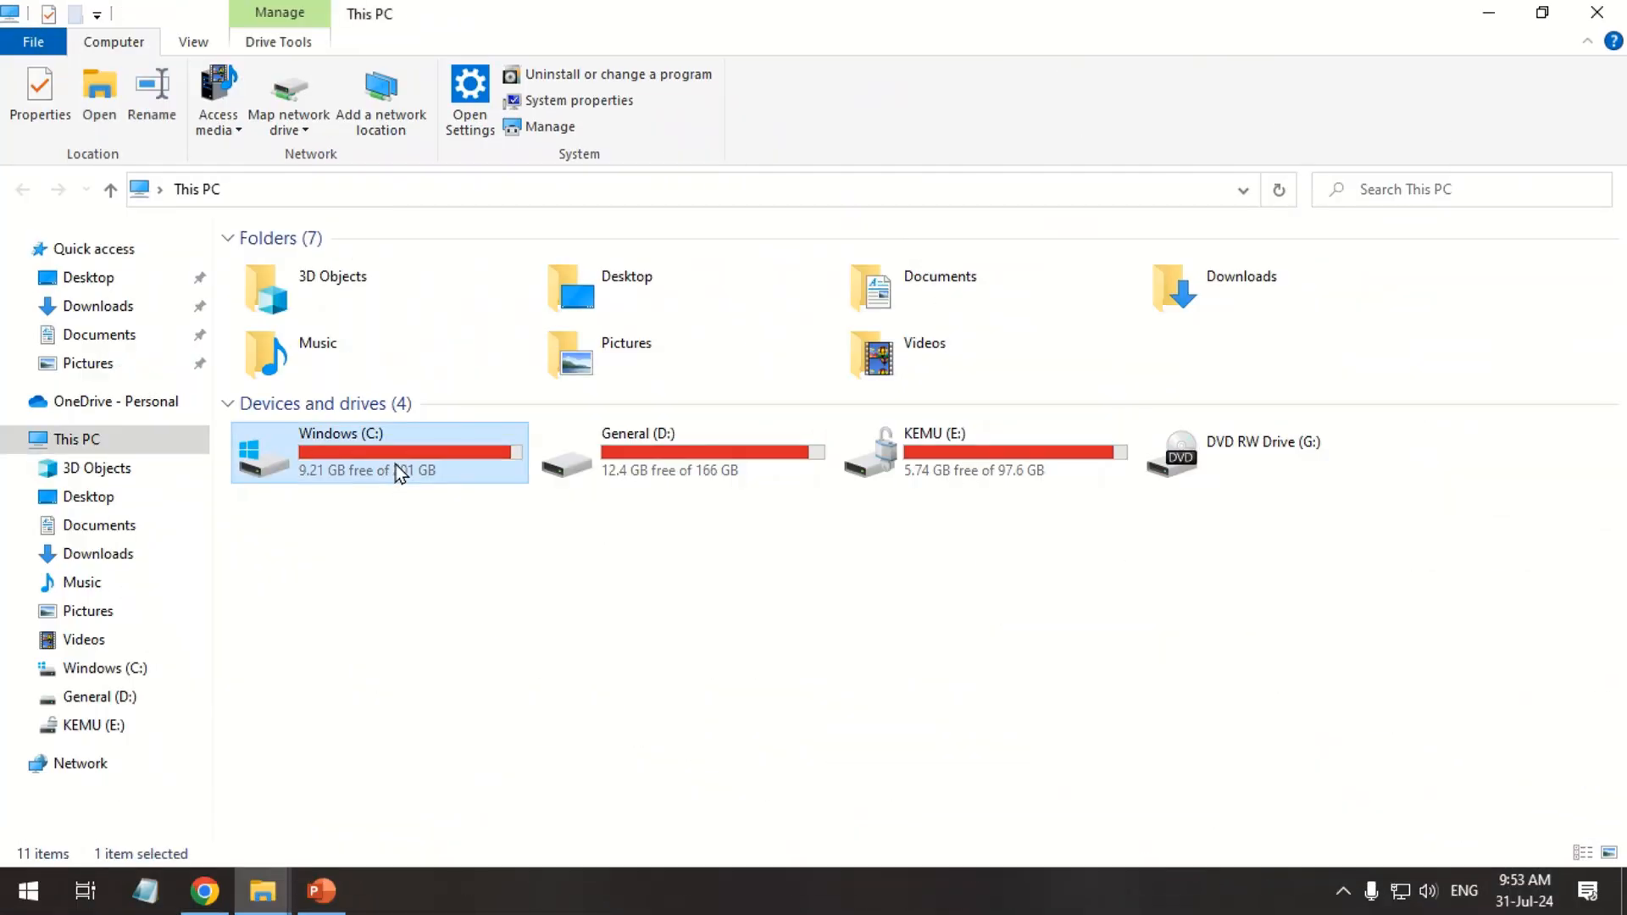
Copy the sdk folder from Program Files\dotnet into Program Files (x86)\dotnet
double_click(378, 451)
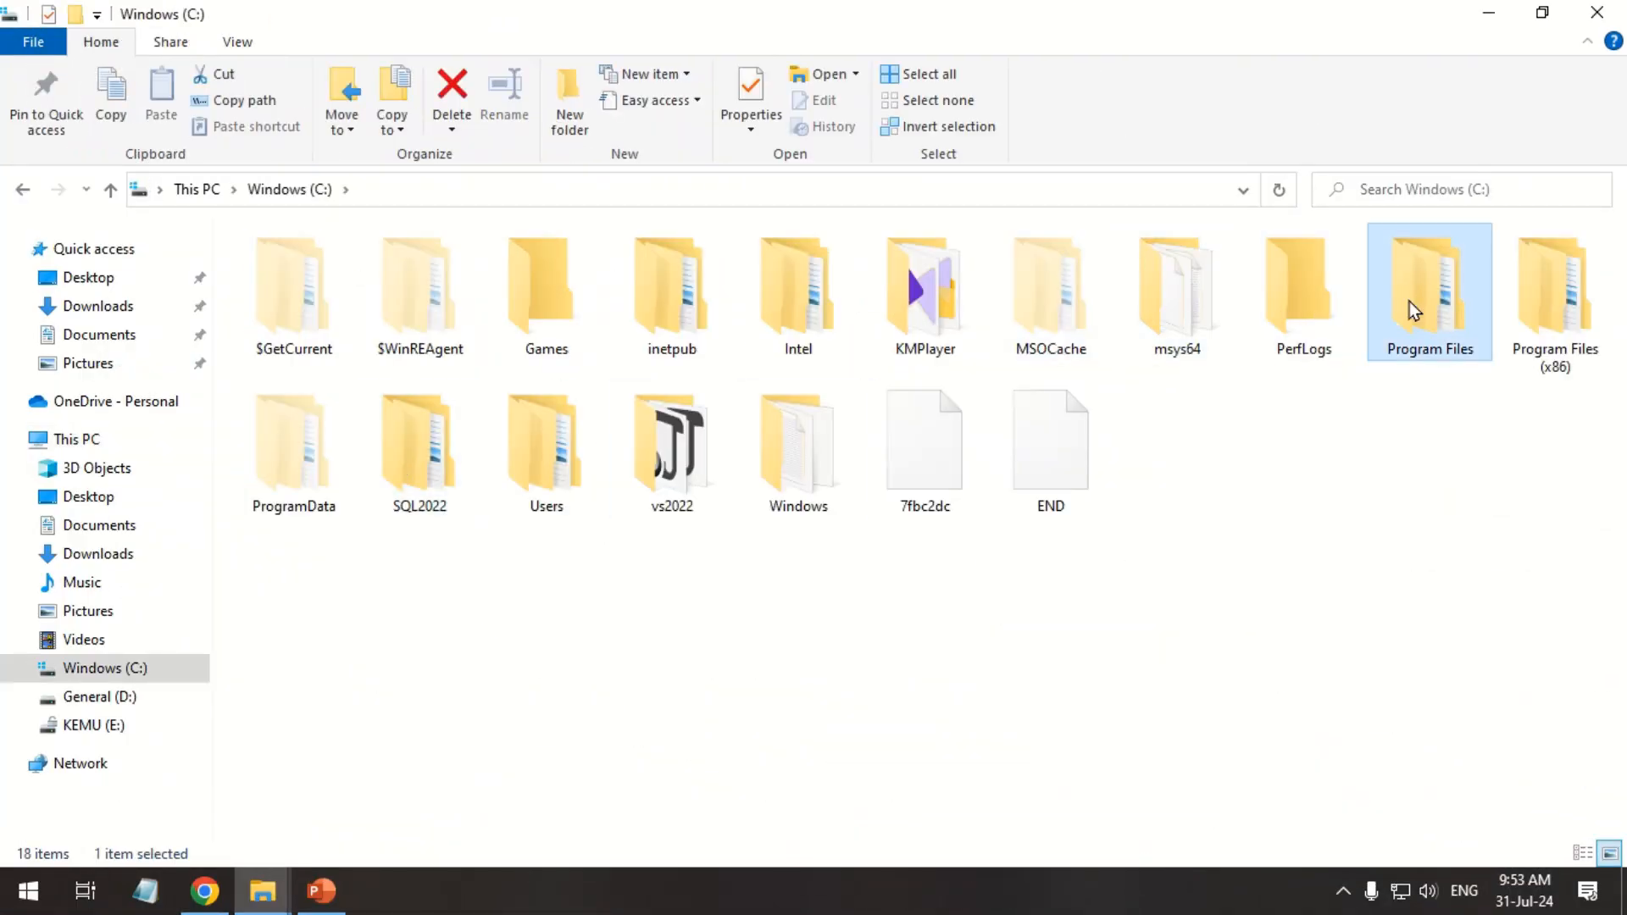
double_click(1428, 290)
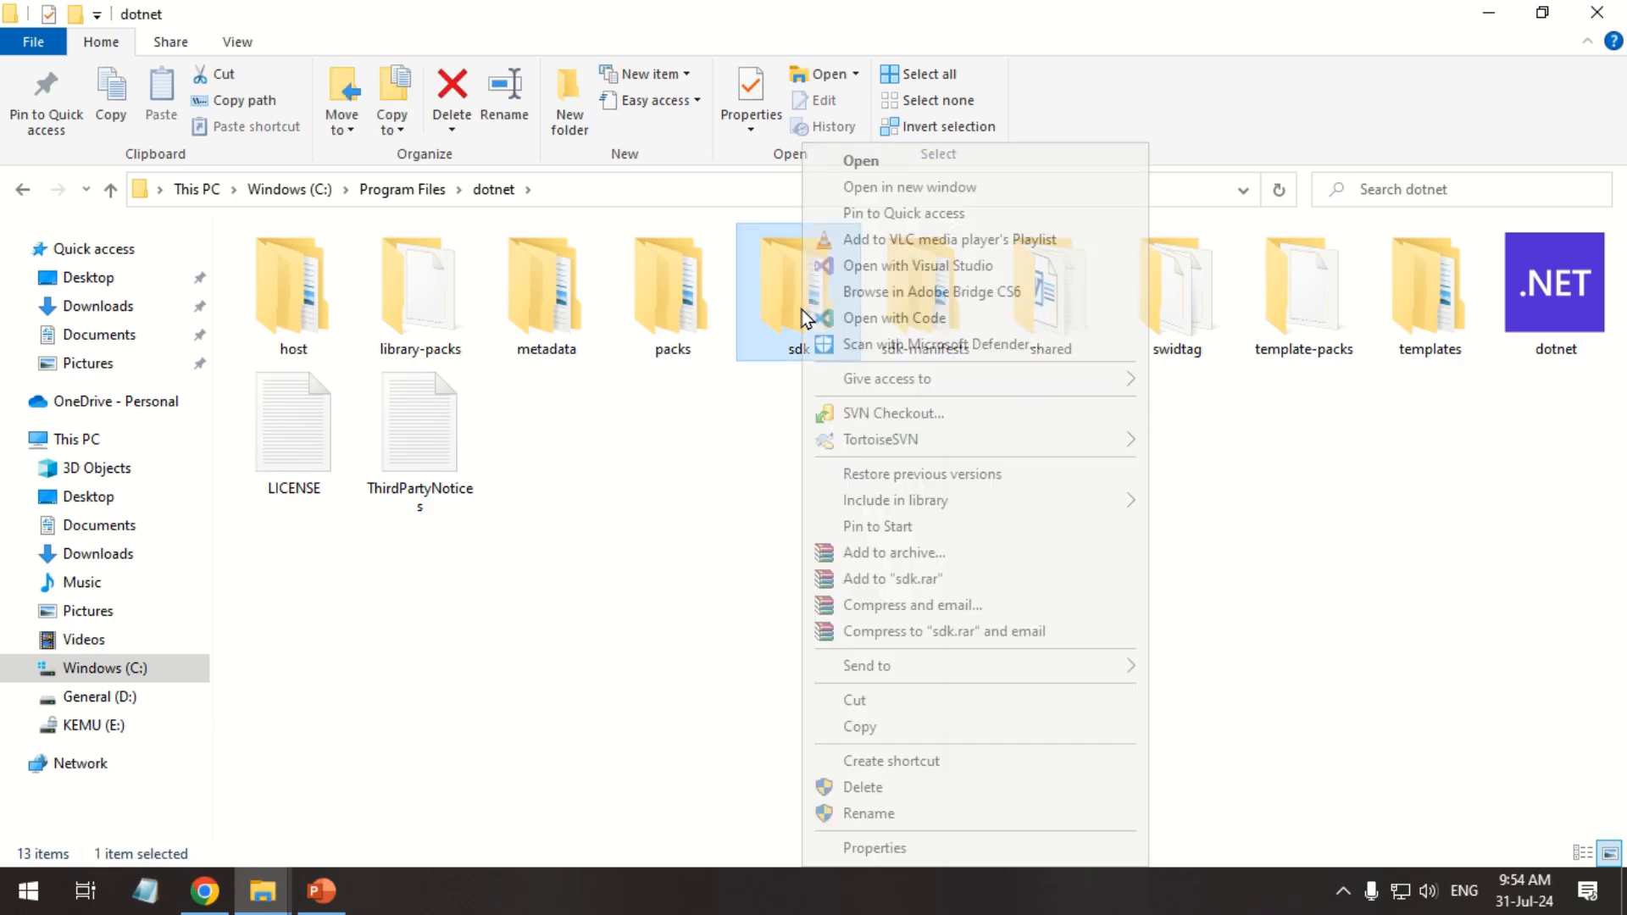
left_click(858, 590)
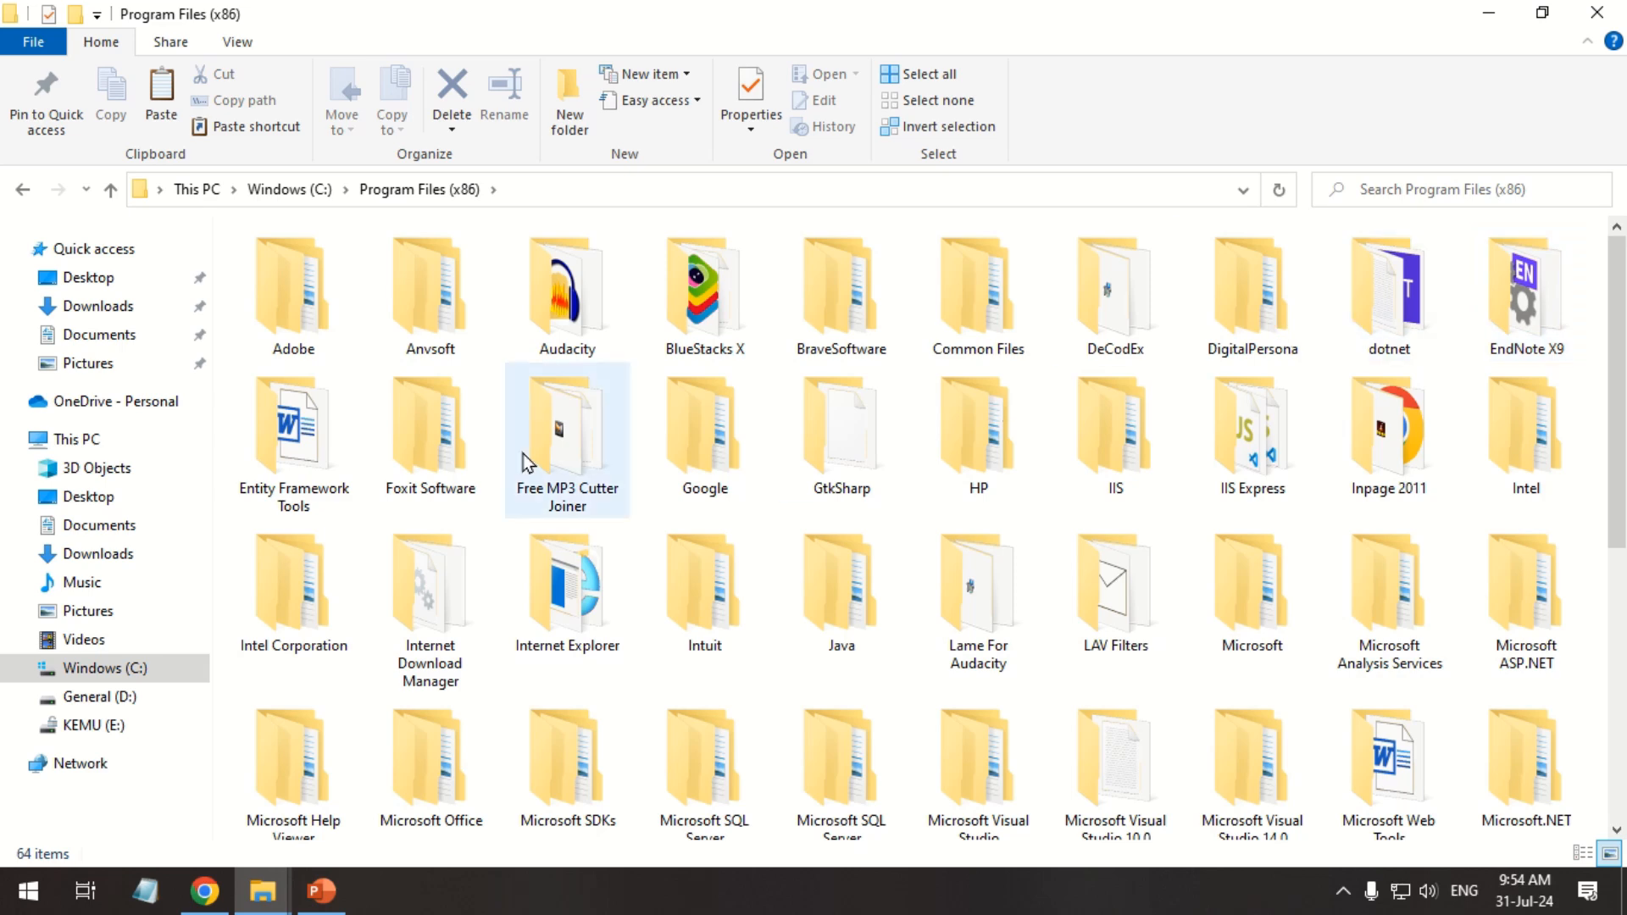
double_click(1389, 284)
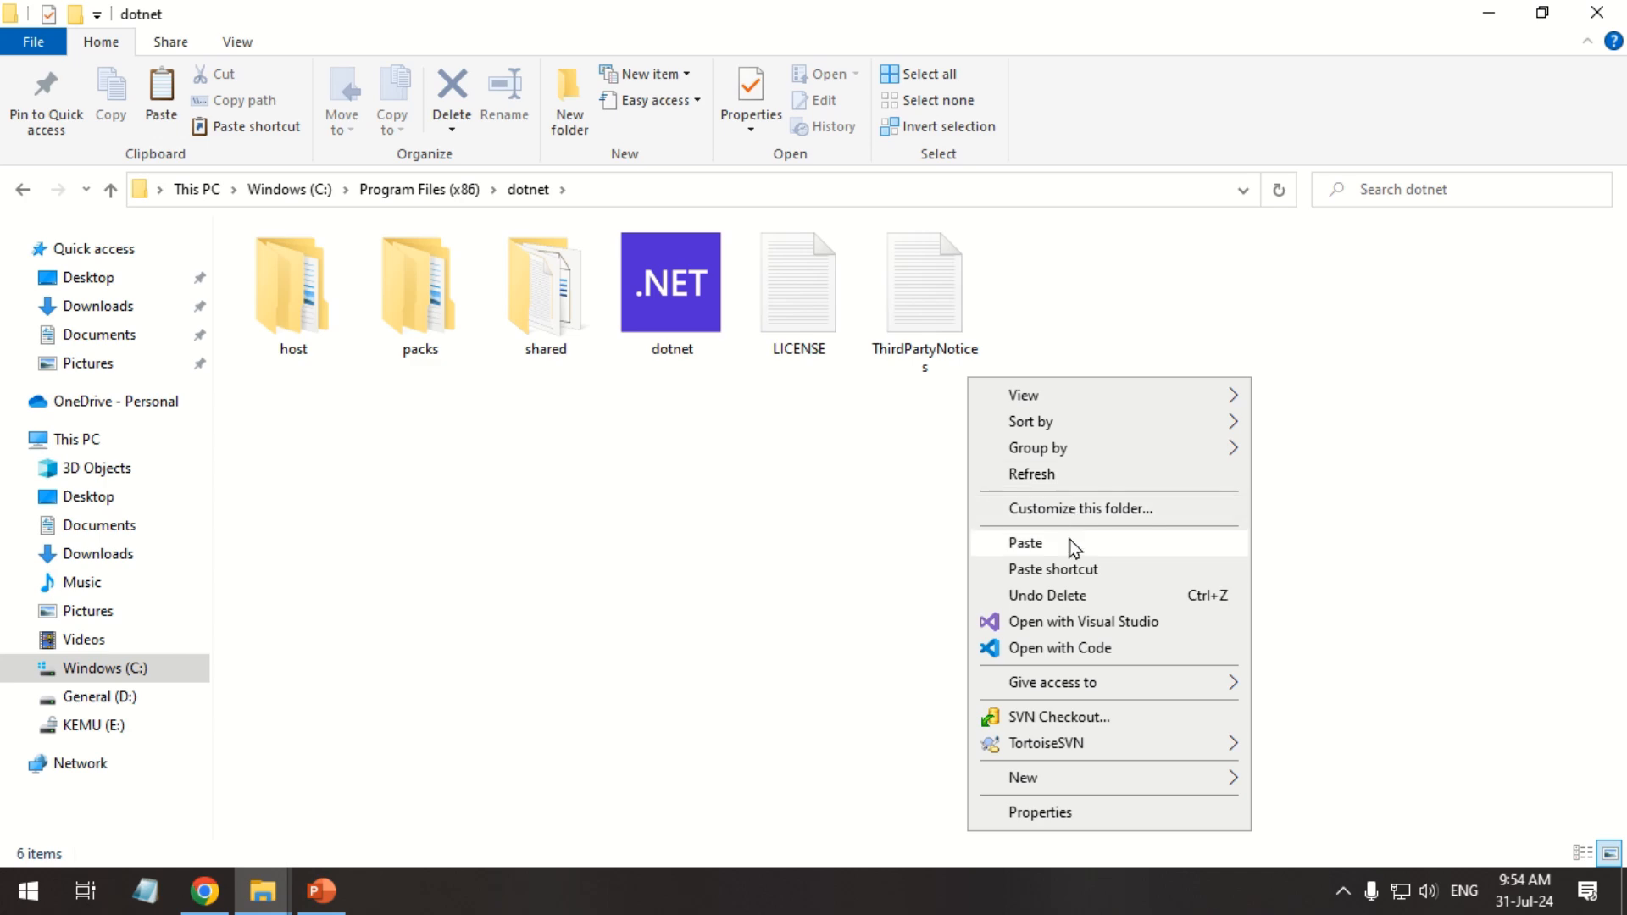
left_click(376, 898)
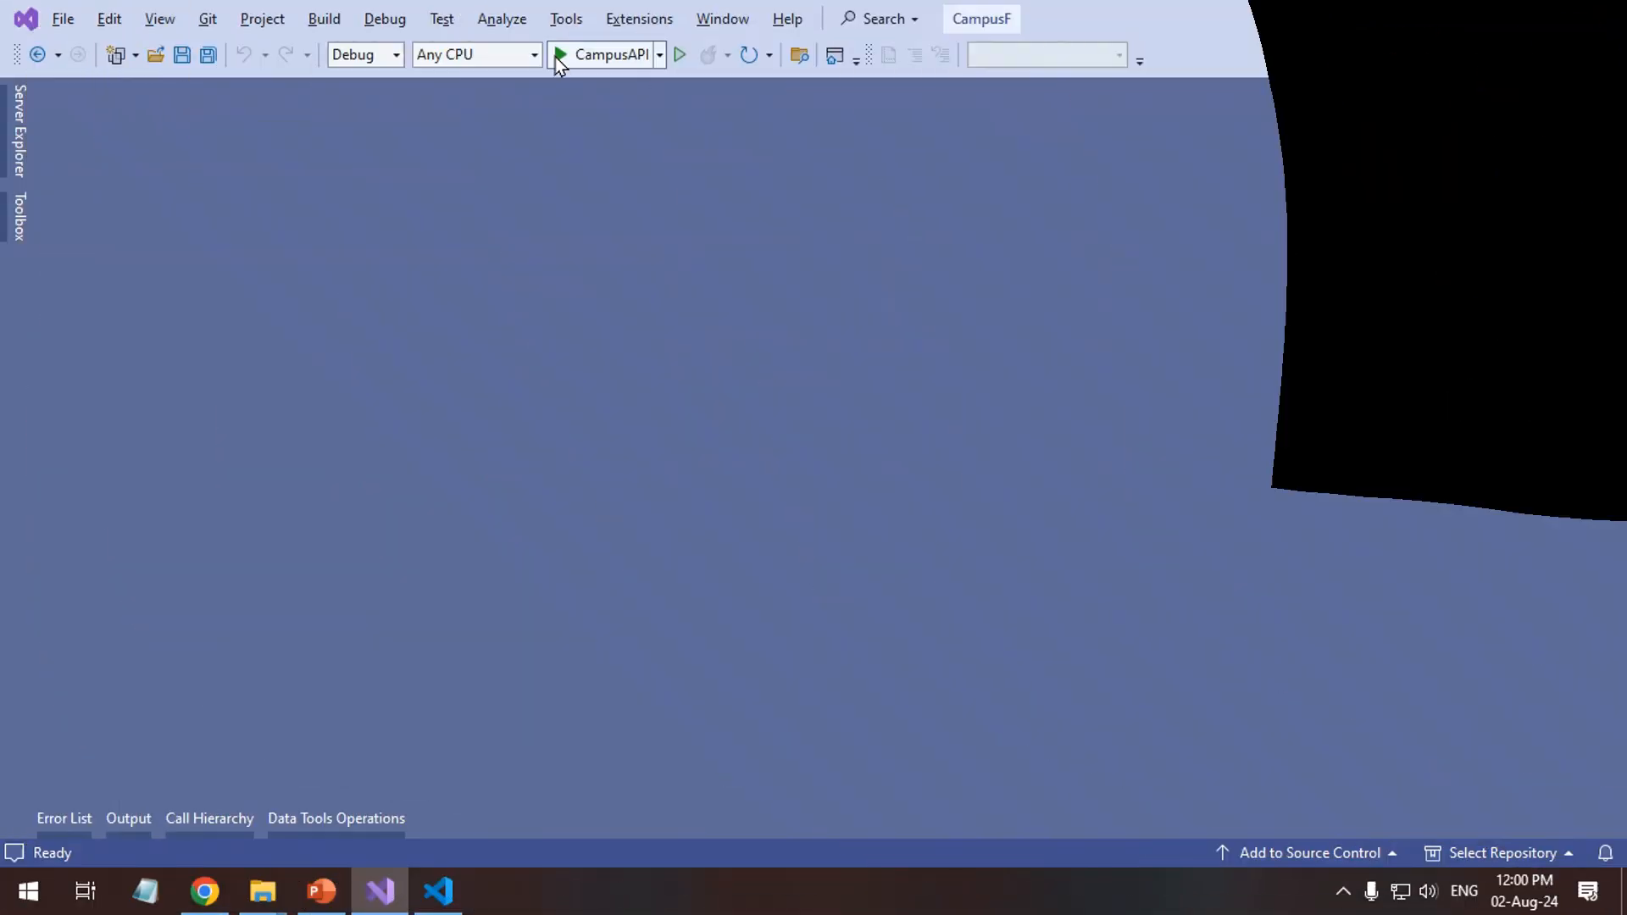
Enable 'Use previews of the .NET SDK' under Environment > Preview Features and apply it
left_click(564, 18)
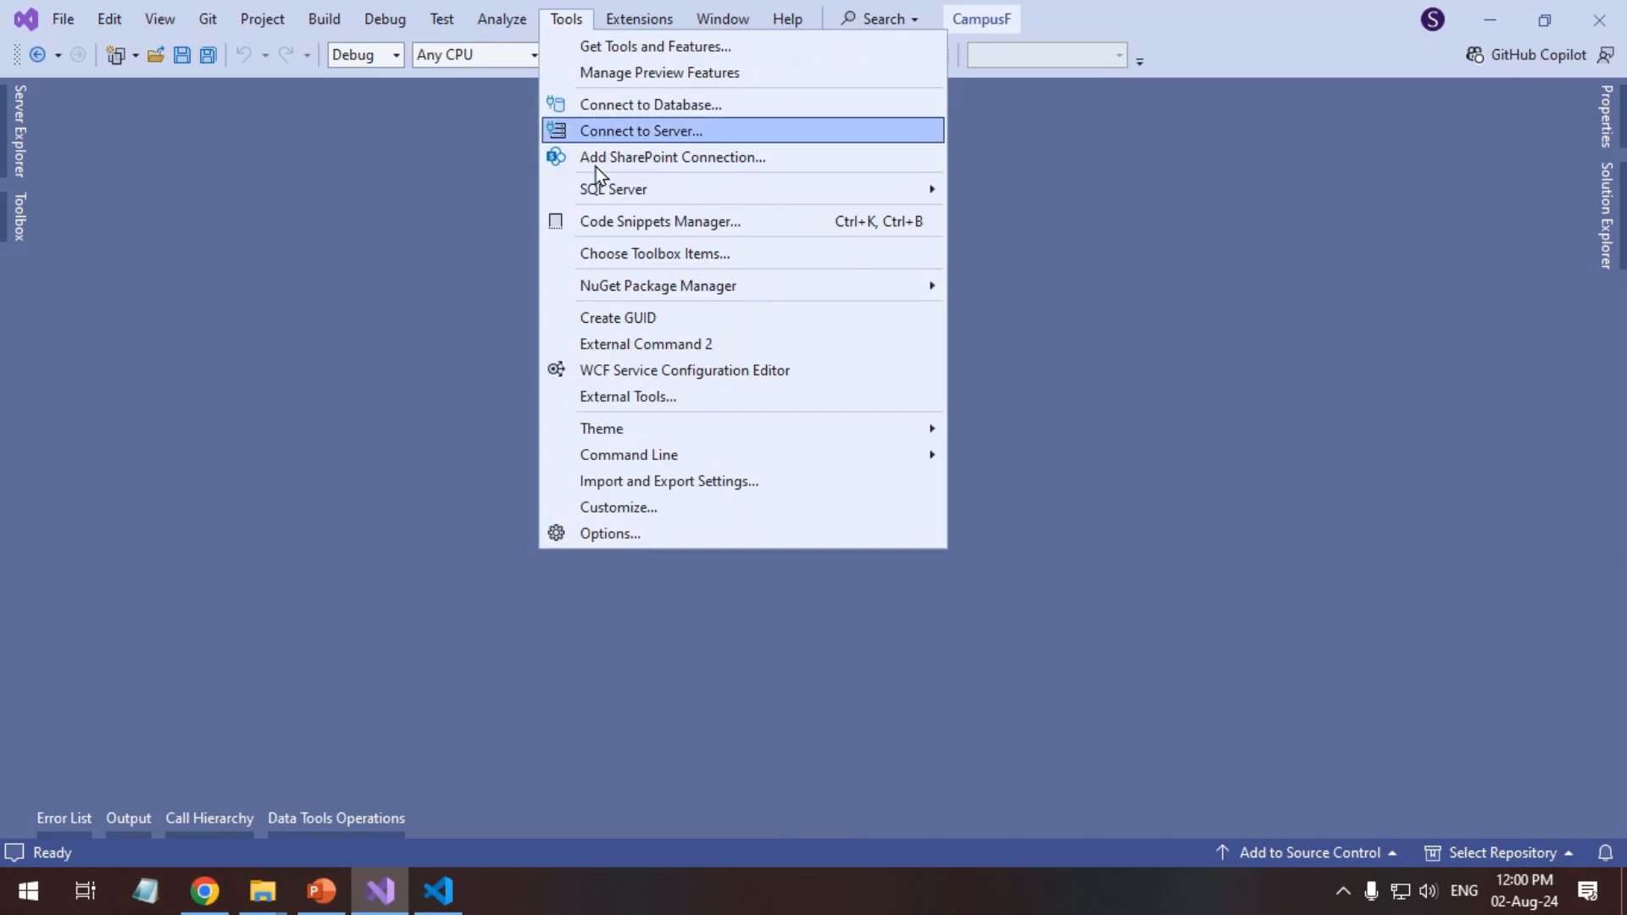
left_click(610, 532)
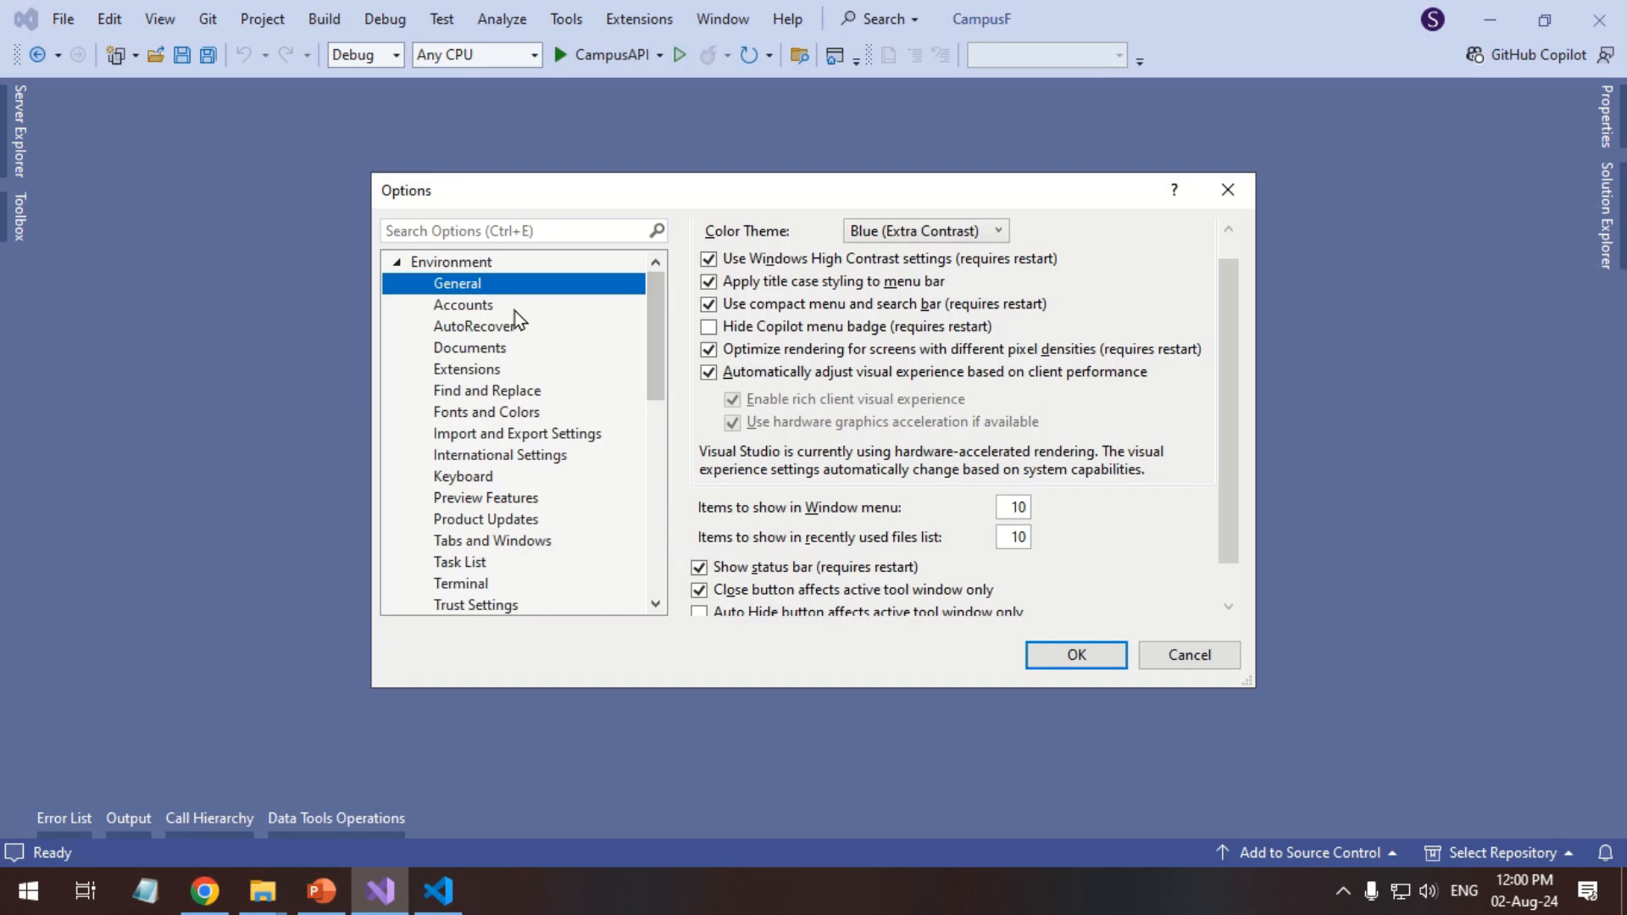
left_click(486, 496)
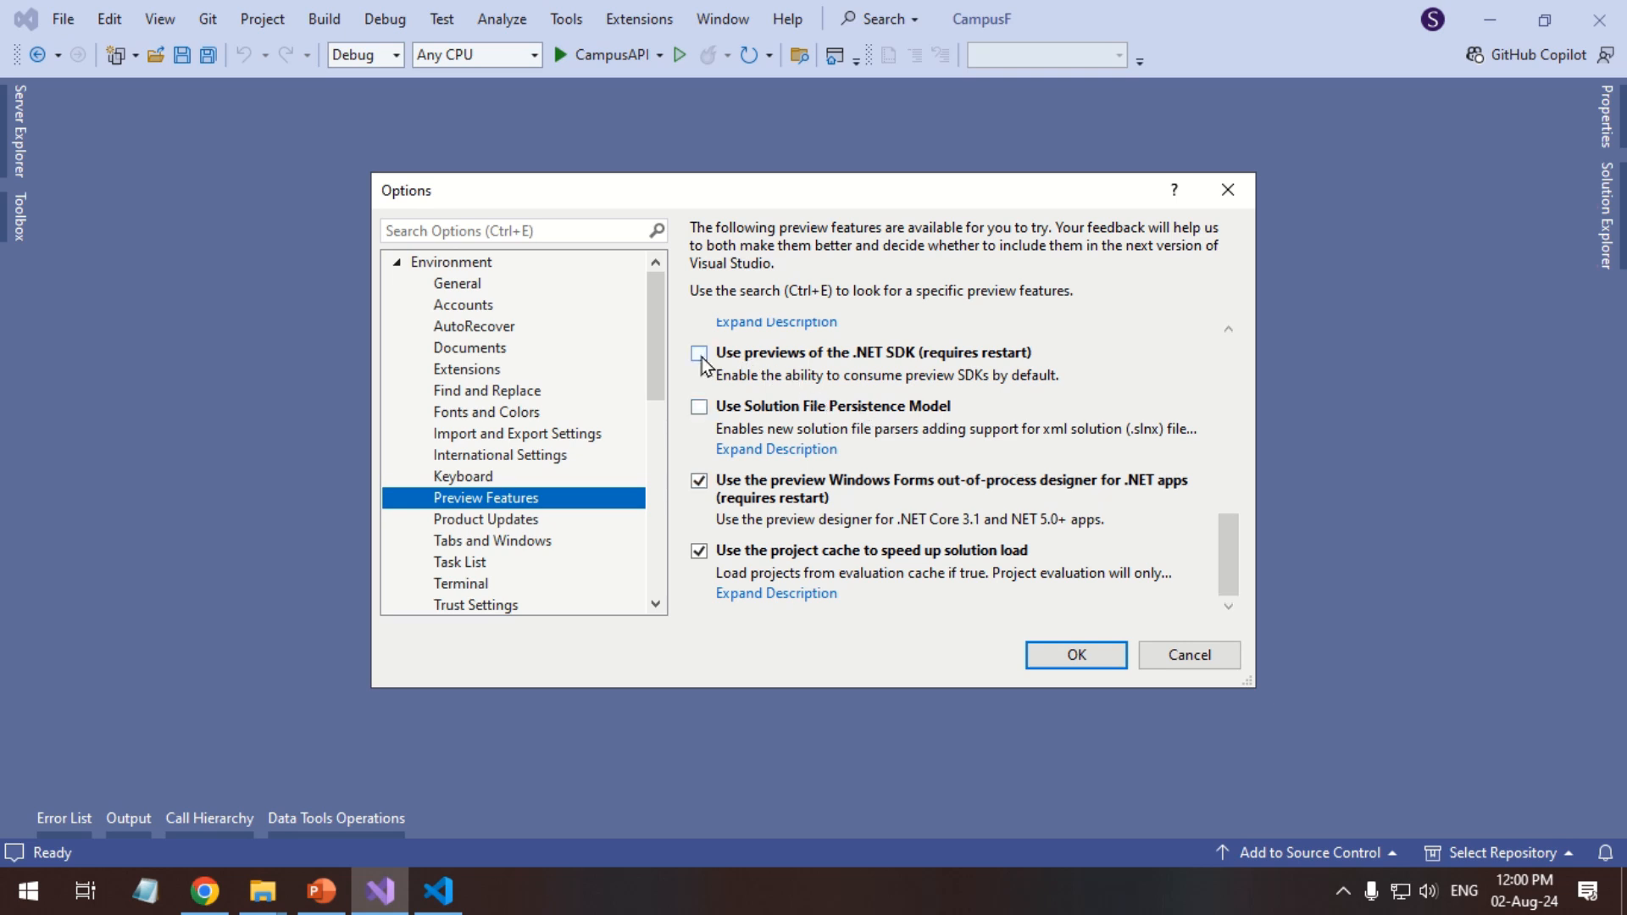
left_click(699, 352)
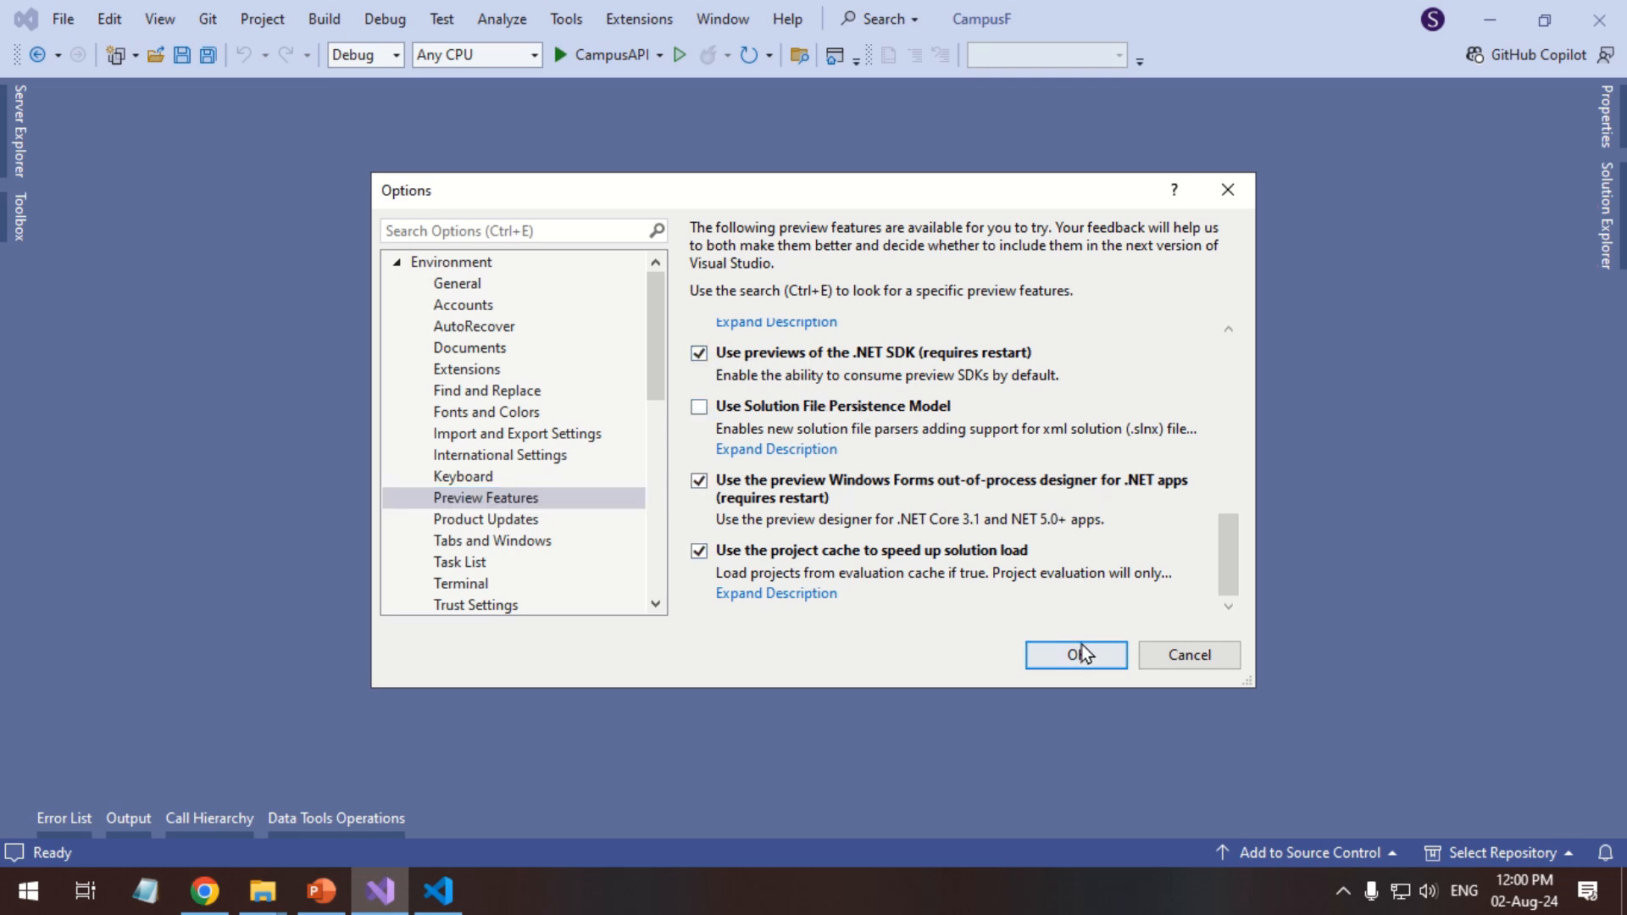
left_click(1074, 655)
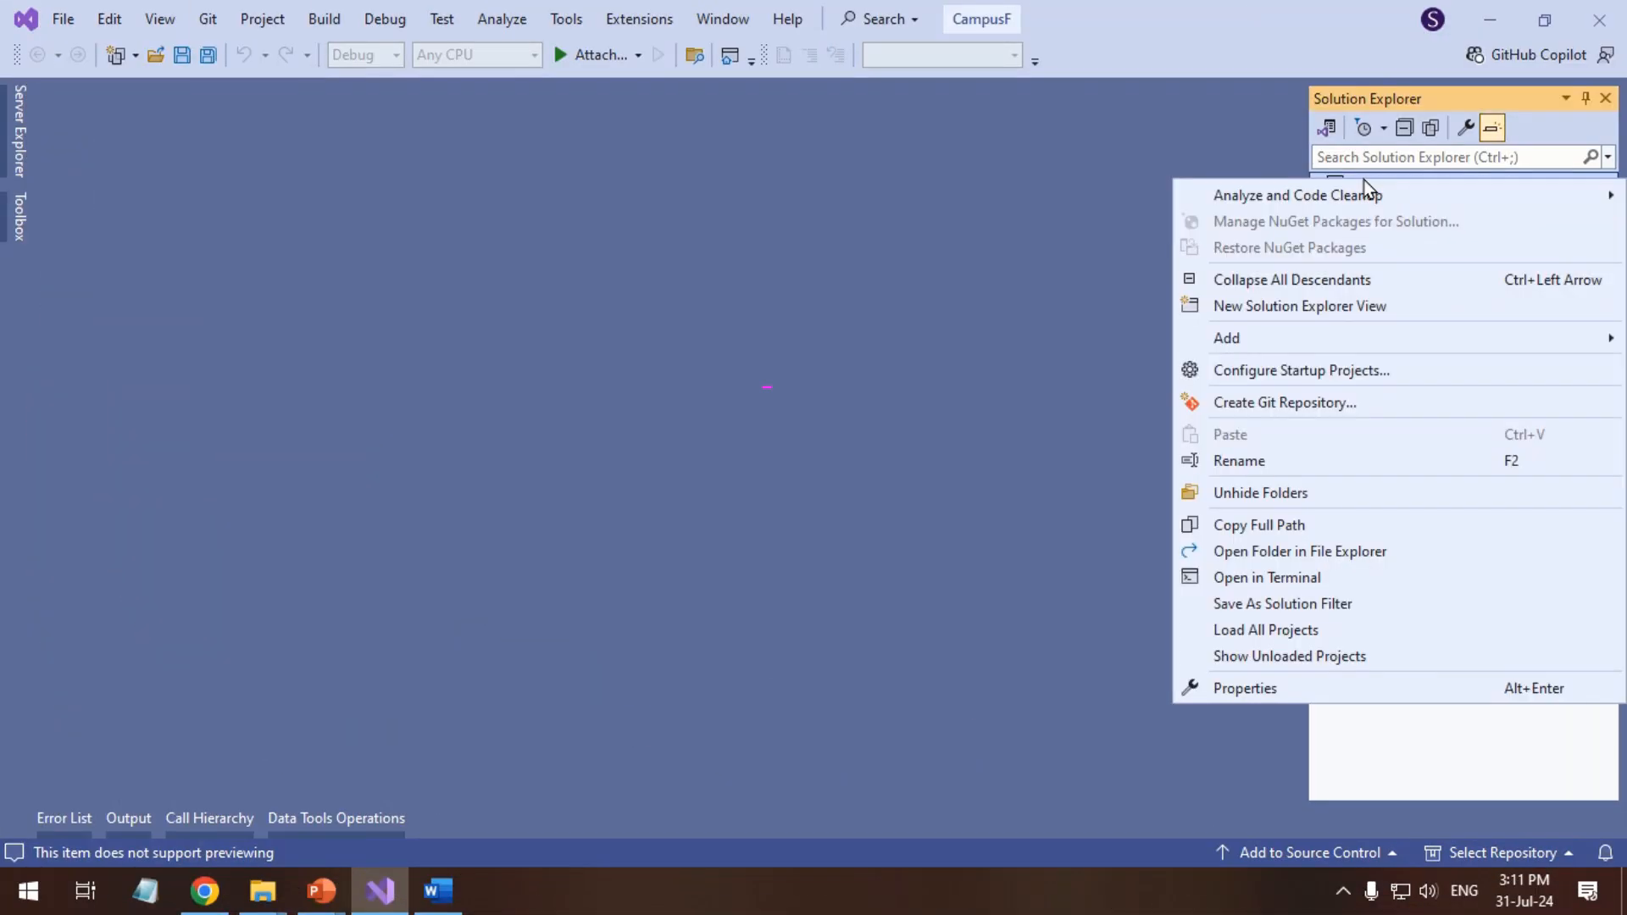
mouse_move(1369, 353)
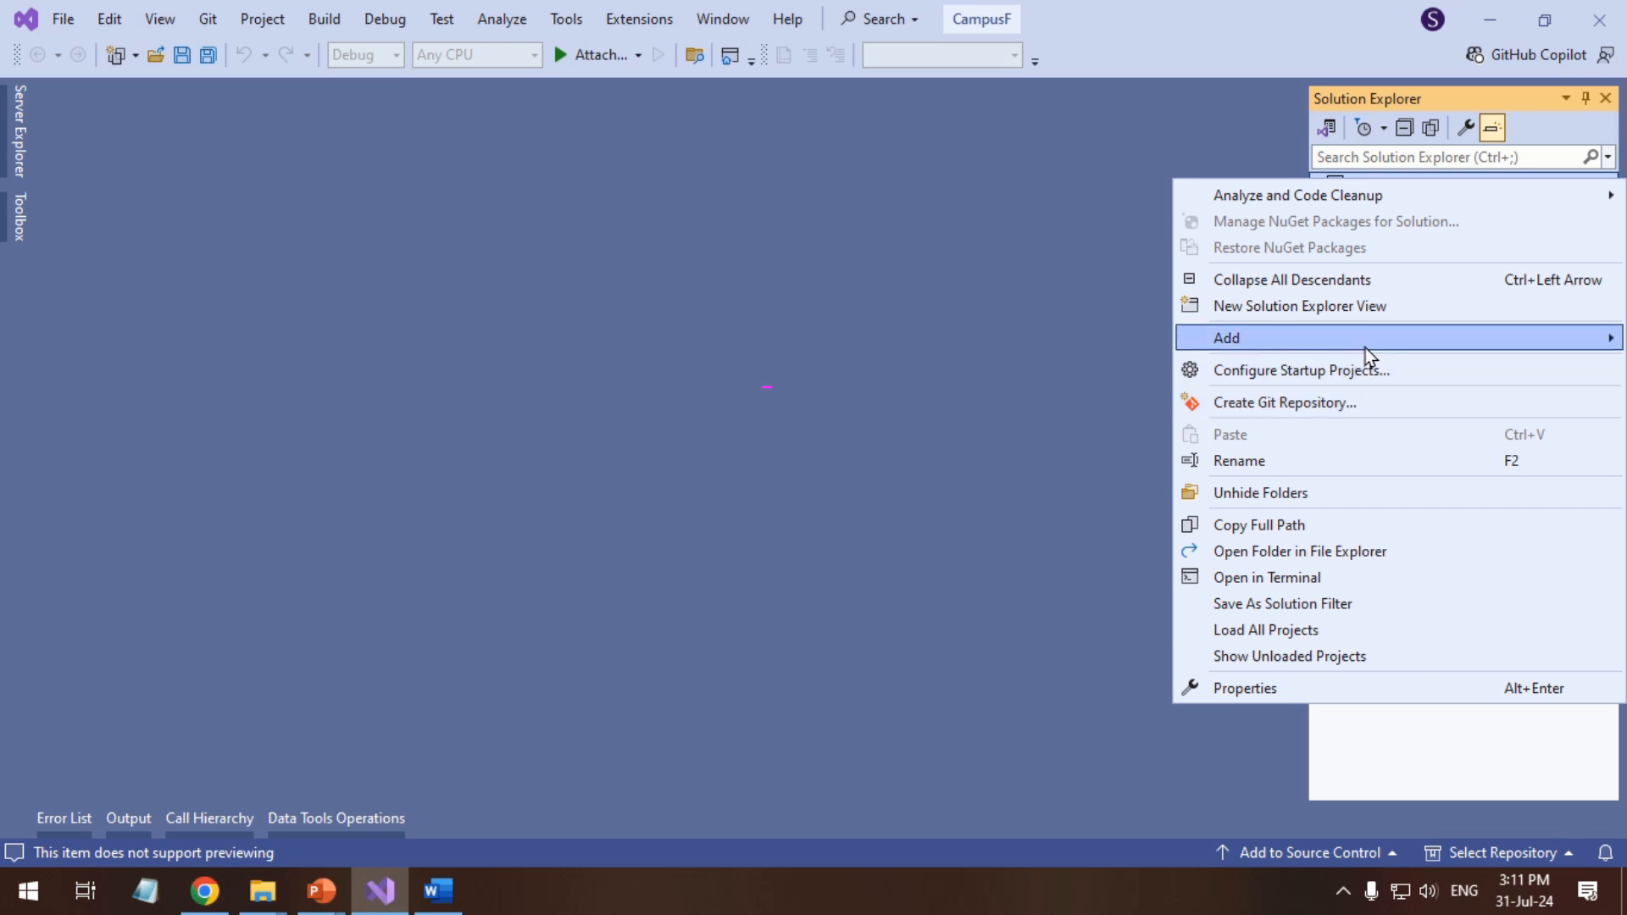